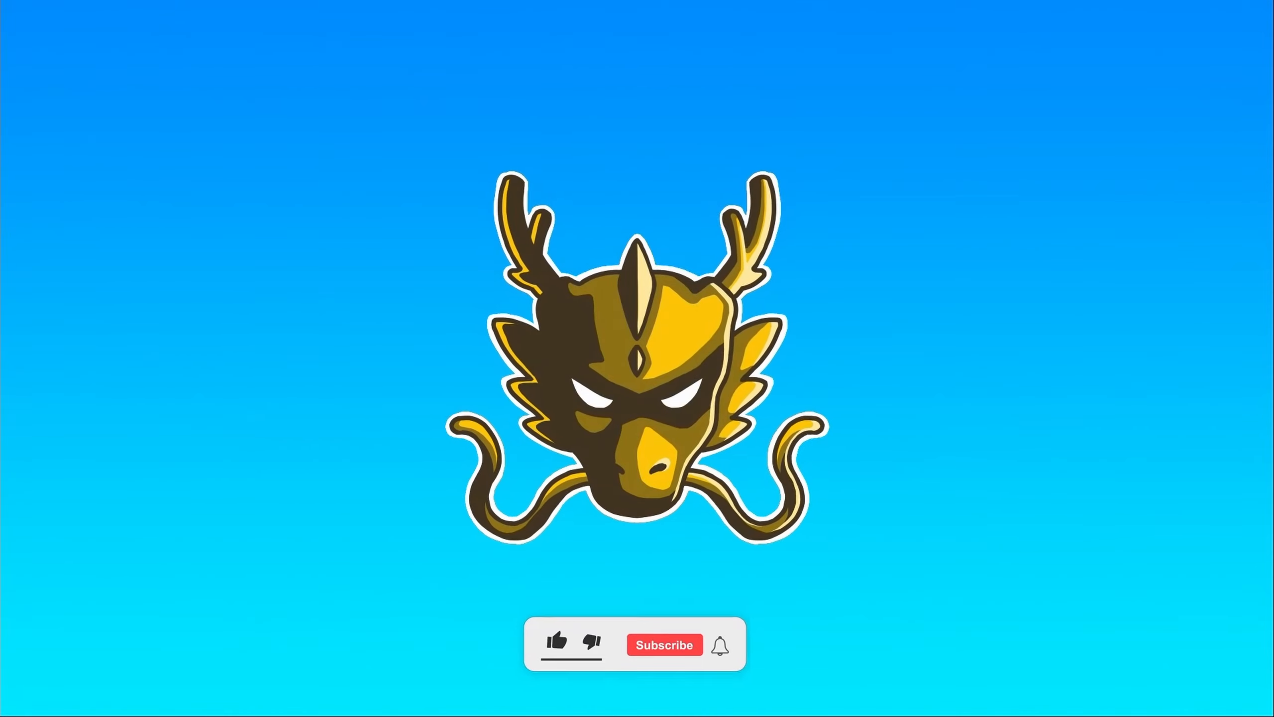
- Open the Pip-Boy world map showing CAMP slots, challenges and Daily Ops
left_click(664, 645)
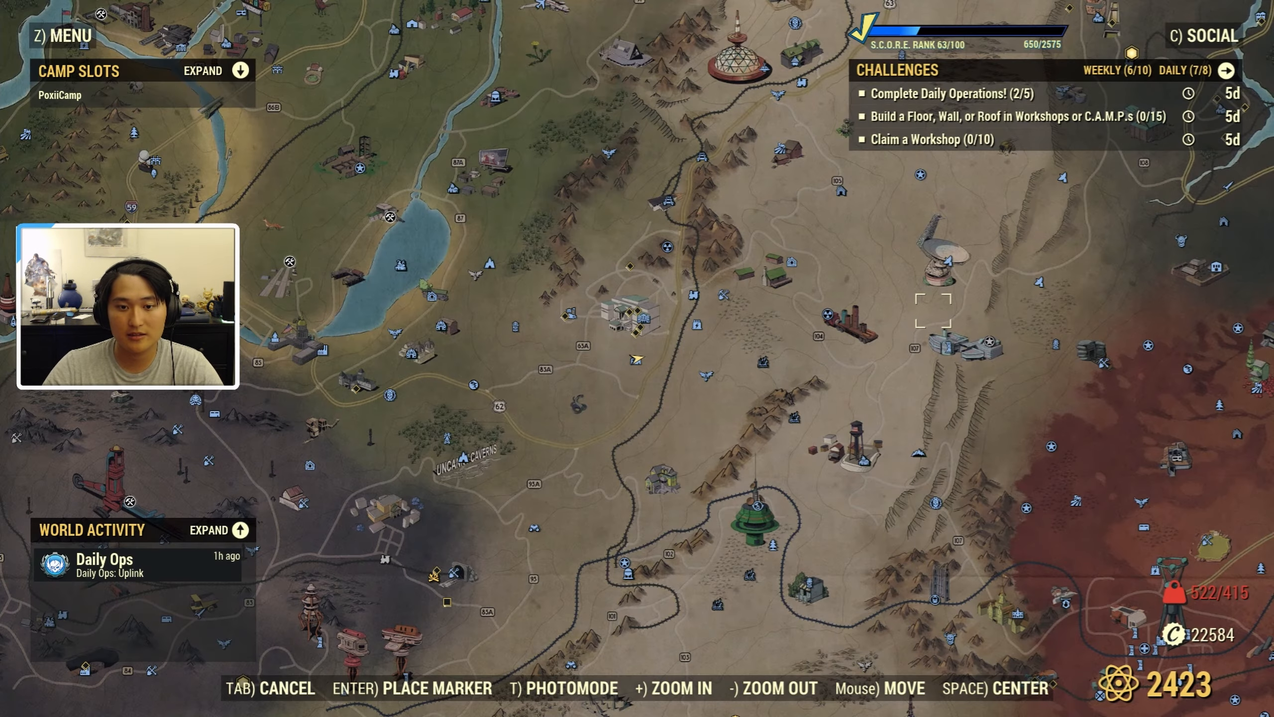
- Close the map and walk through the storage tunnel to the hall overlook
key("tab")
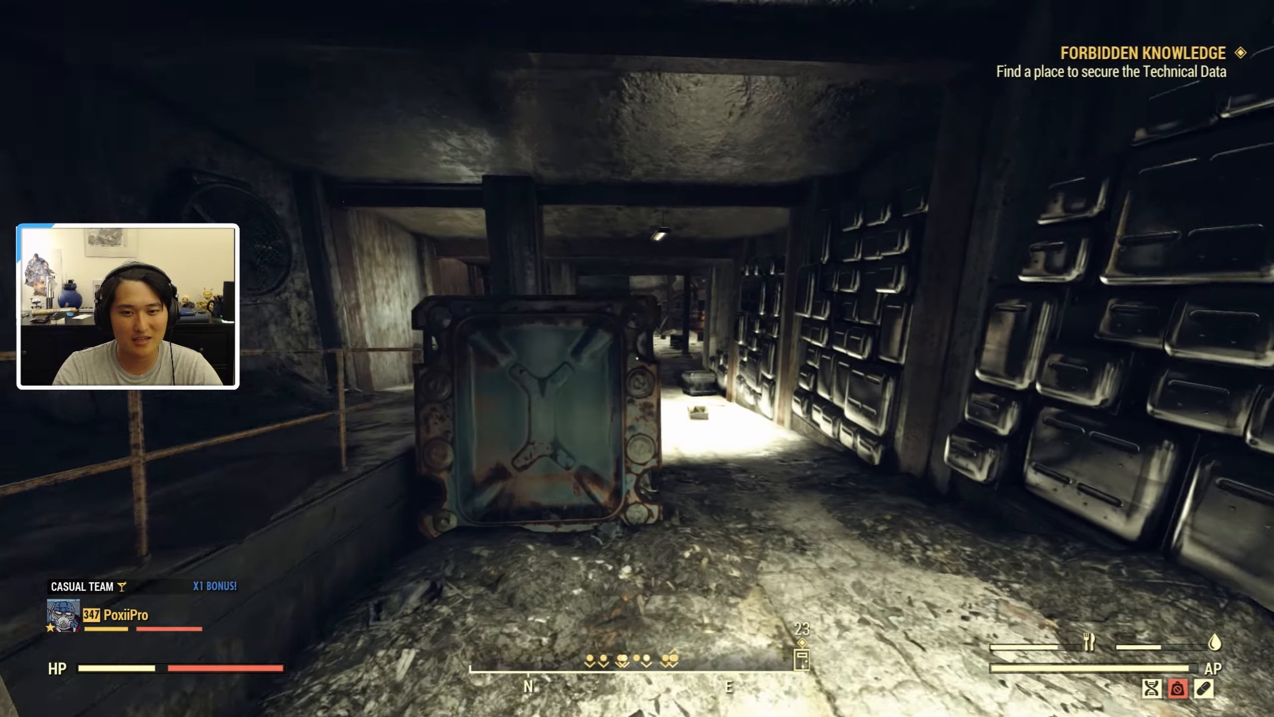
key("w")
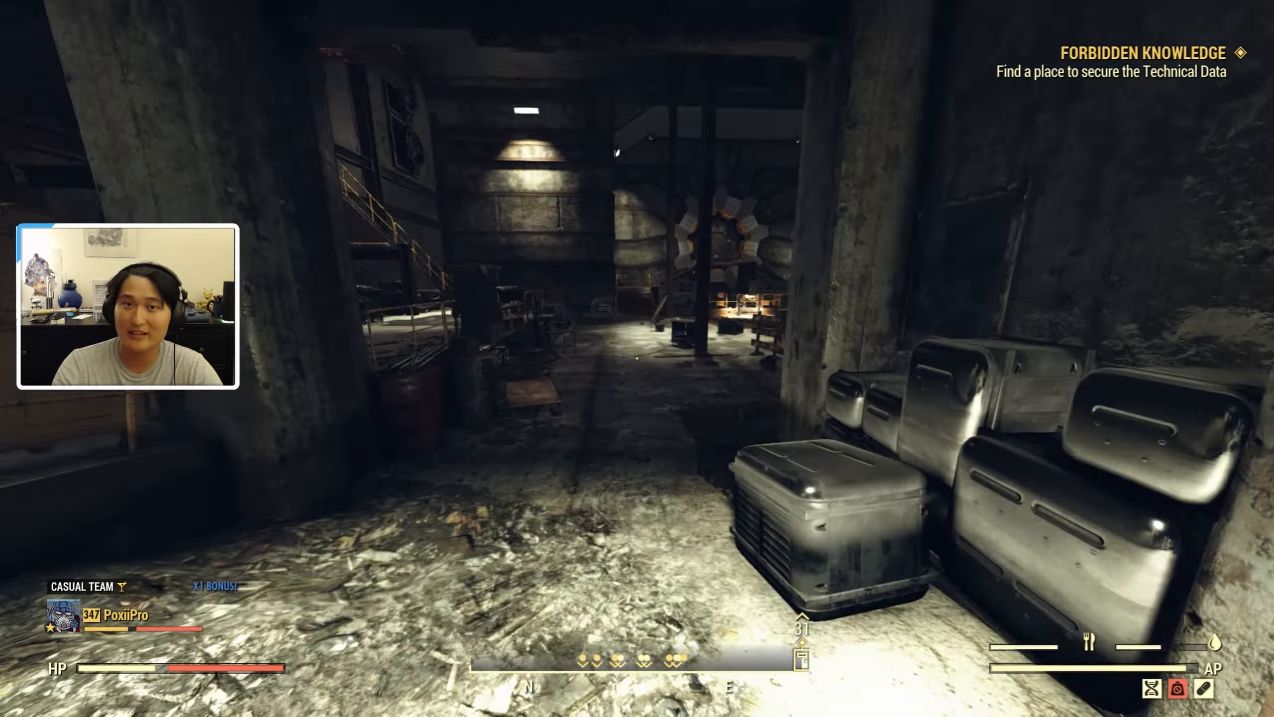
mouse_move(637, 358)
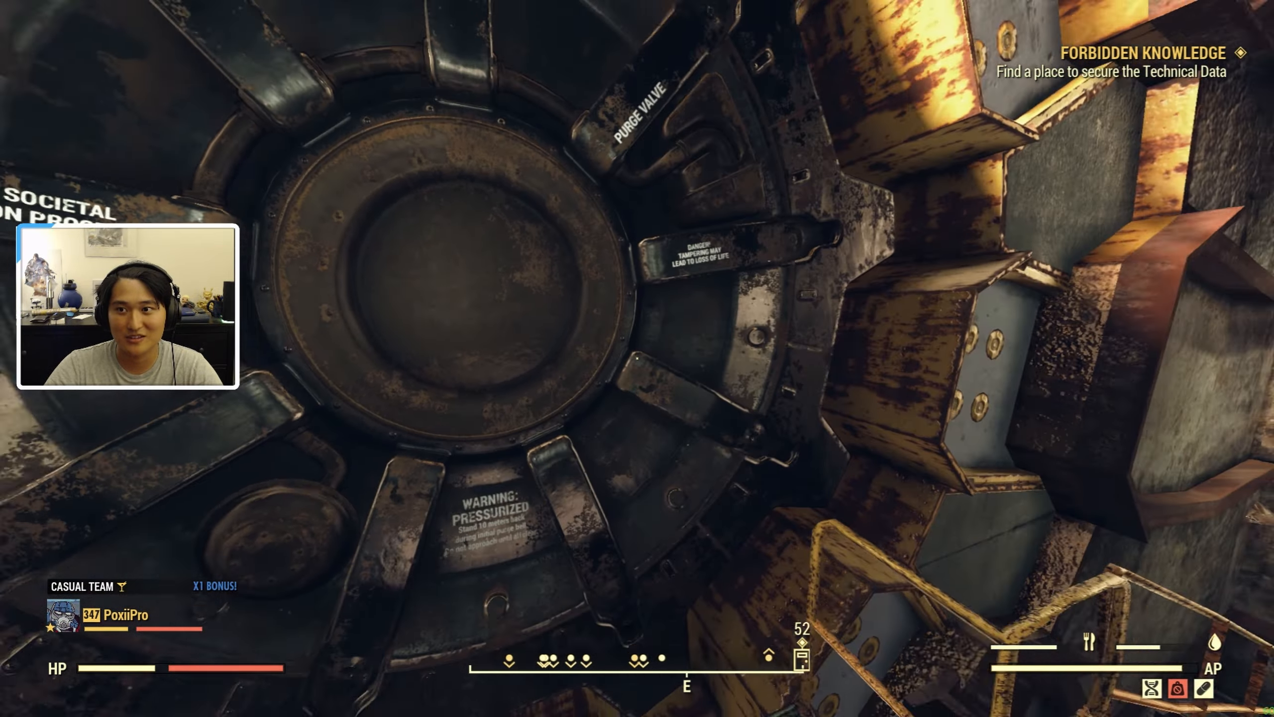
mouse_move(637, 359)
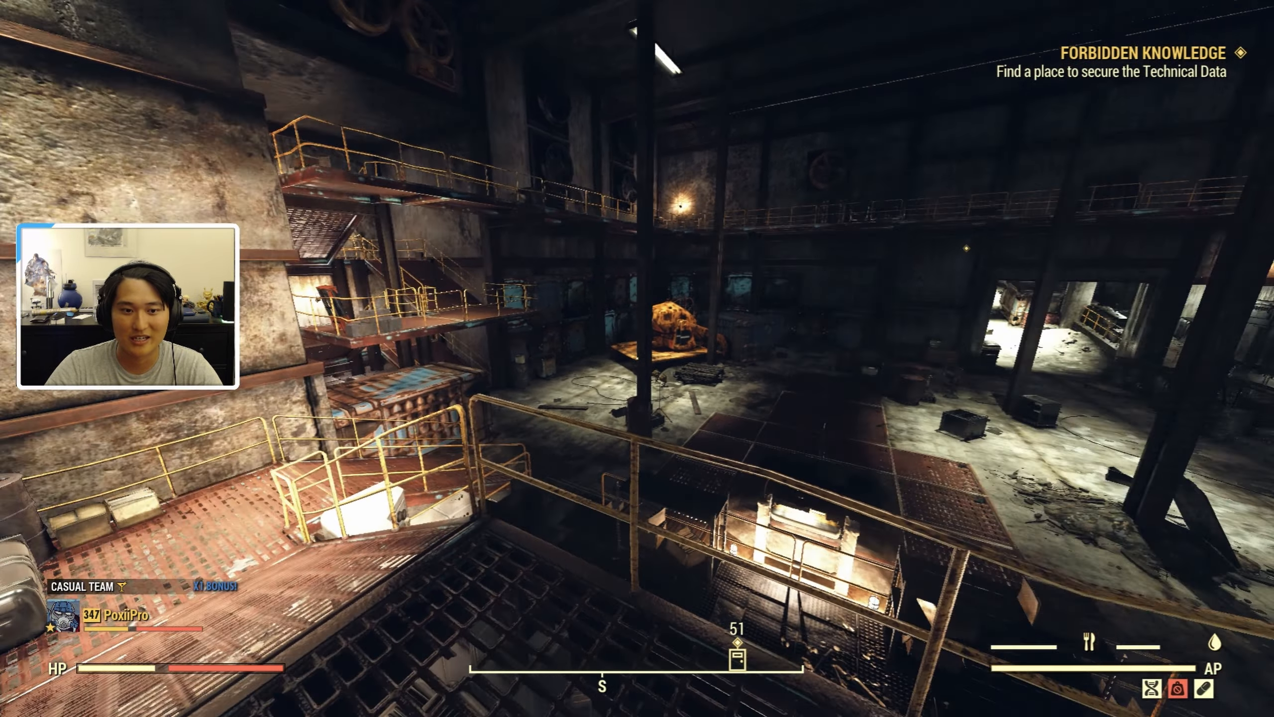
mouse_move(637, 358)
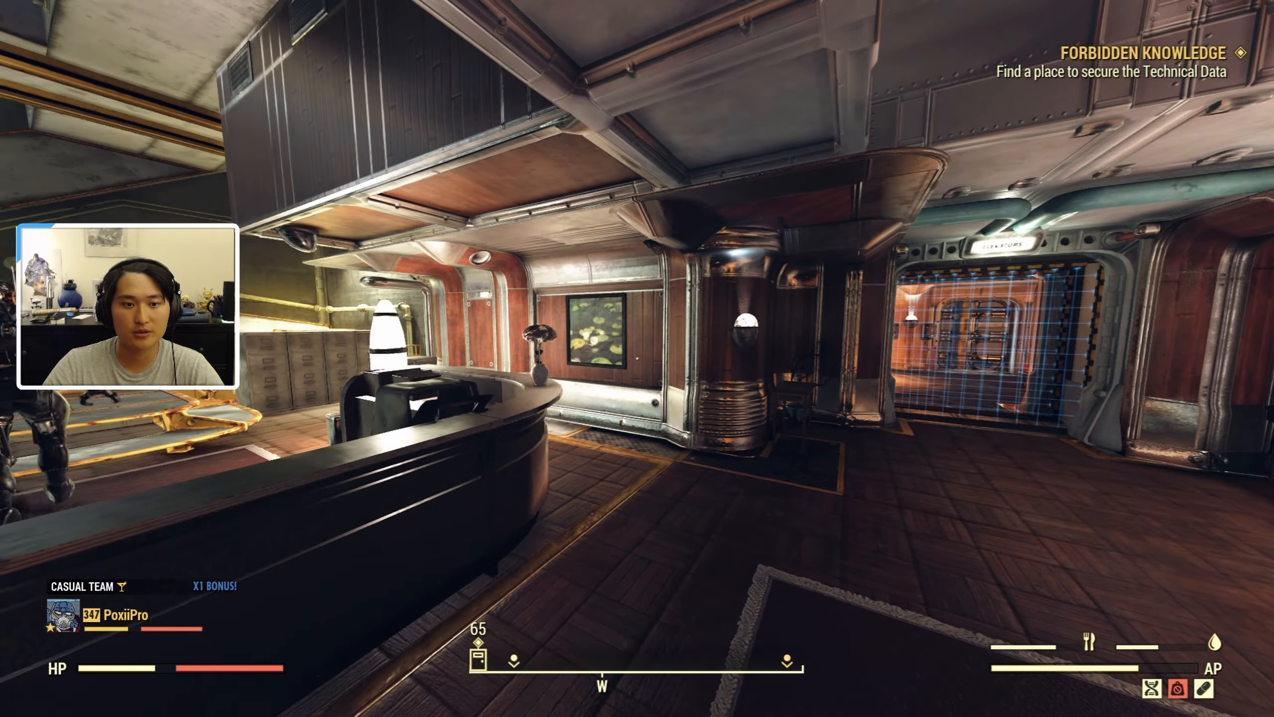
mouse_move(637, 359)
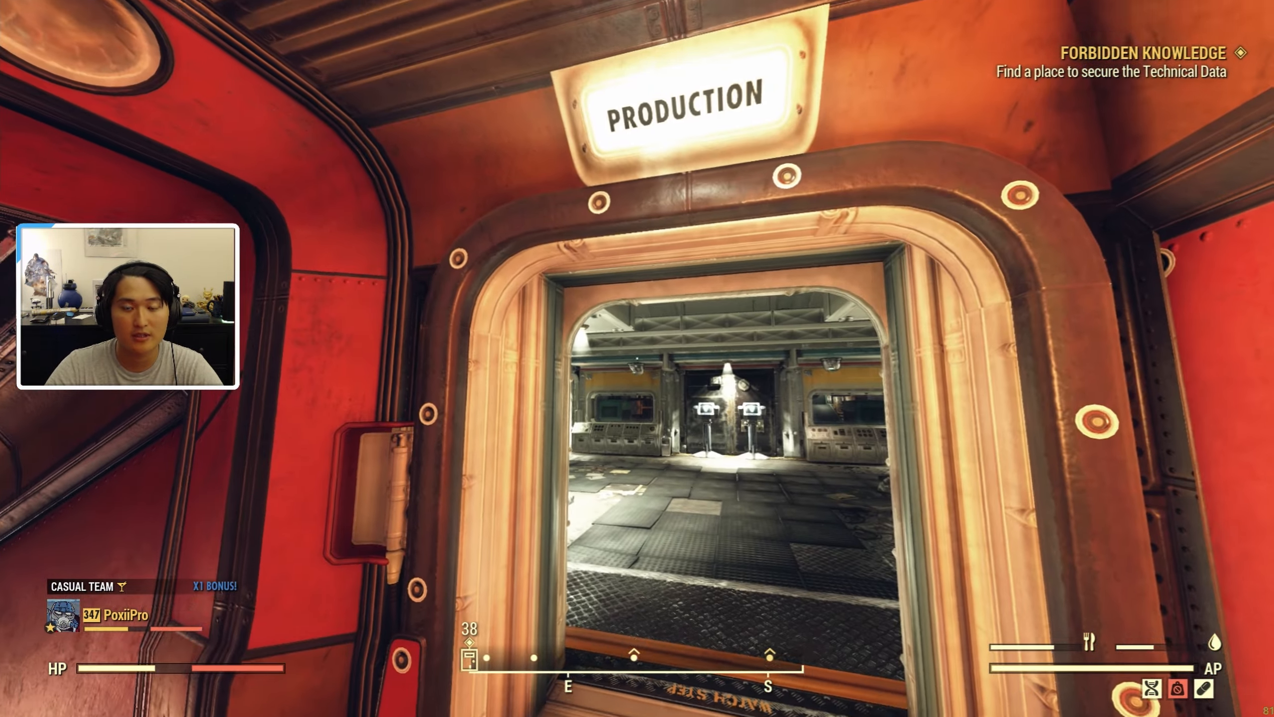
- Walk through the Production doorway and red lounge corridor to the Modus terminals
key("w")
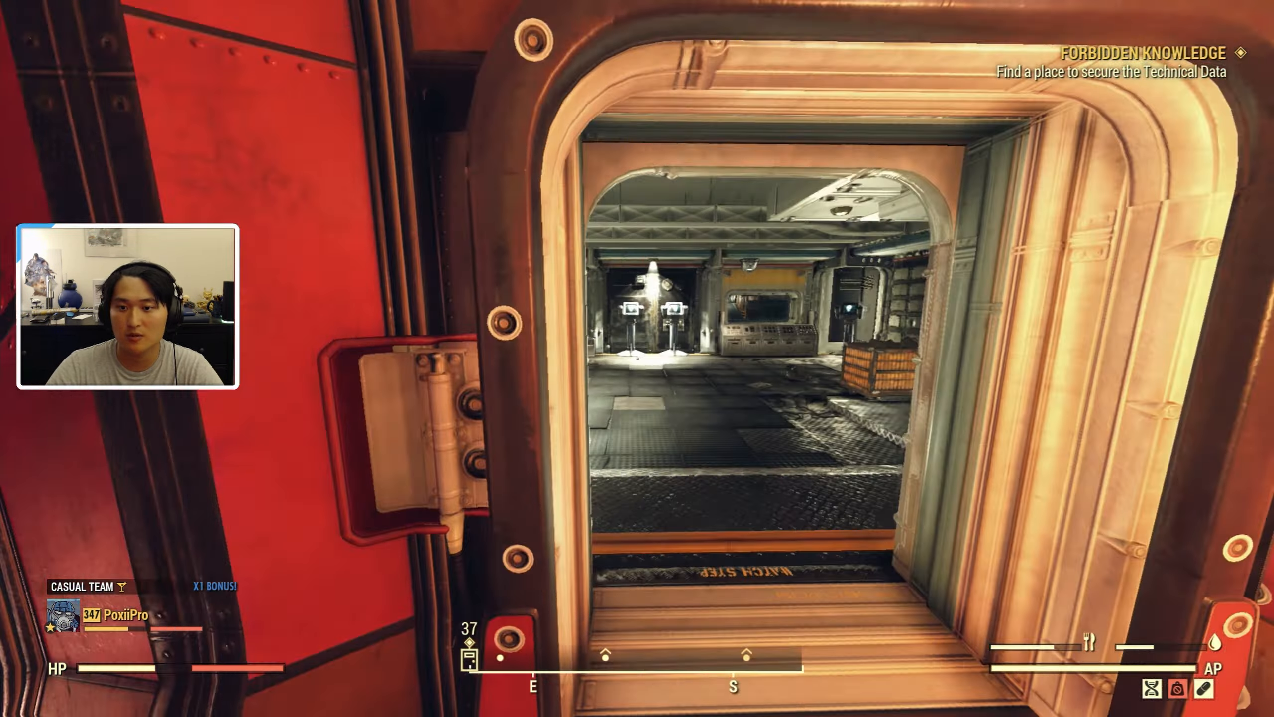
key("w")
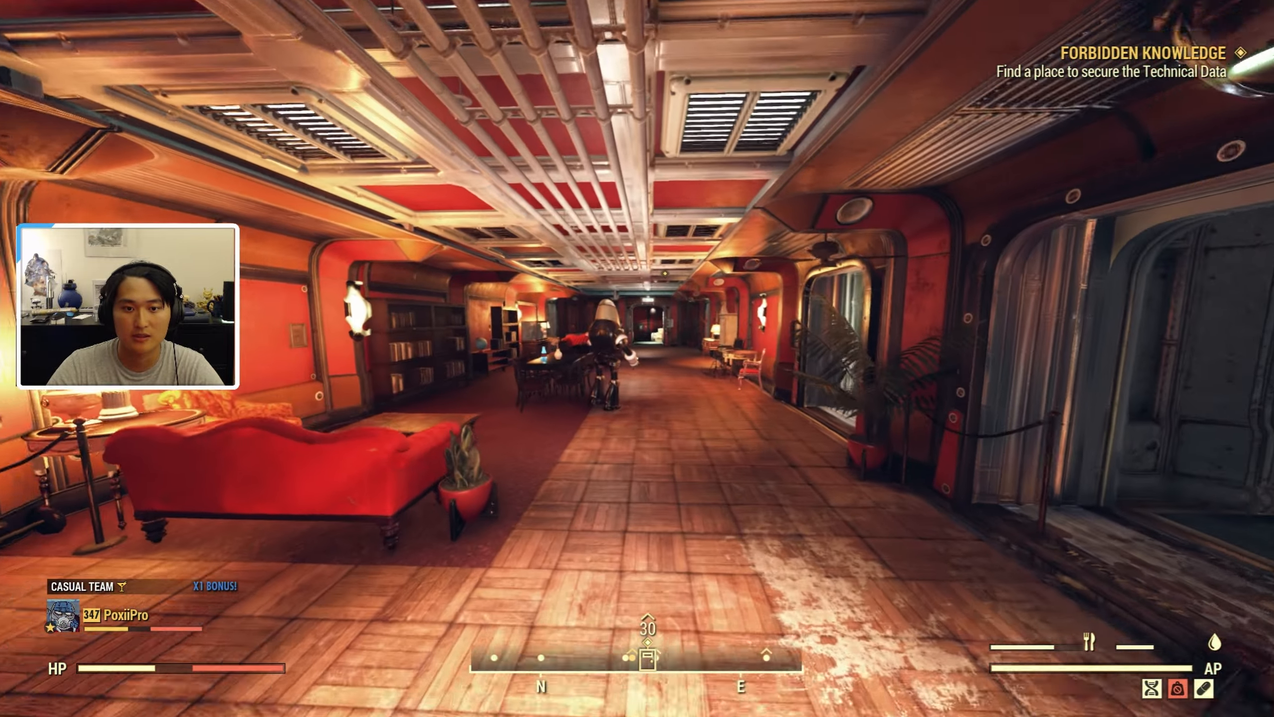
key("w")
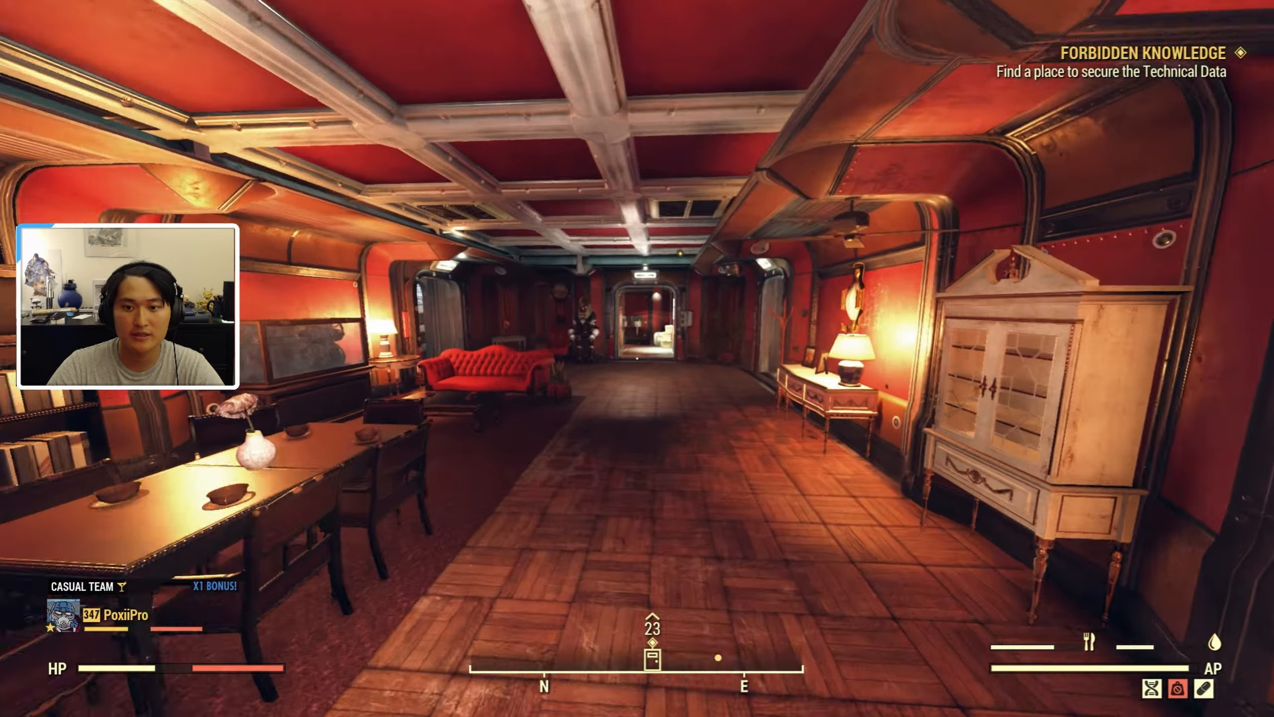
key("w")
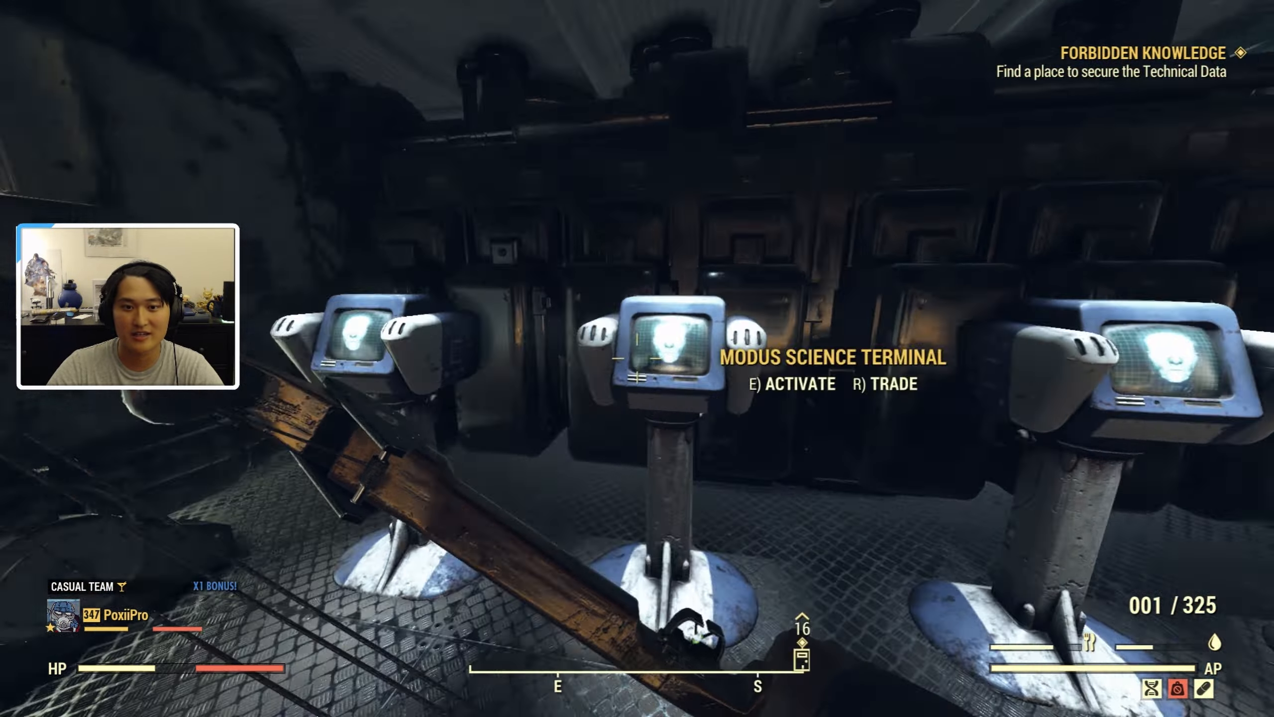
- Trade with the Modus terminal, browsing its AID, HOLO and NOTES serum stock
key("r")
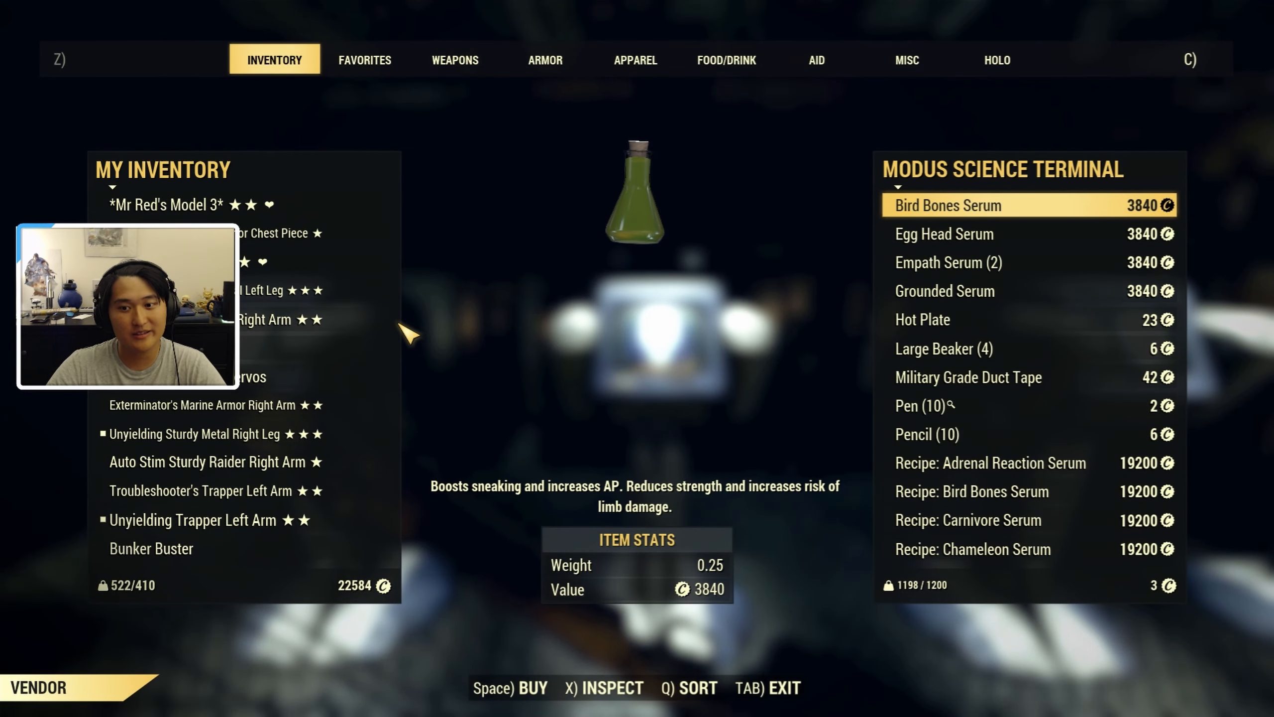
left_click(636, 60)
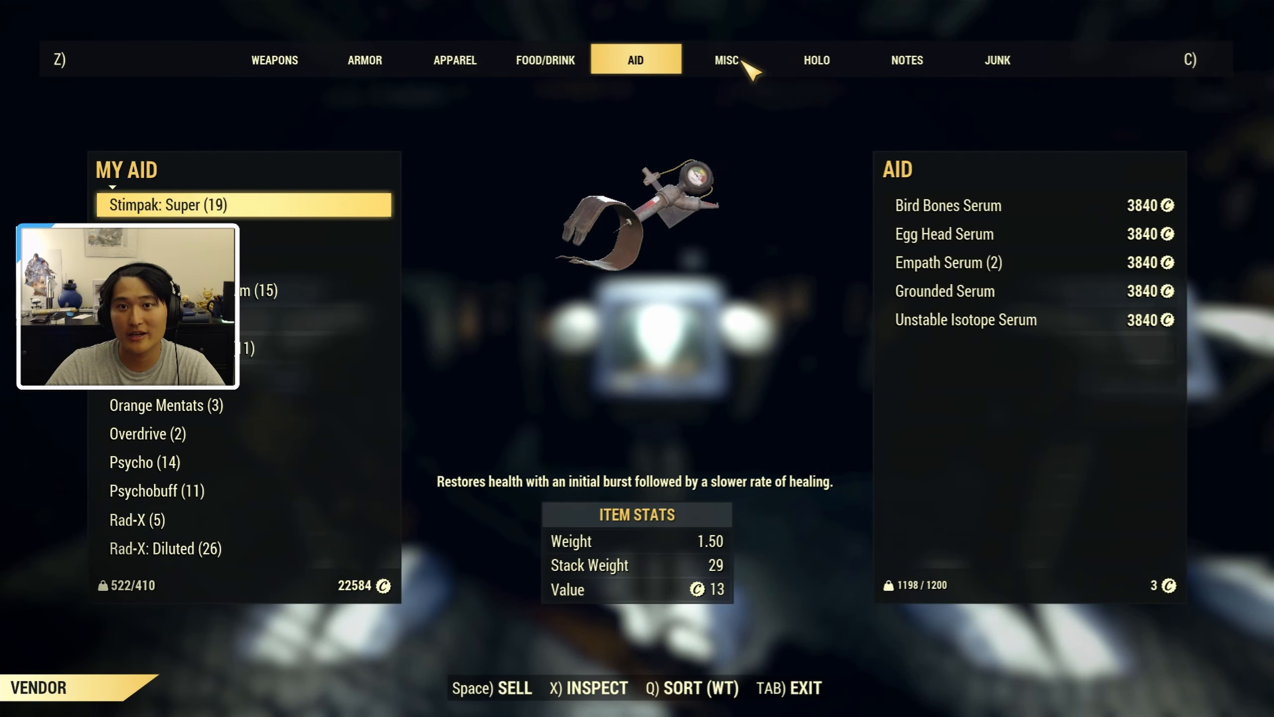
left_click(816, 59)
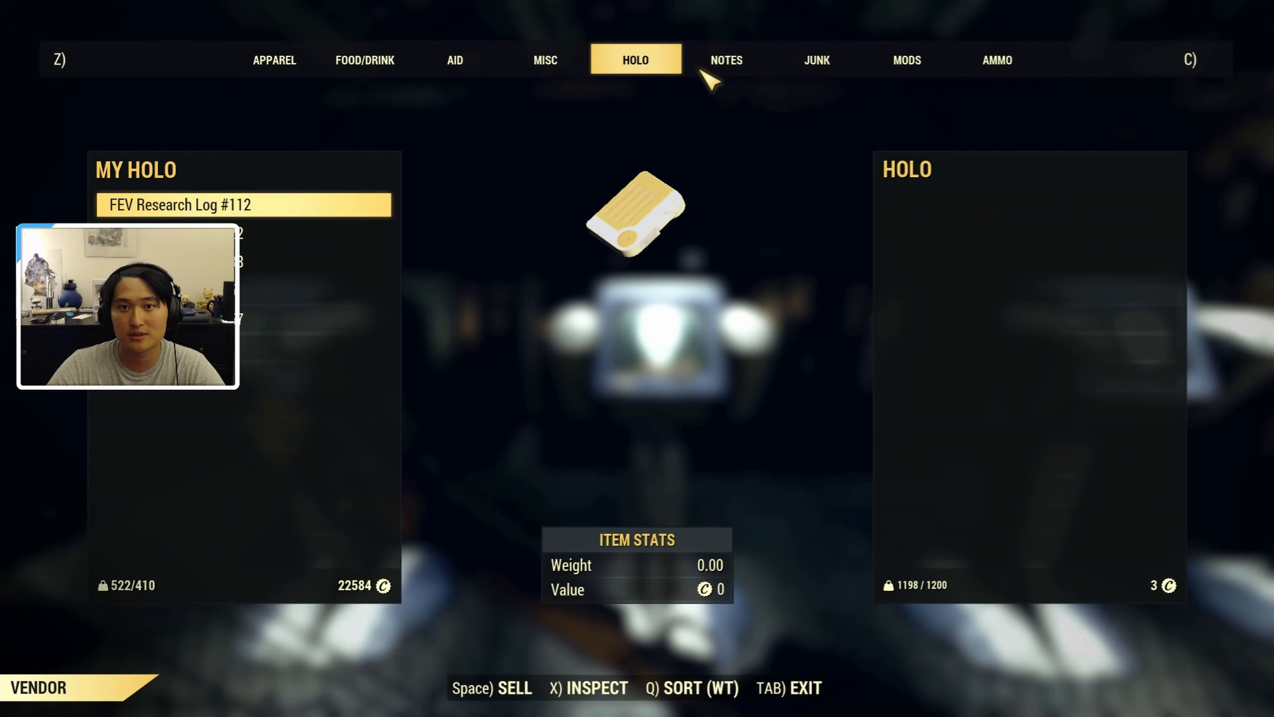
left_click(725, 59)
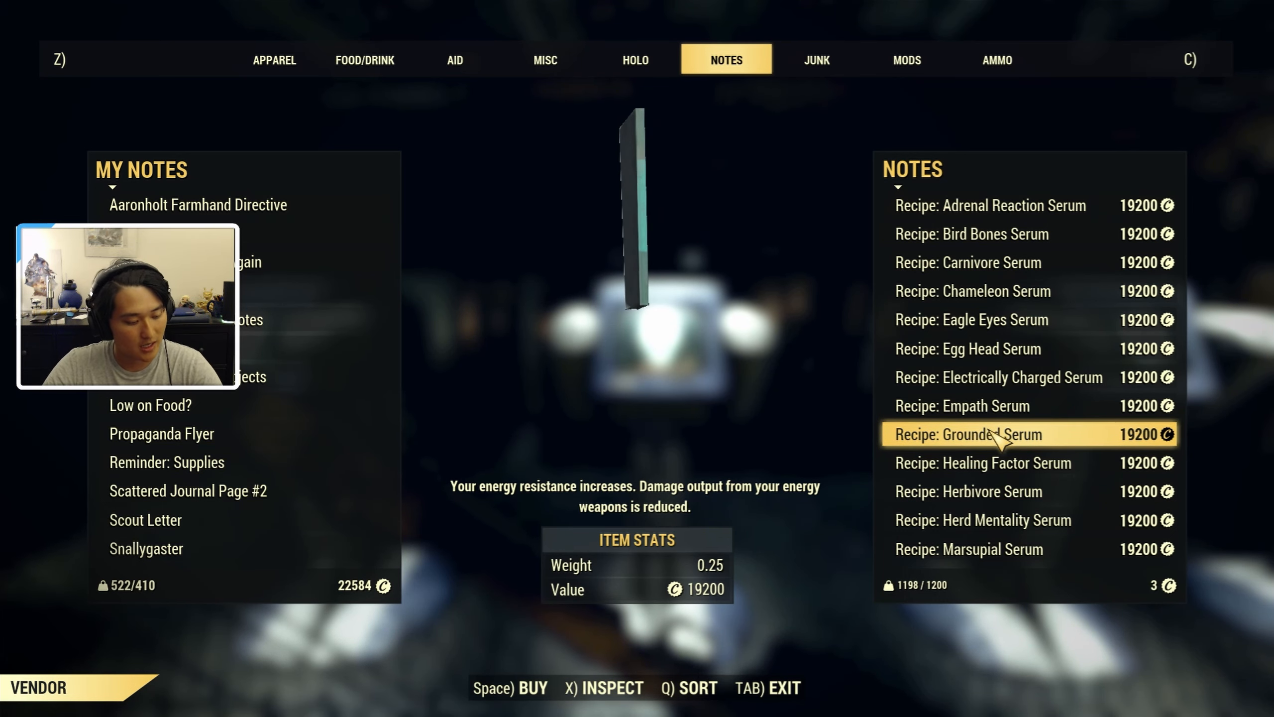
key("Tab")
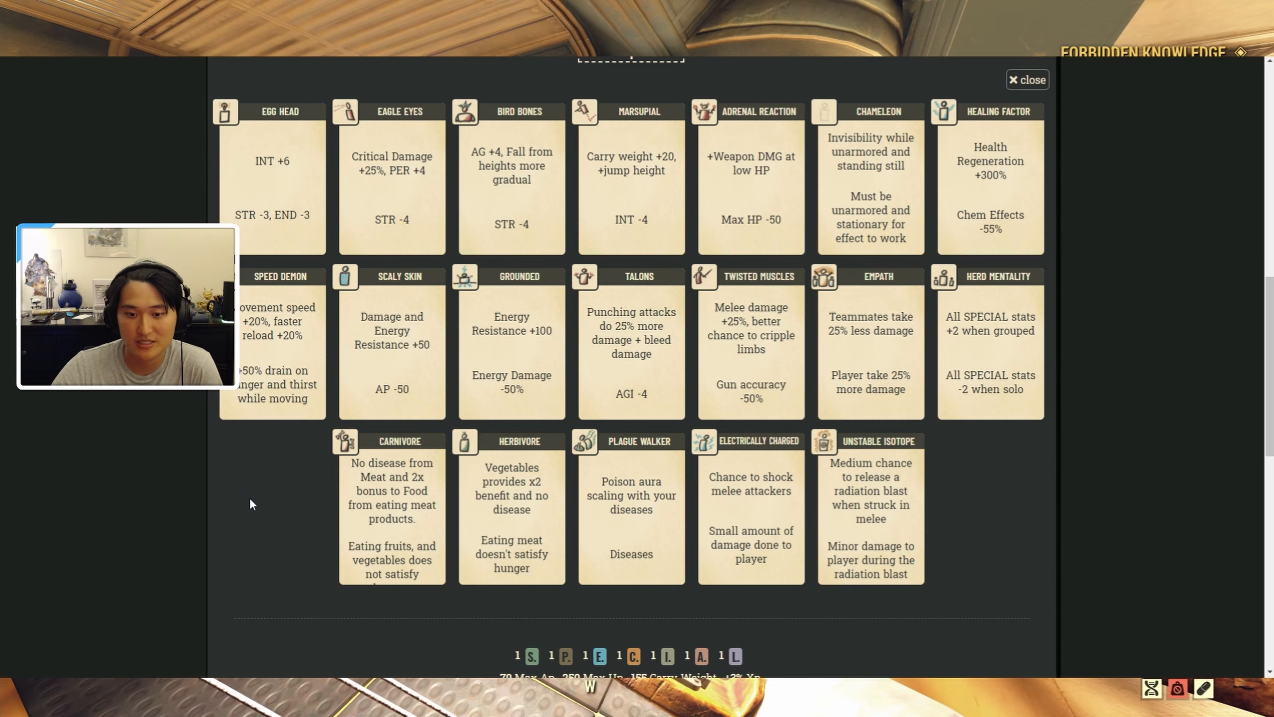
- Adjust the Luck SPECIAL points to 5 in the planner
scroll("up", 3)
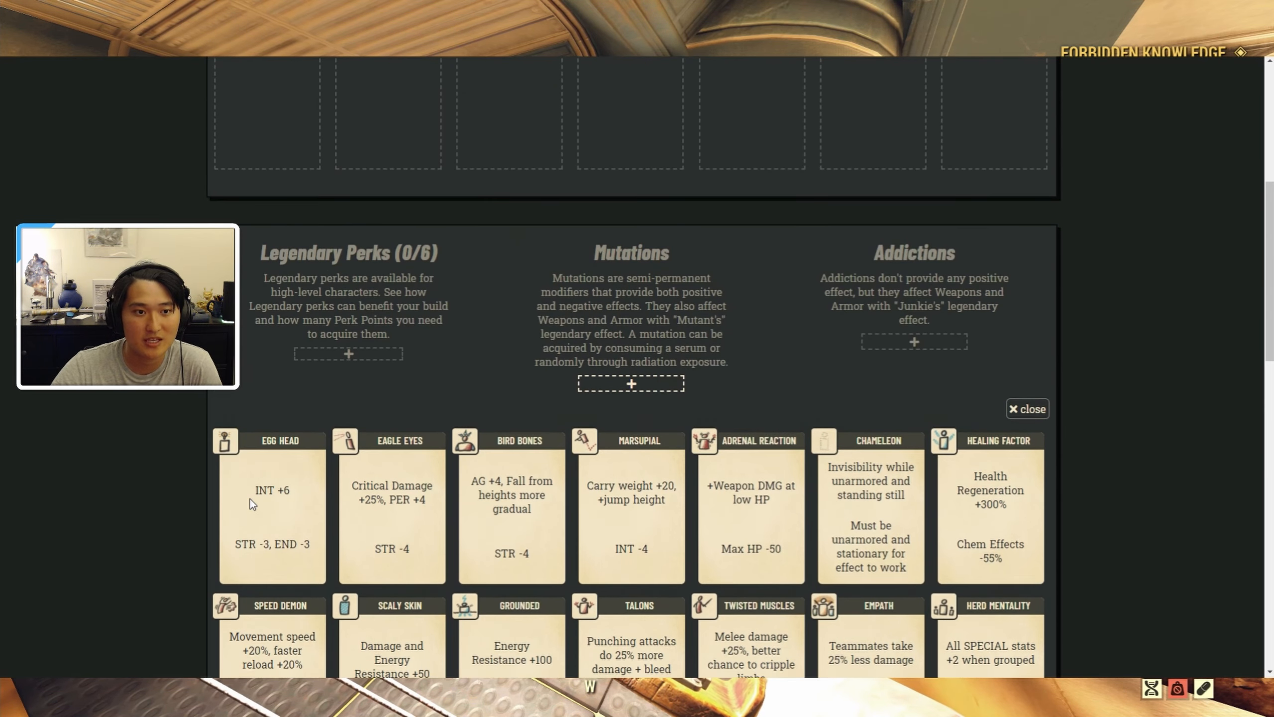
scroll("up", 3)
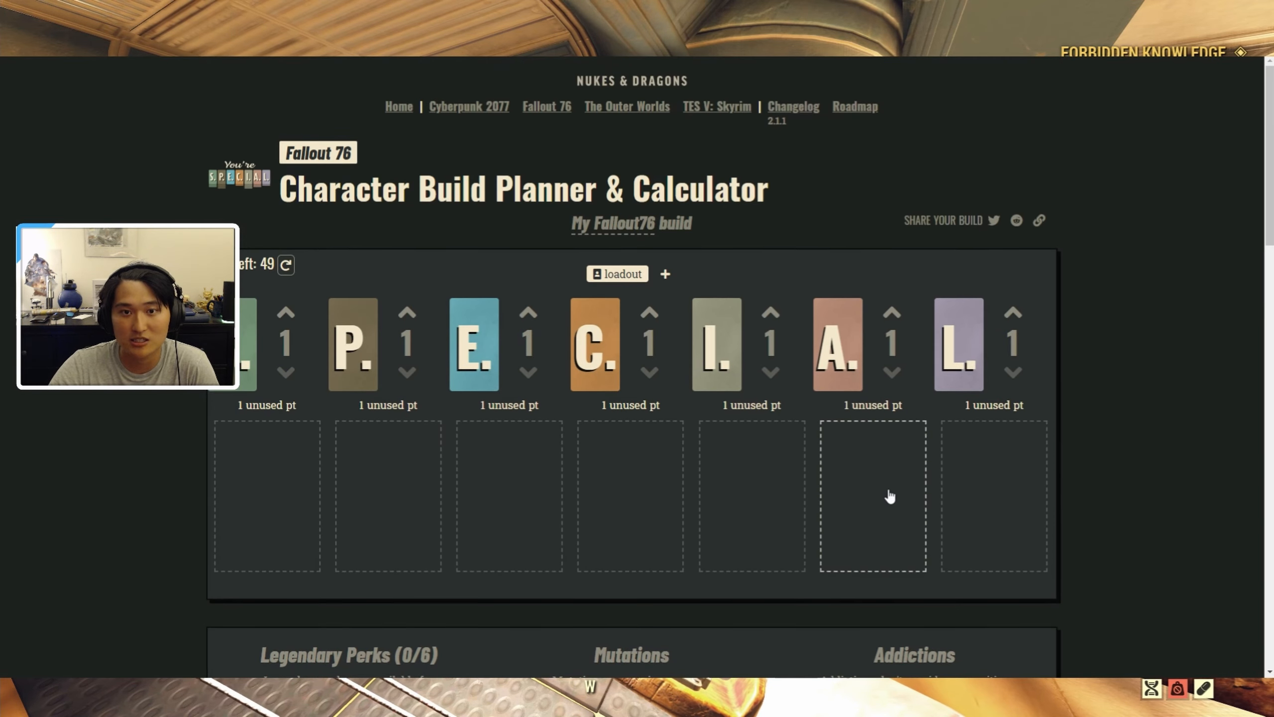
scroll("down", 3)
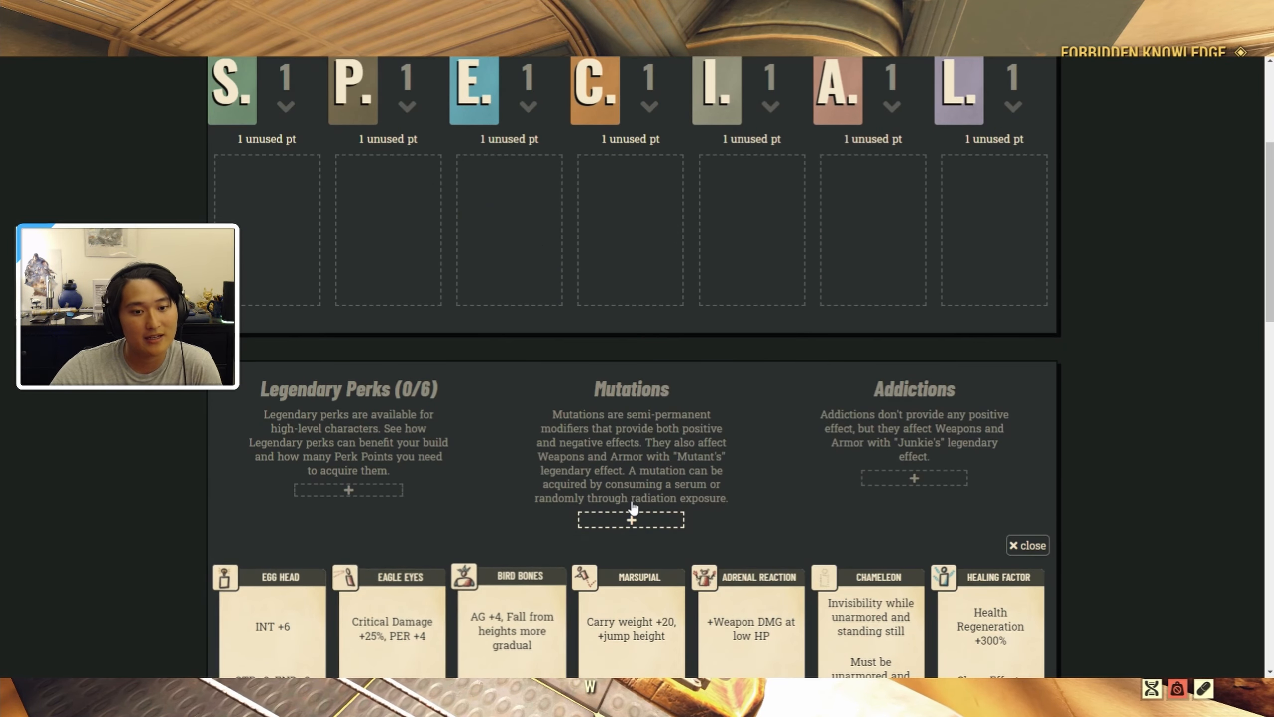
scroll("down", 3)
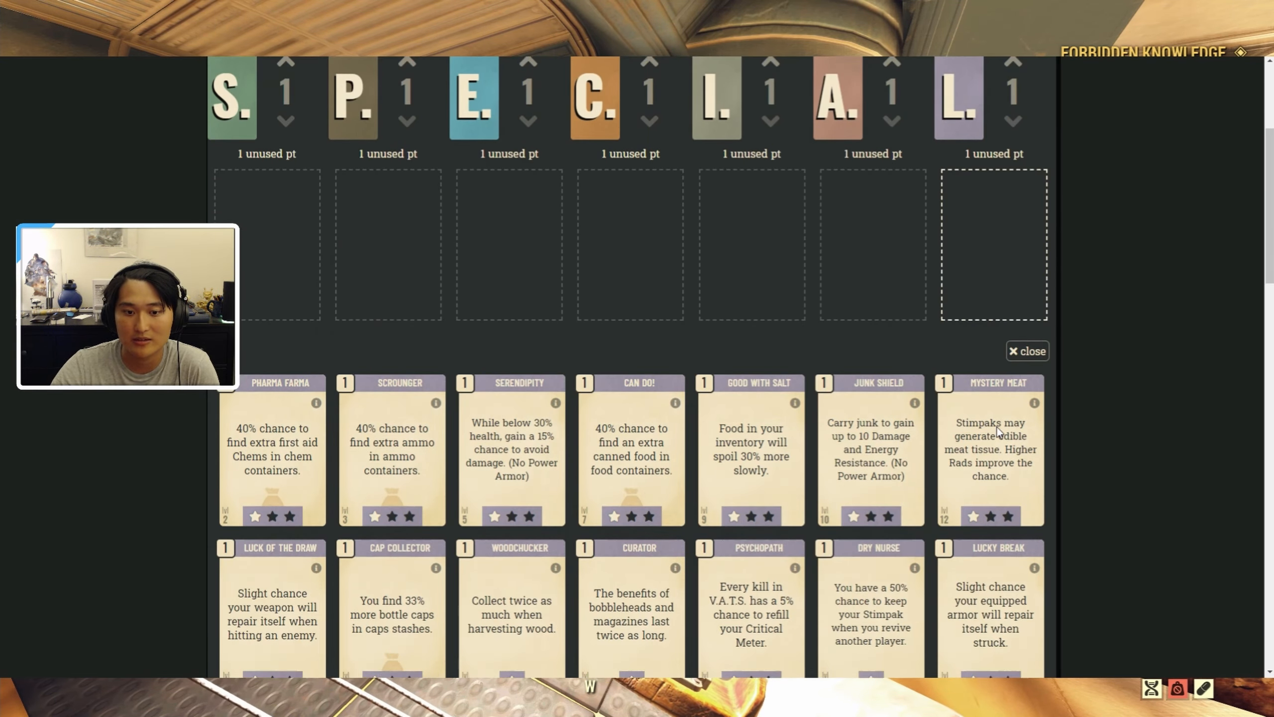
scroll("down", 3)
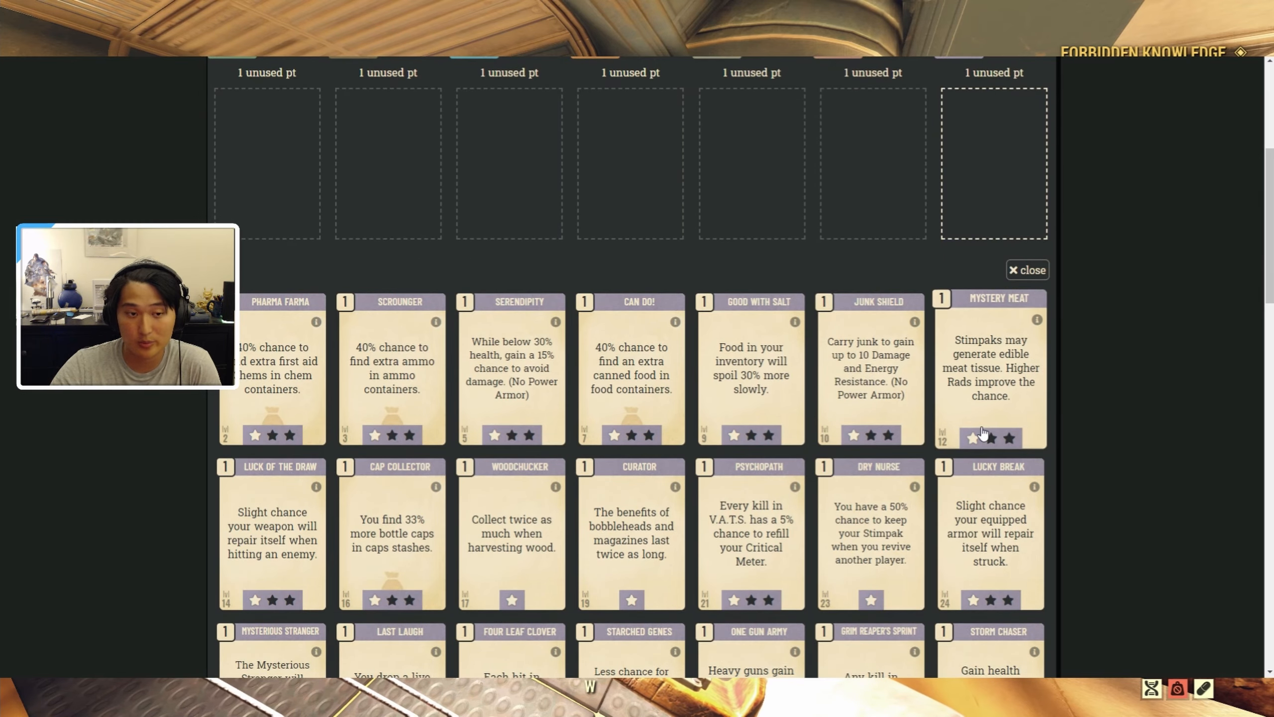
scroll("down", 3)
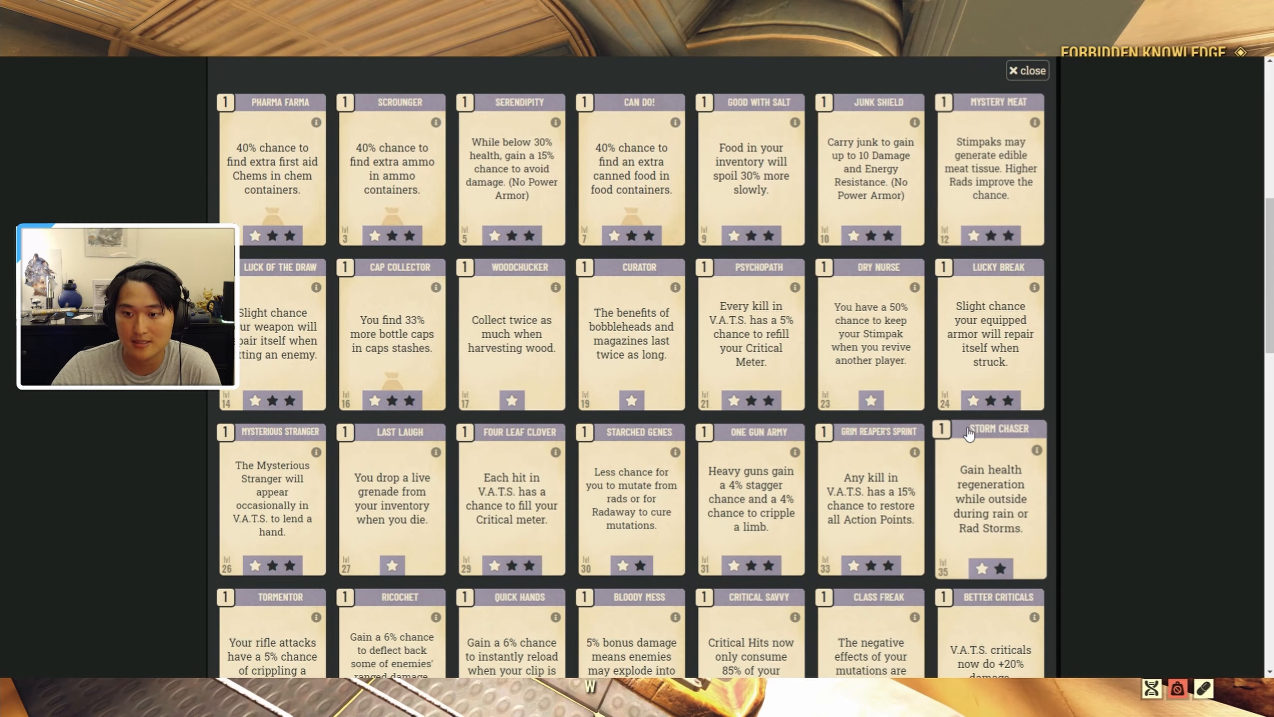
scroll("down", 3)
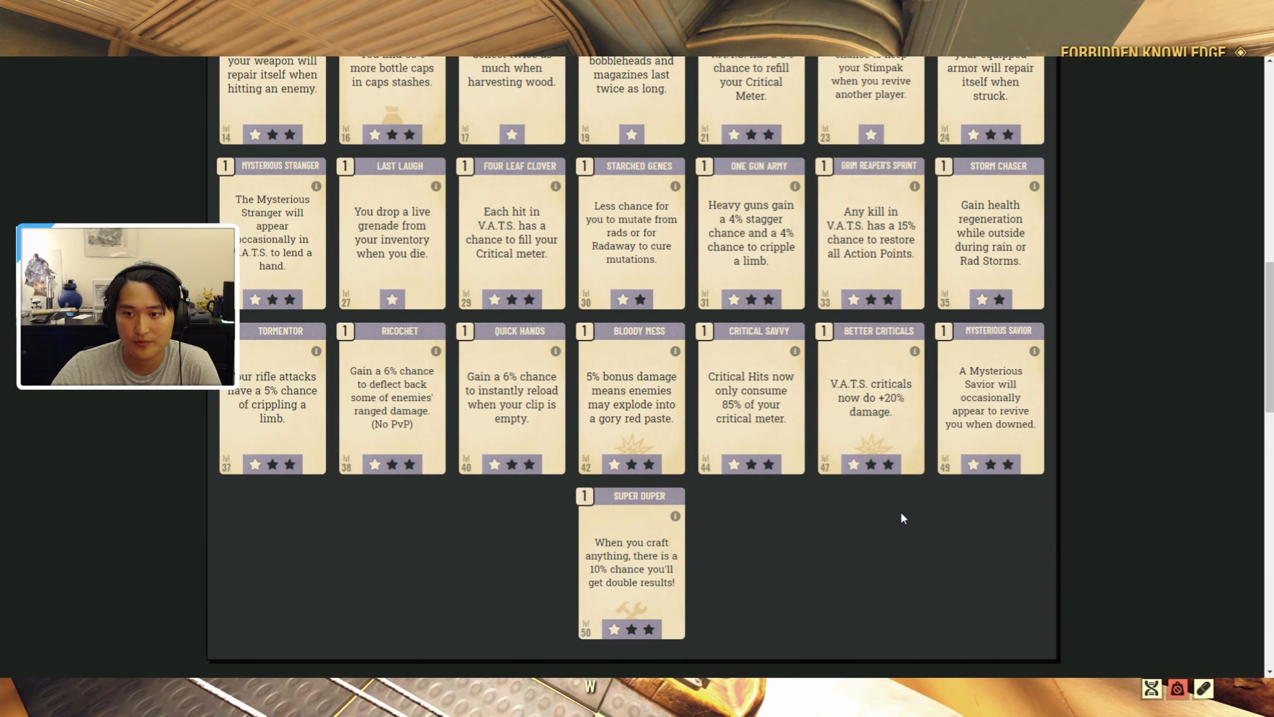
mouse_move(484, 549)
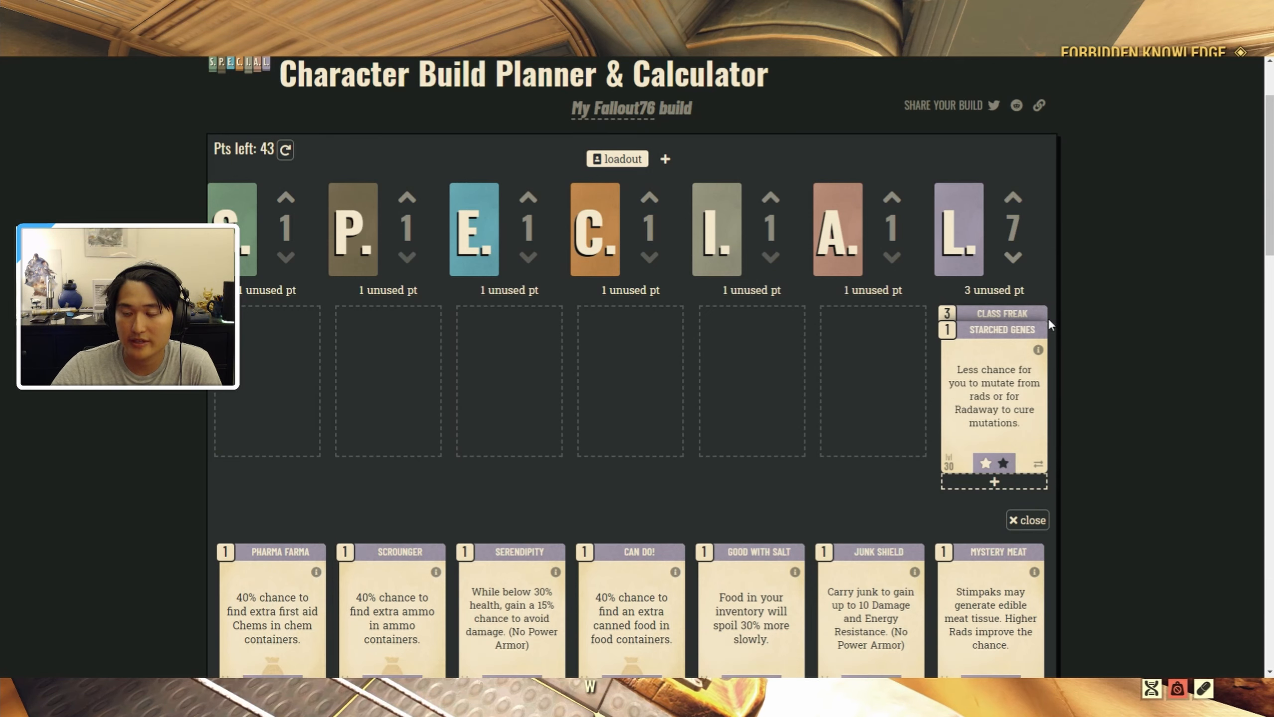
left_click(1013, 260)
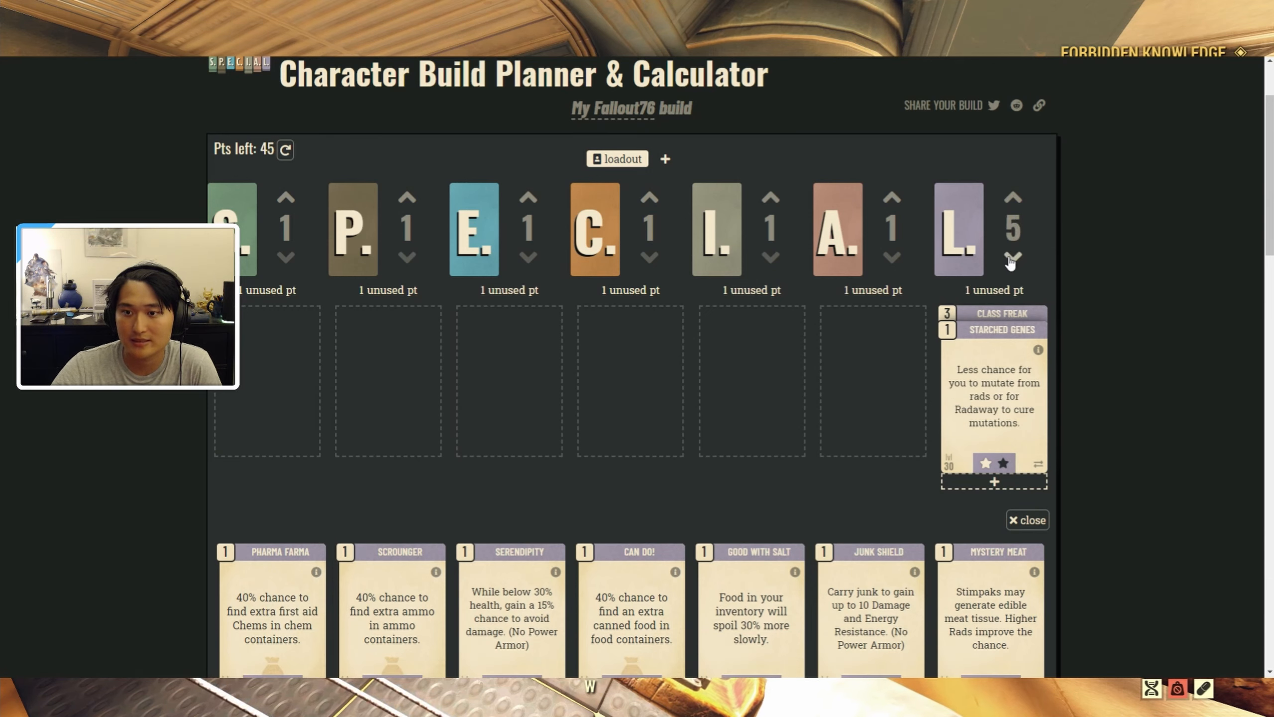
left_click(1012, 260)
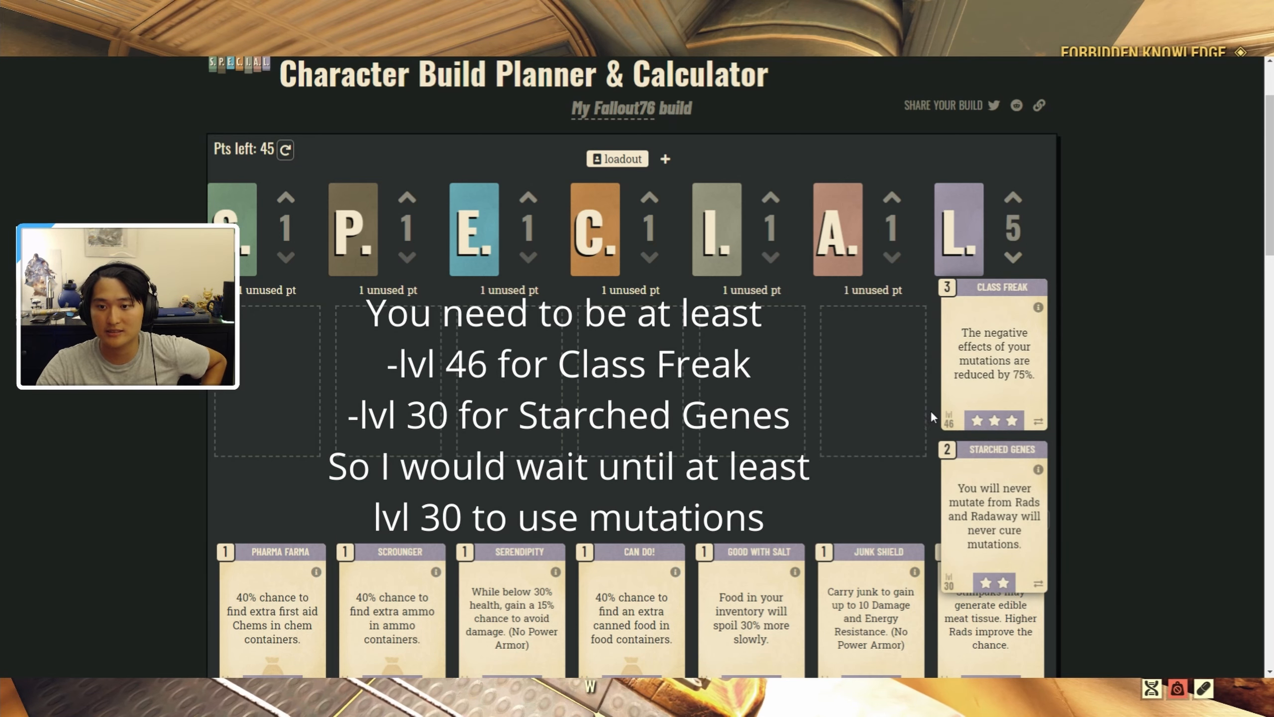
mouse_move(998, 293)
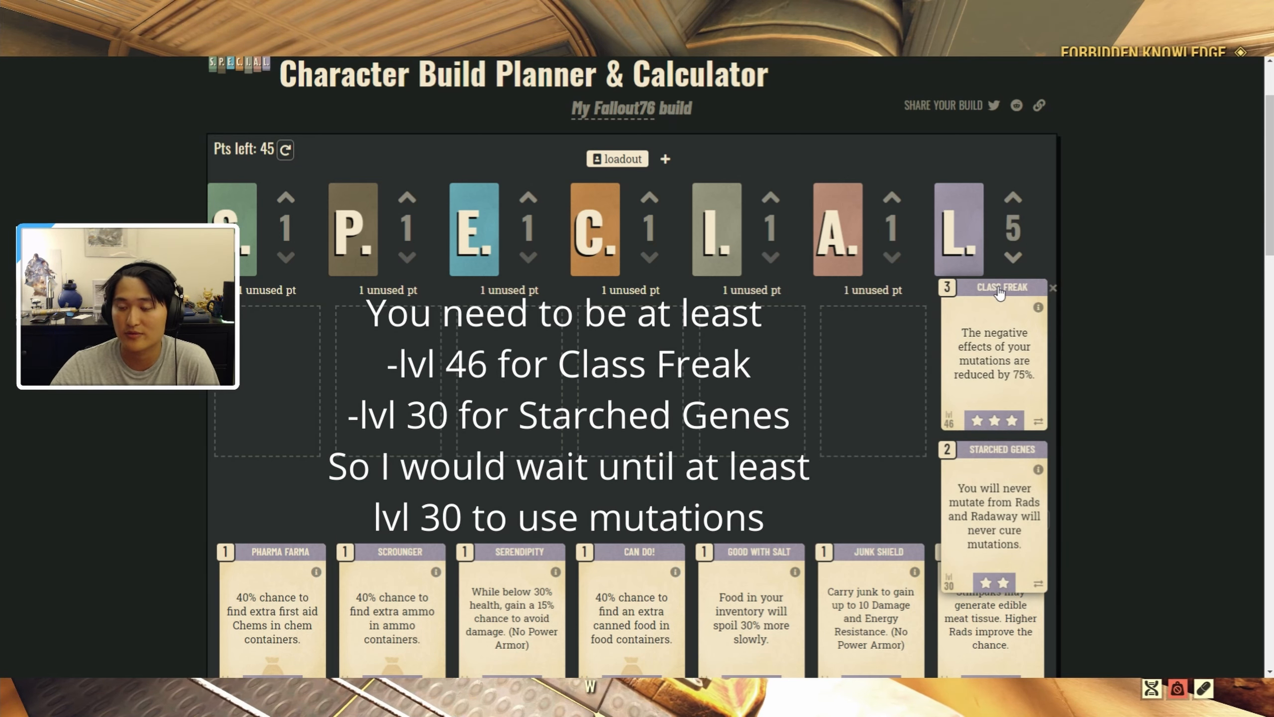
- Expand and re-stack the Luck cards to read Class Freak and Starched Genes
left_click(1003, 314)
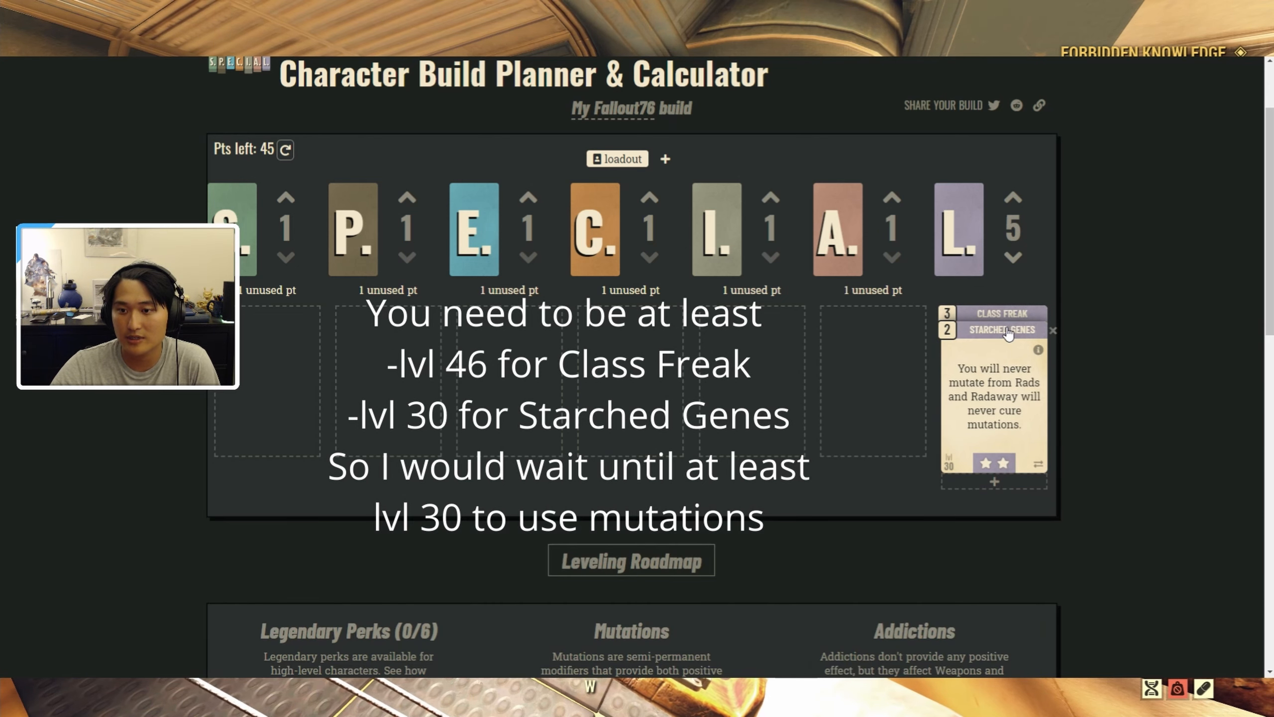
left_click(1004, 329)
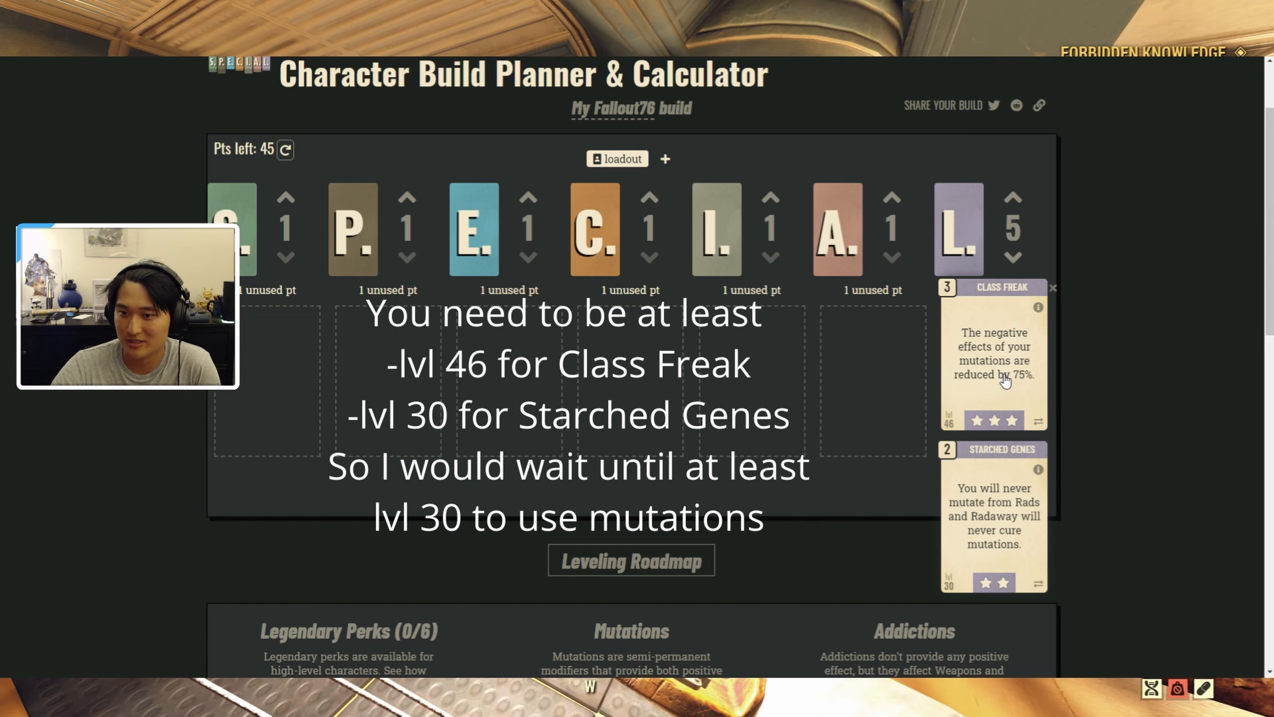
left_click(1003, 287)
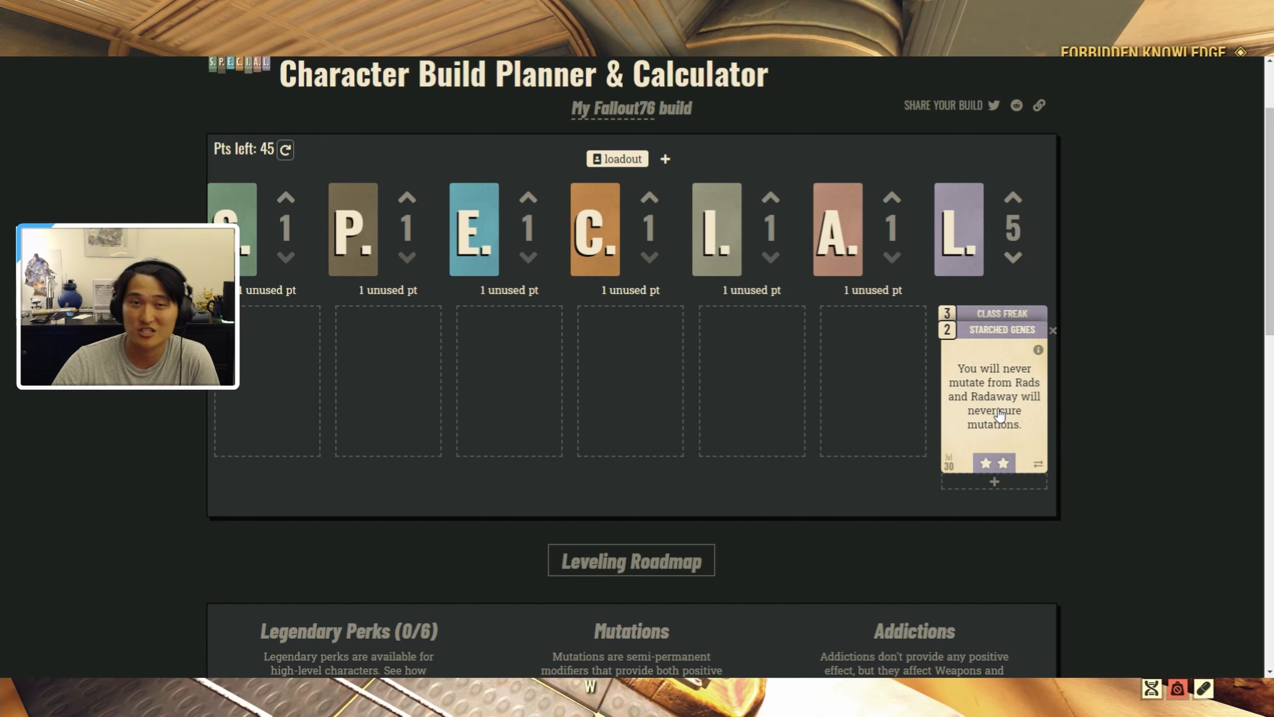
mouse_move(909, 391)
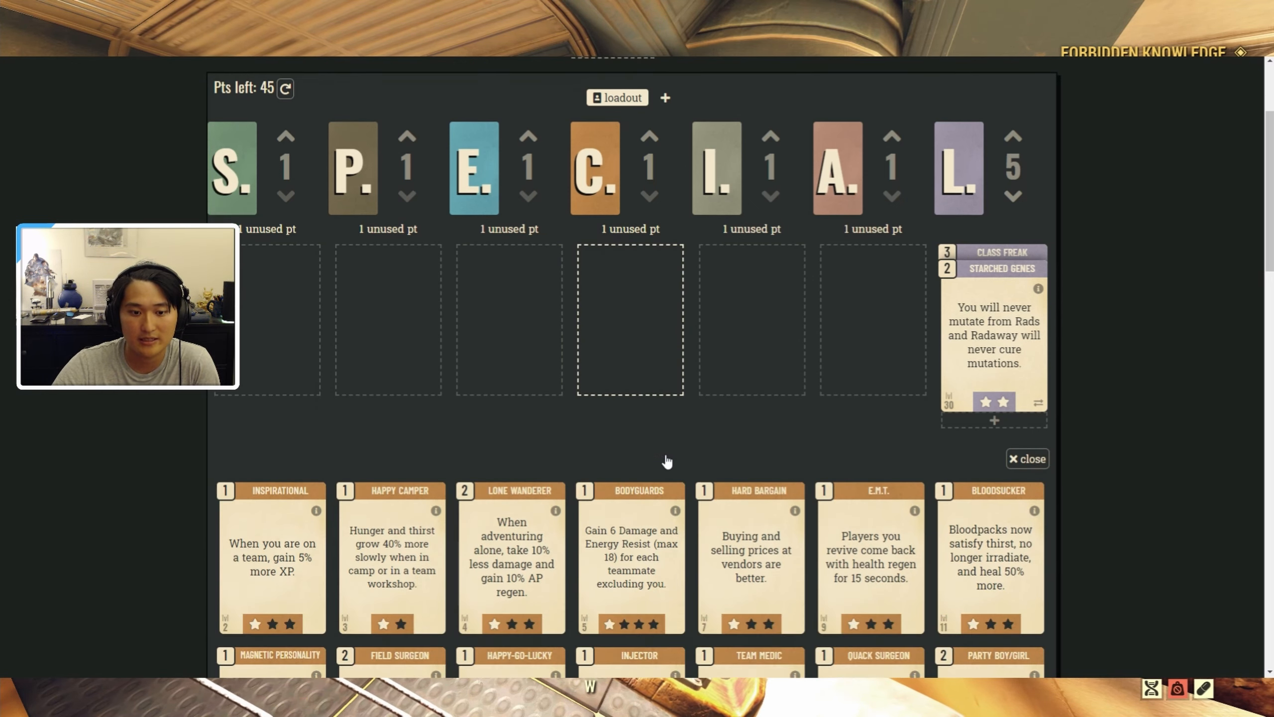
- Equip Strange in Numbers (rank 1) in the empty Charisma slot
scroll("down", 3)
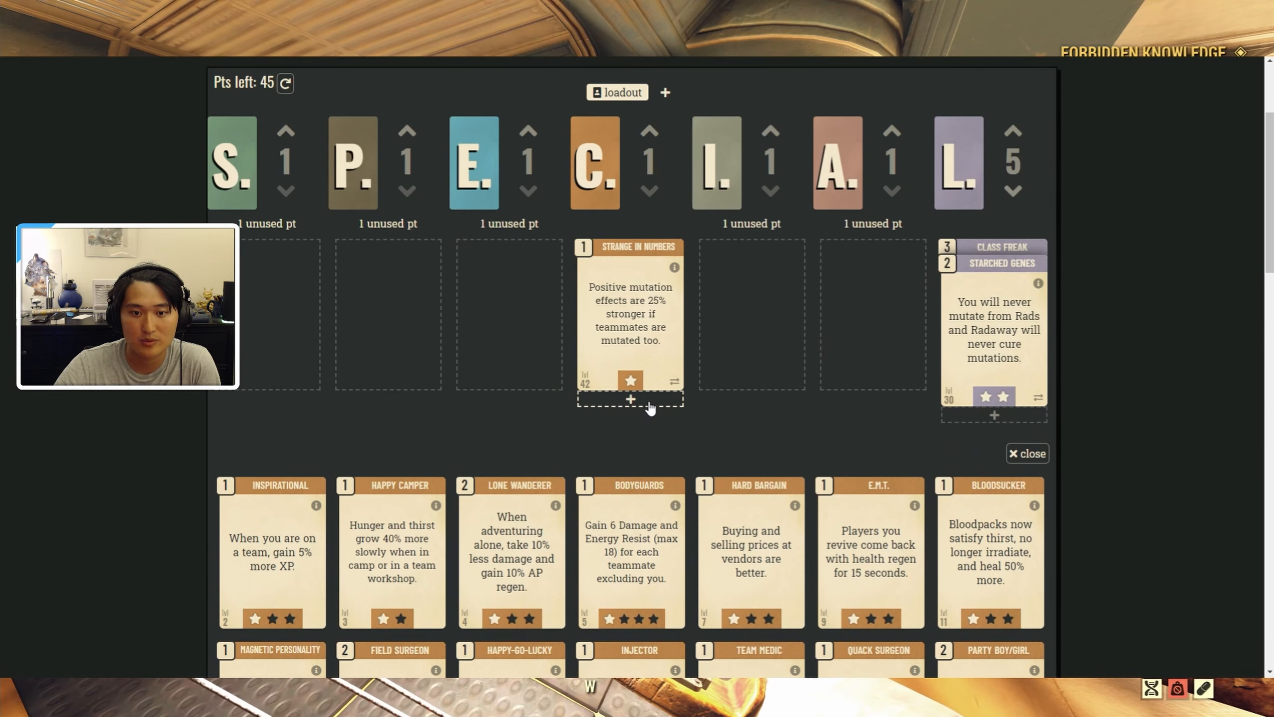
left_click(1028, 454)
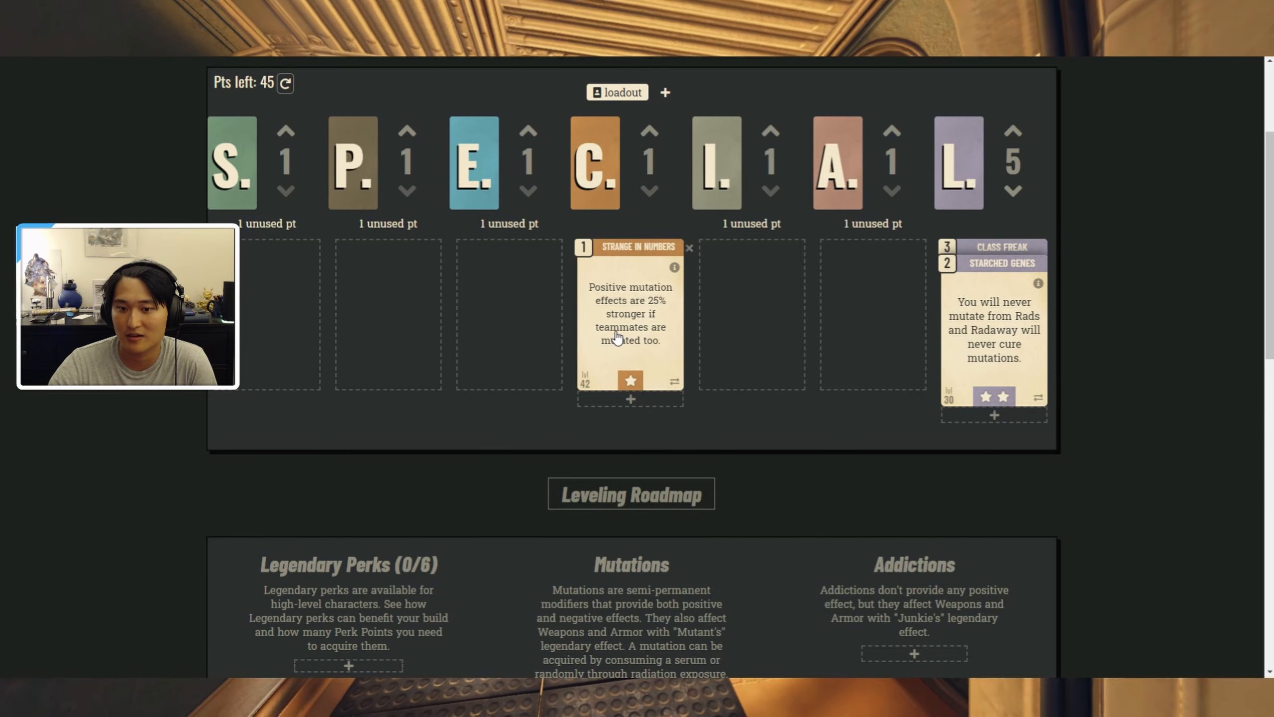
mouse_move(649, 363)
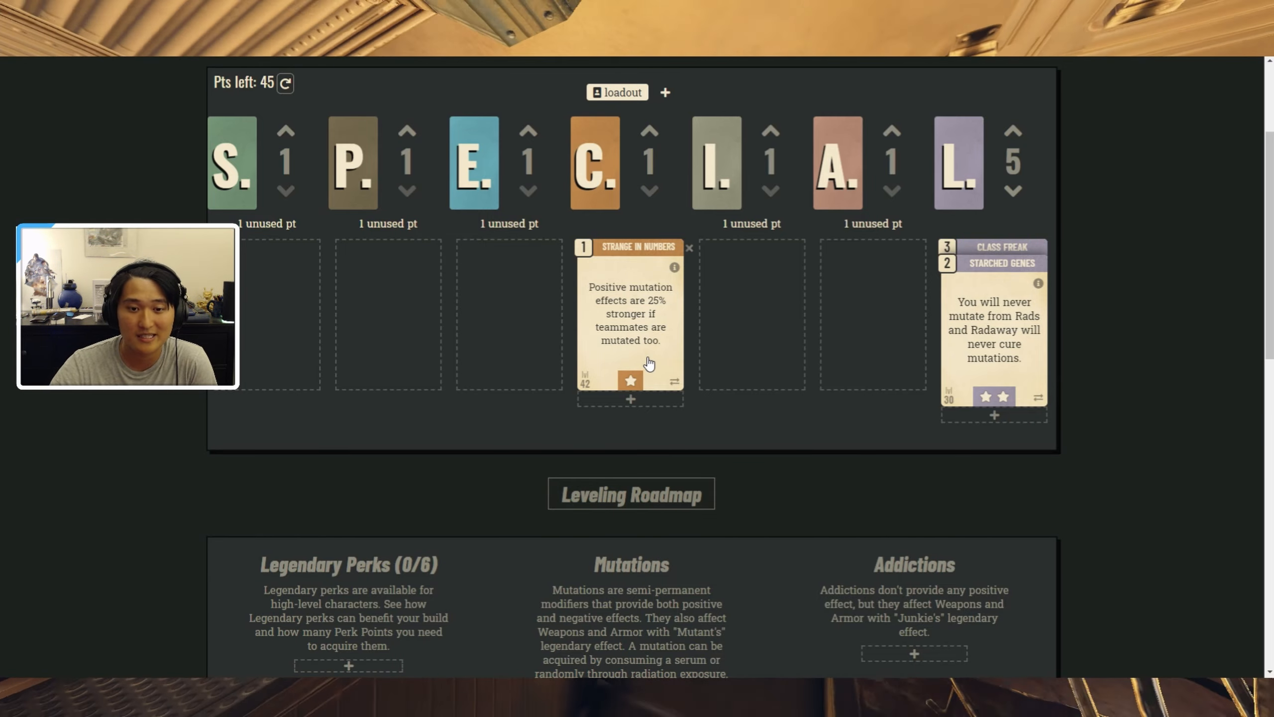
mouse_move(649, 358)
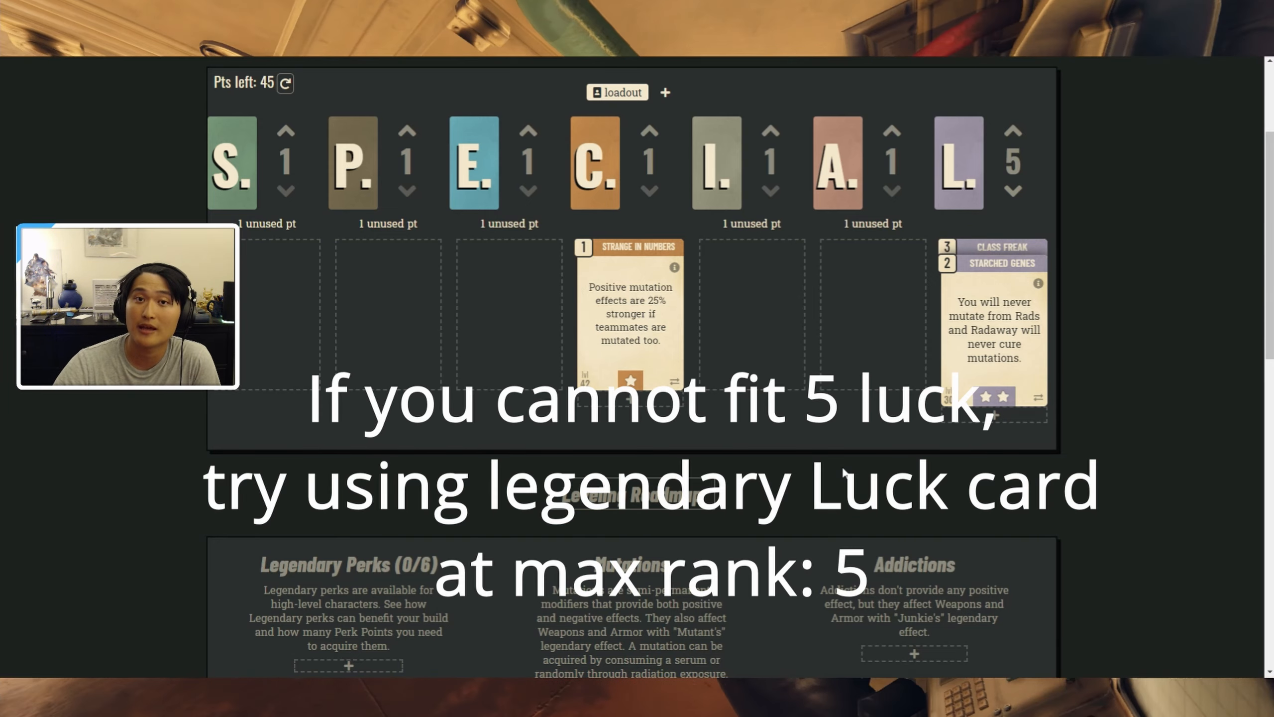
- Scroll down to the Mutations section with Egg Head through Unstable Isotope
scroll("down", 3)
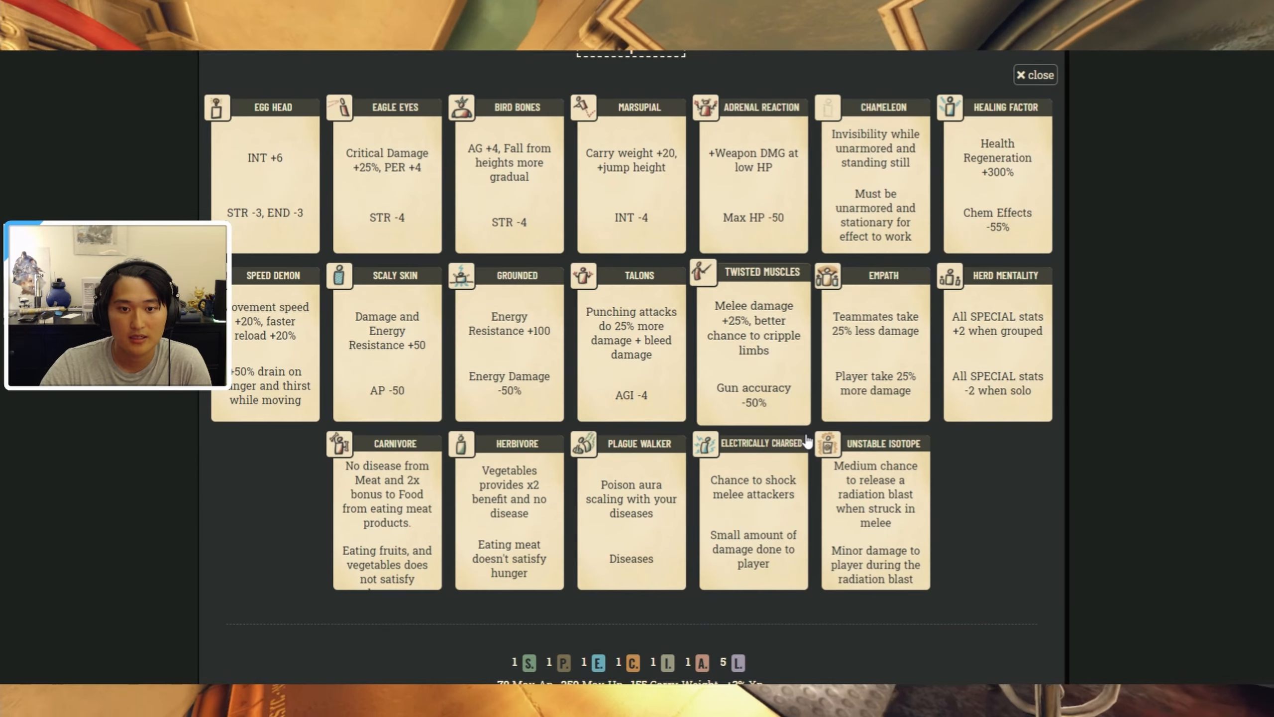
mouse_move(961, 458)
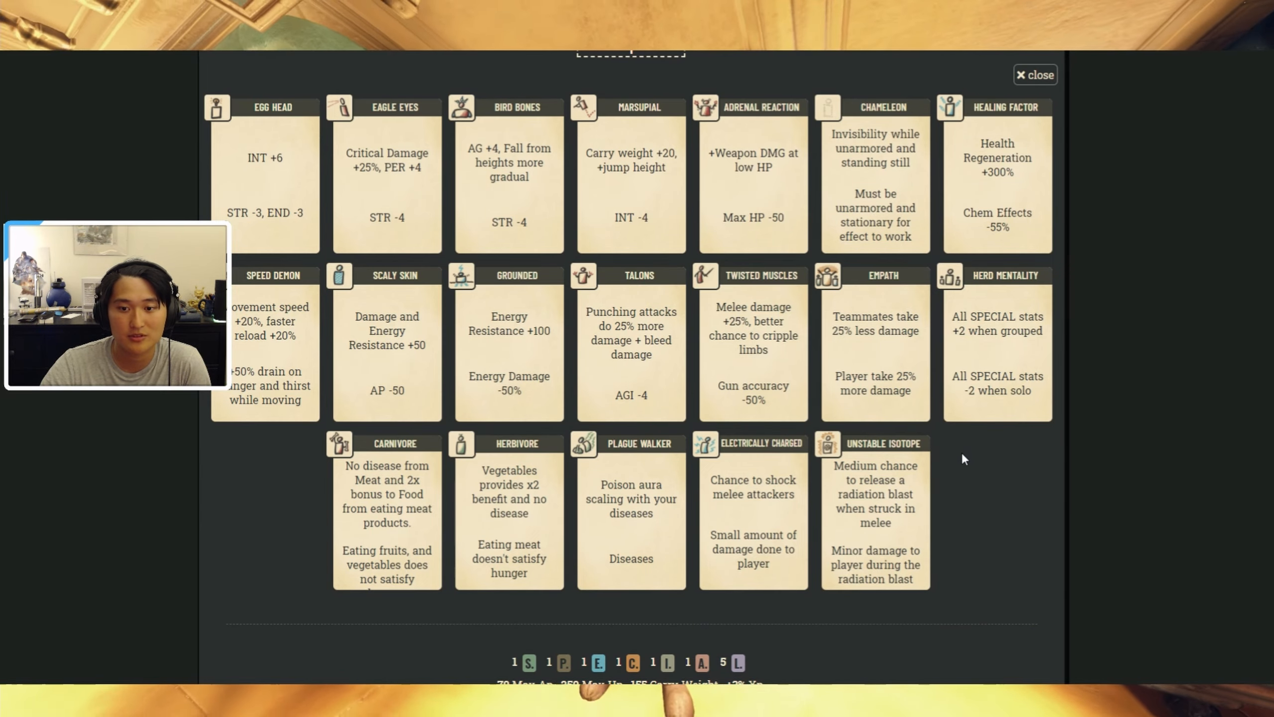
mouse_move(179, 194)
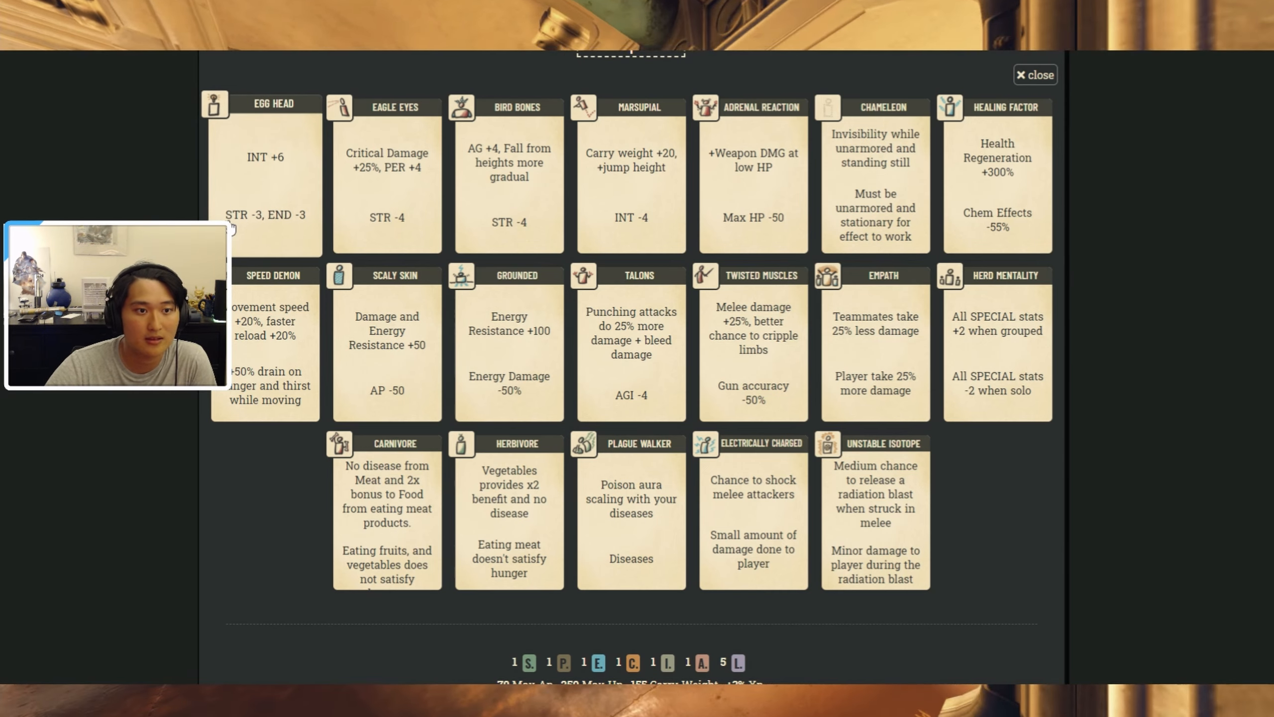
mouse_move(307, 234)
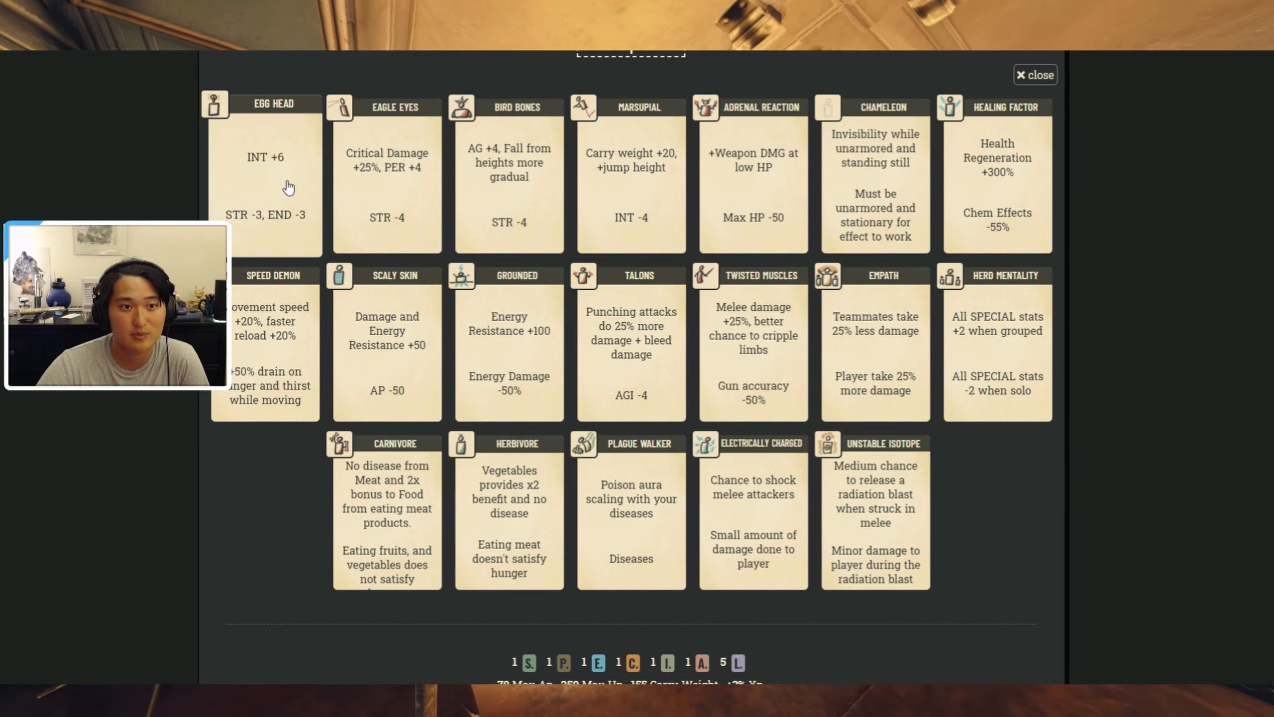
mouse_move(387, 213)
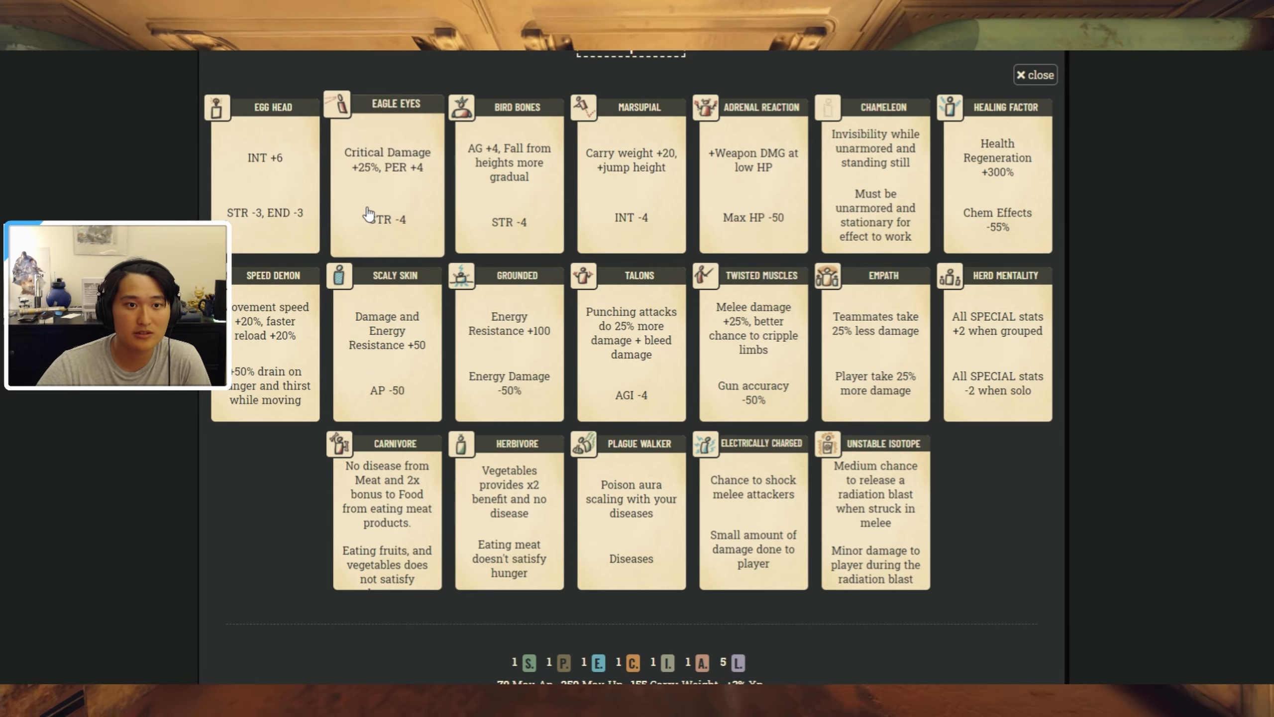
mouse_move(357, 225)
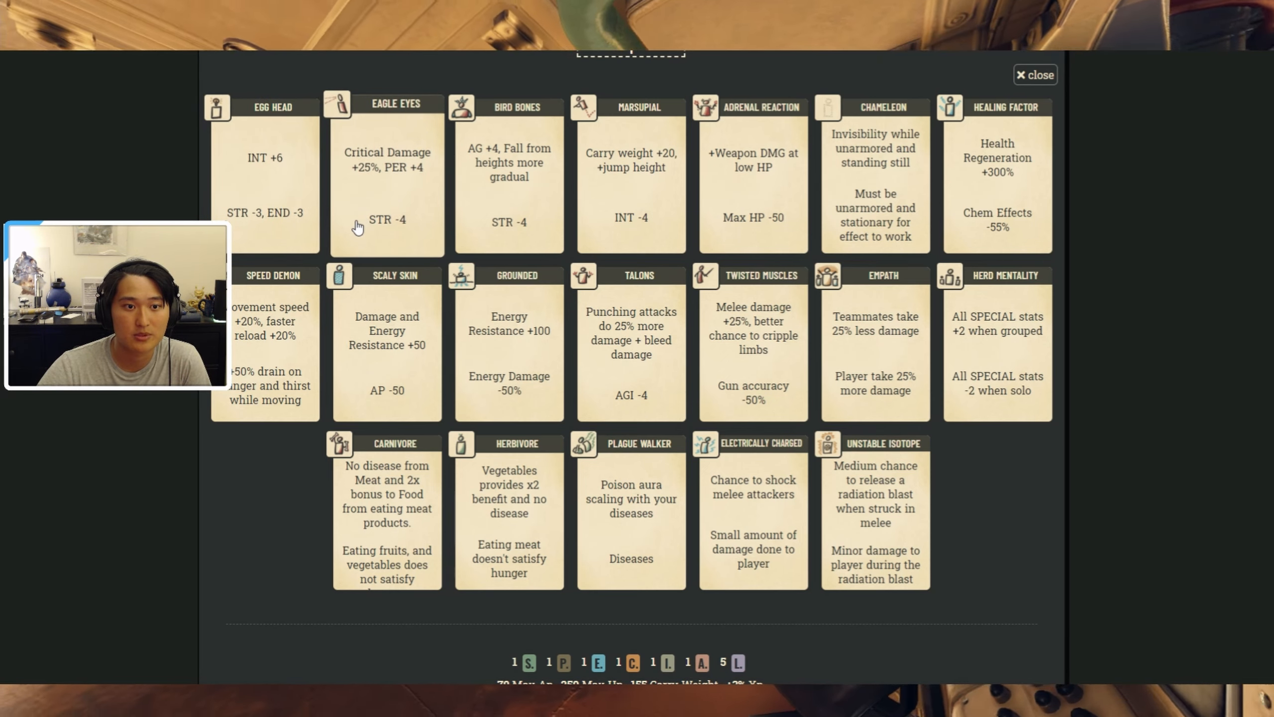
mouse_move(380, 210)
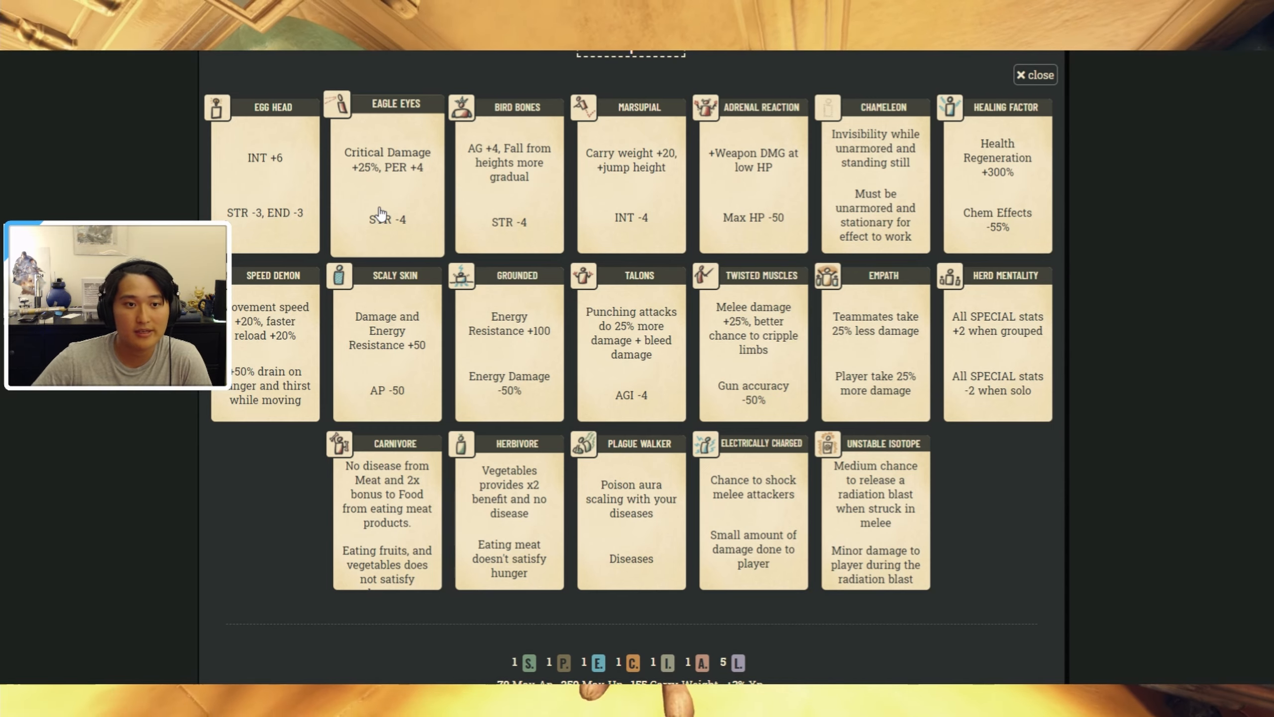
mouse_move(404, 180)
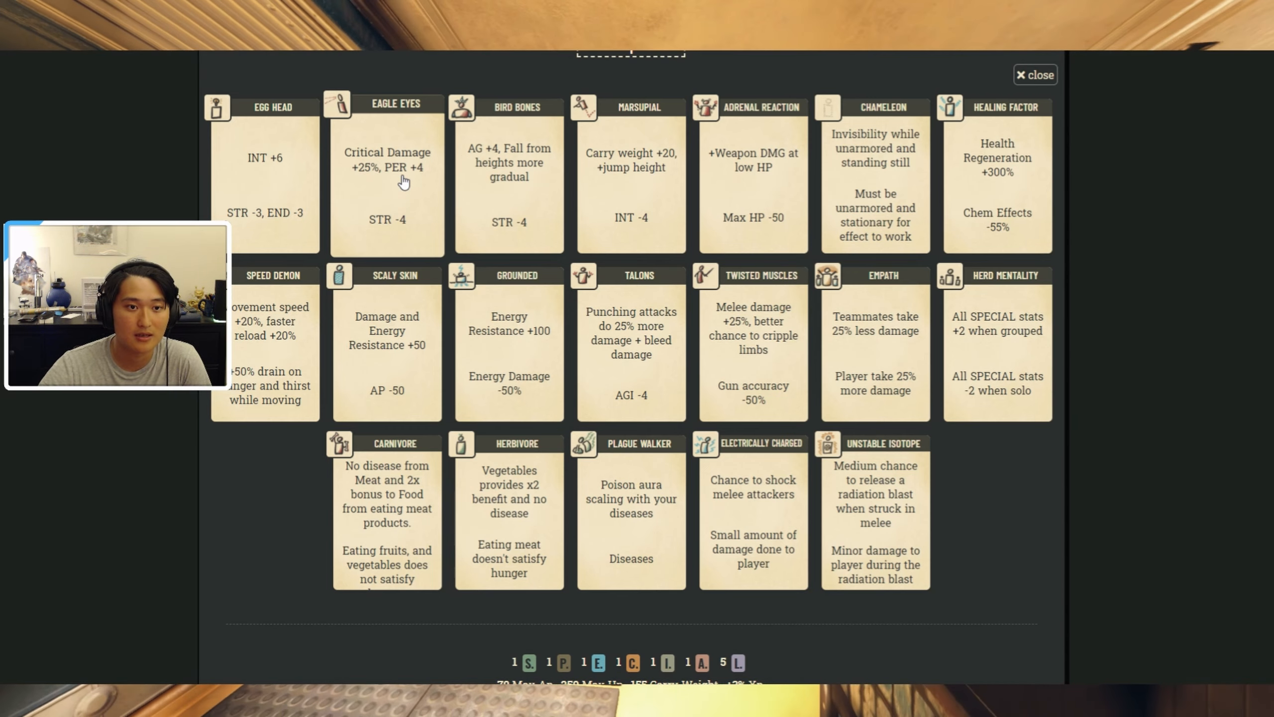
mouse_move(508, 213)
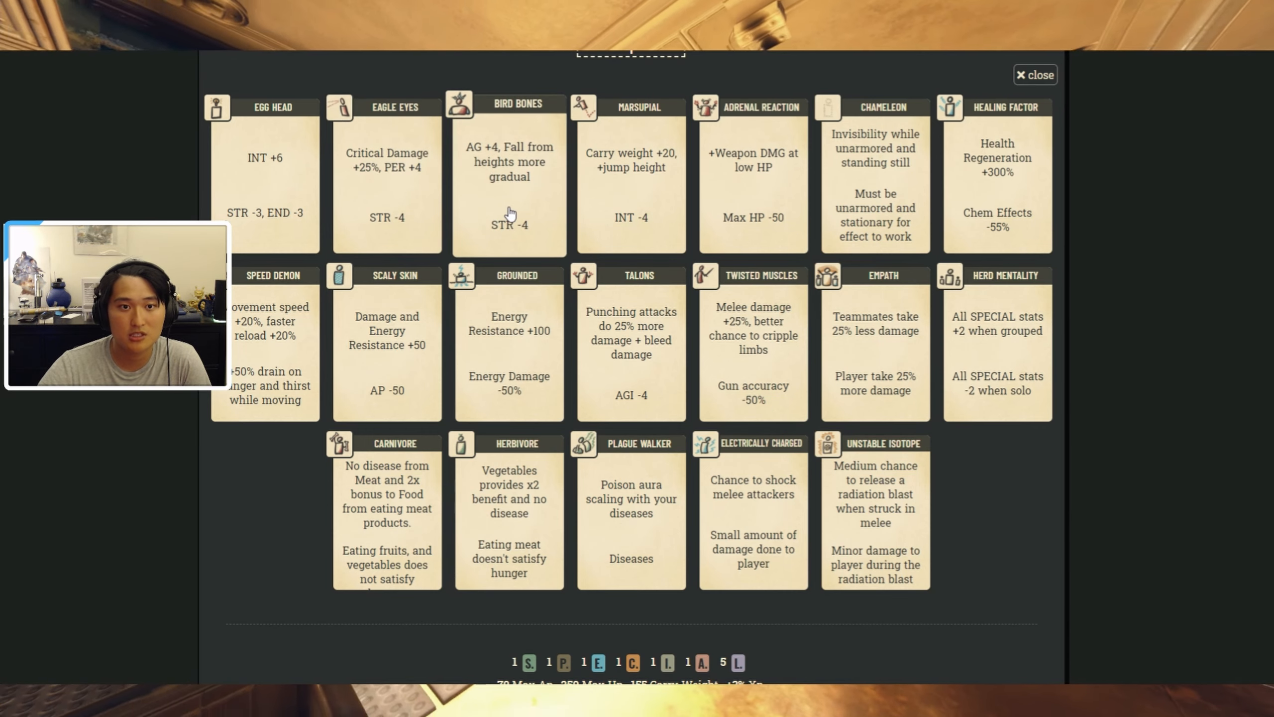
mouse_move(546, 220)
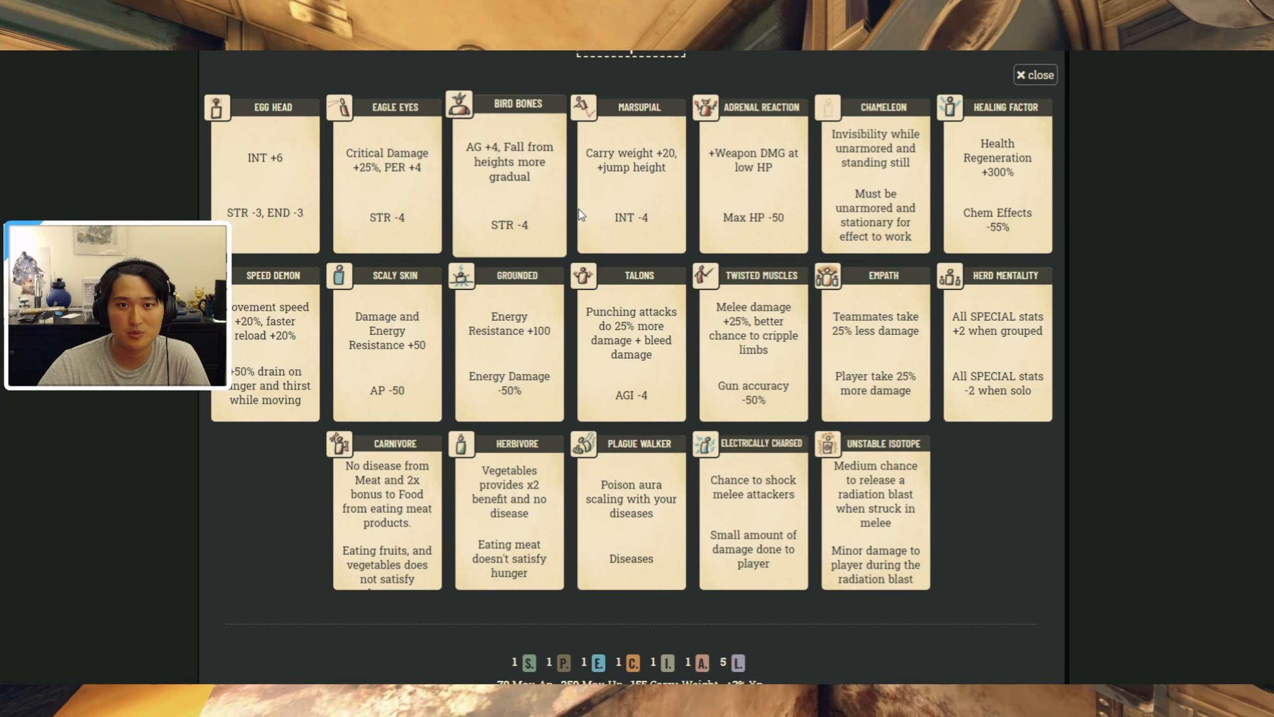
mouse_move(519, 218)
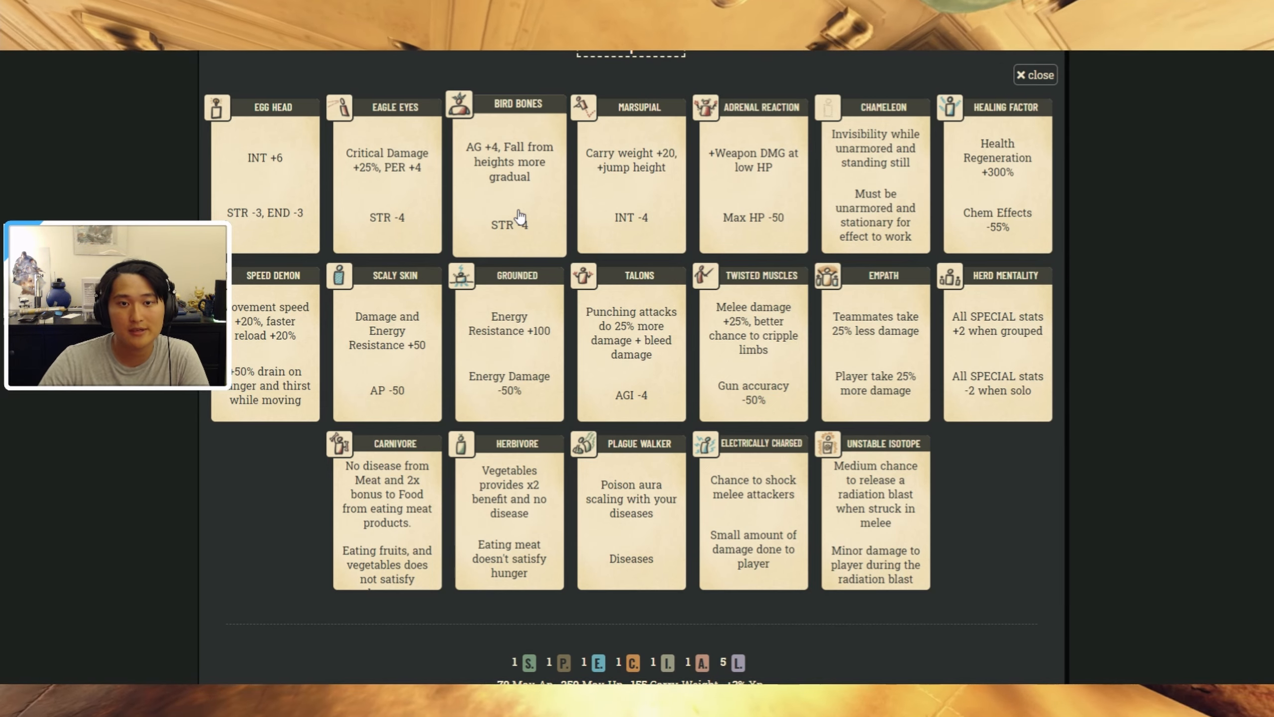
mouse_move(537, 176)
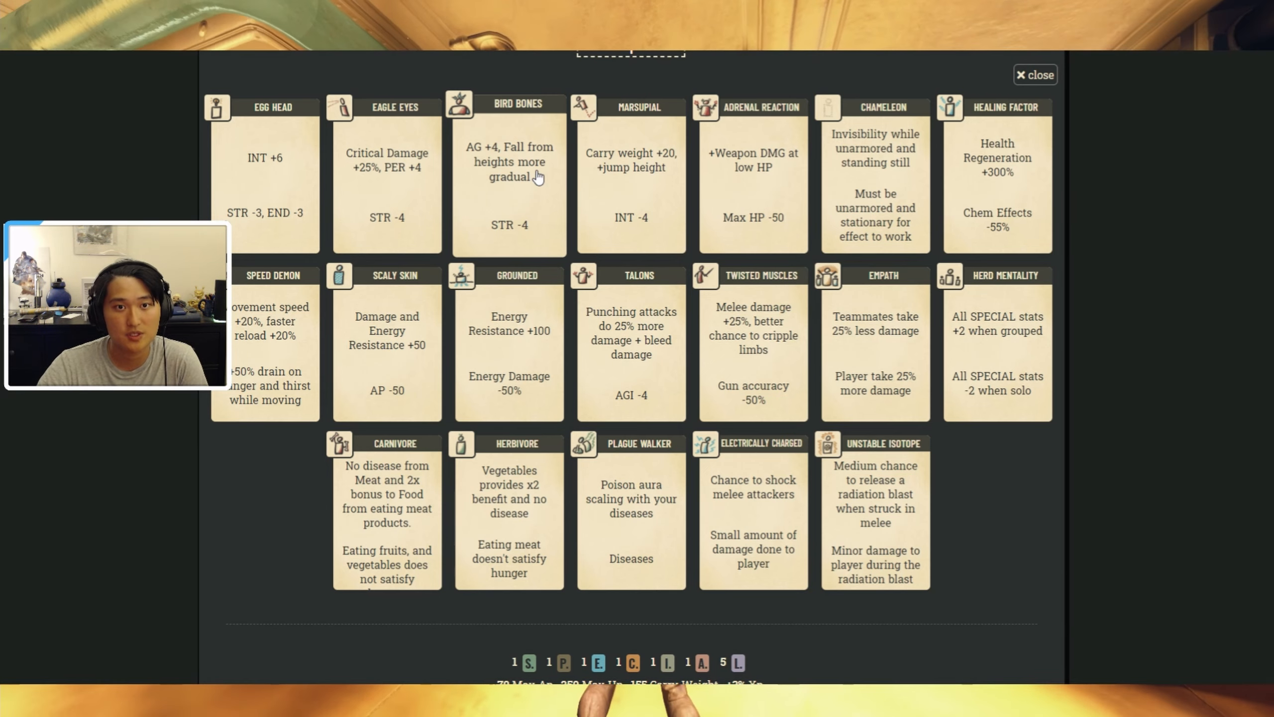
mouse_move(656, 183)
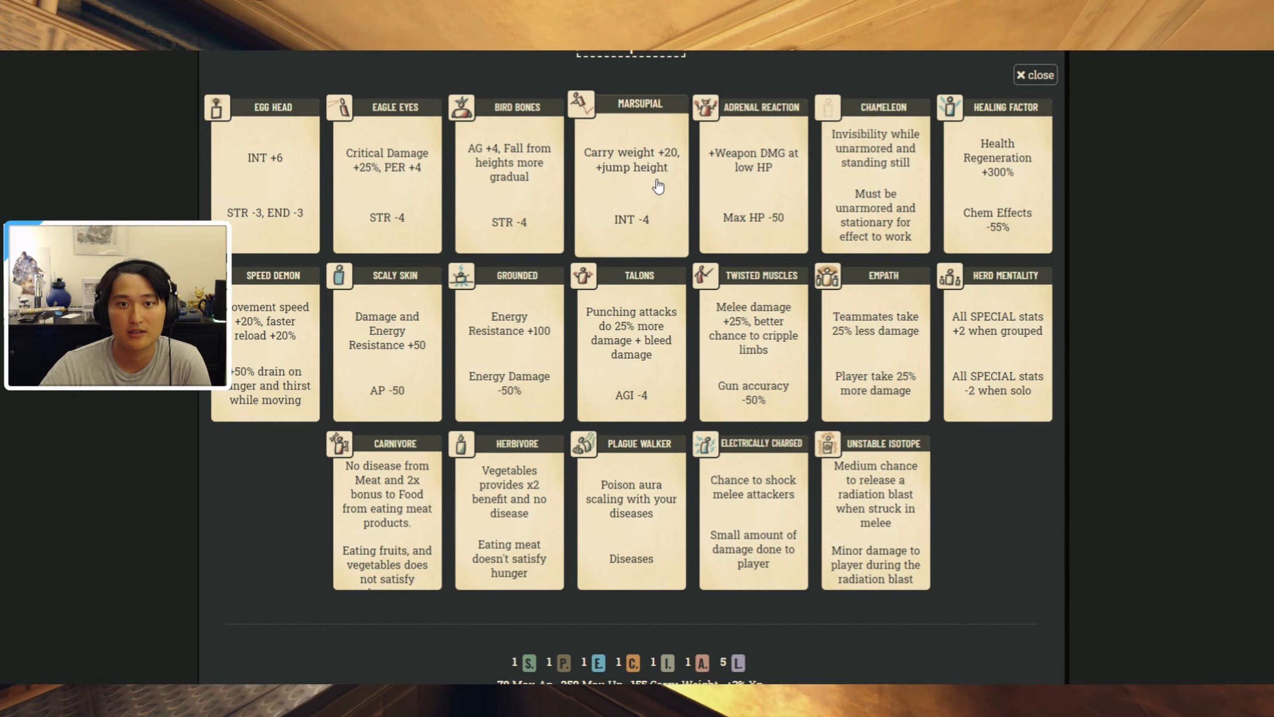
scroll("up", 3)
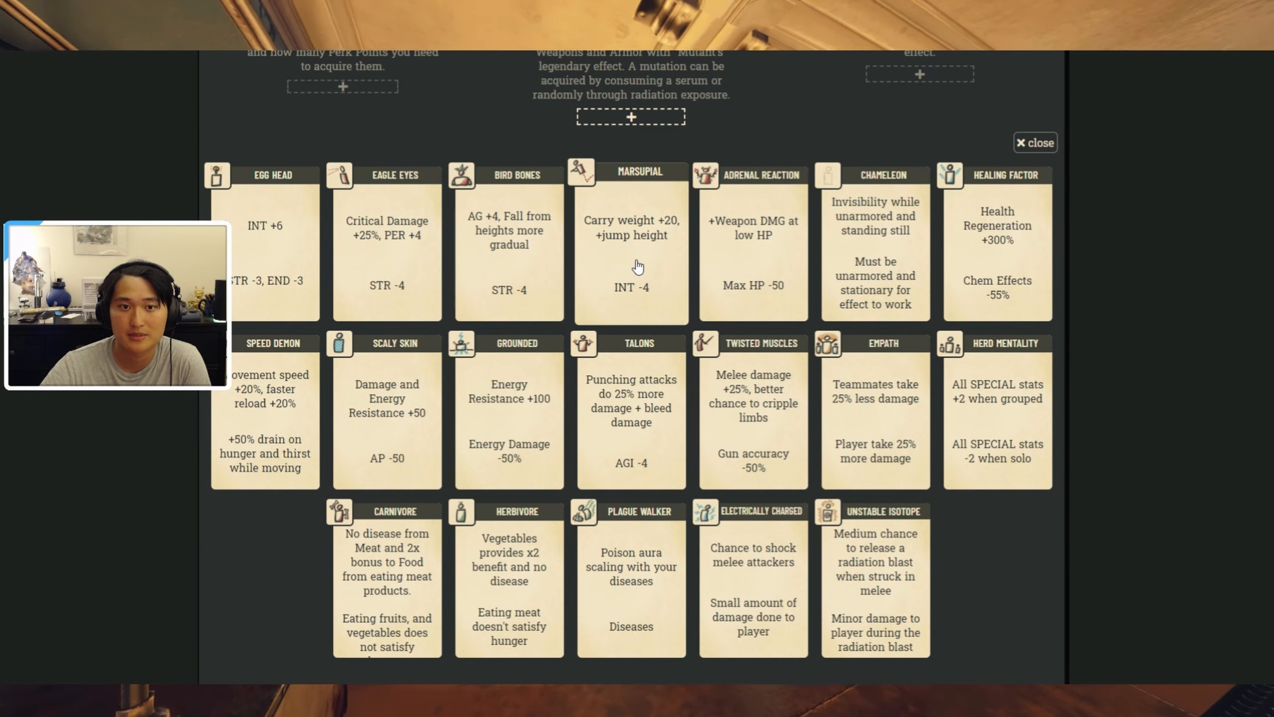
mouse_move(768, 264)
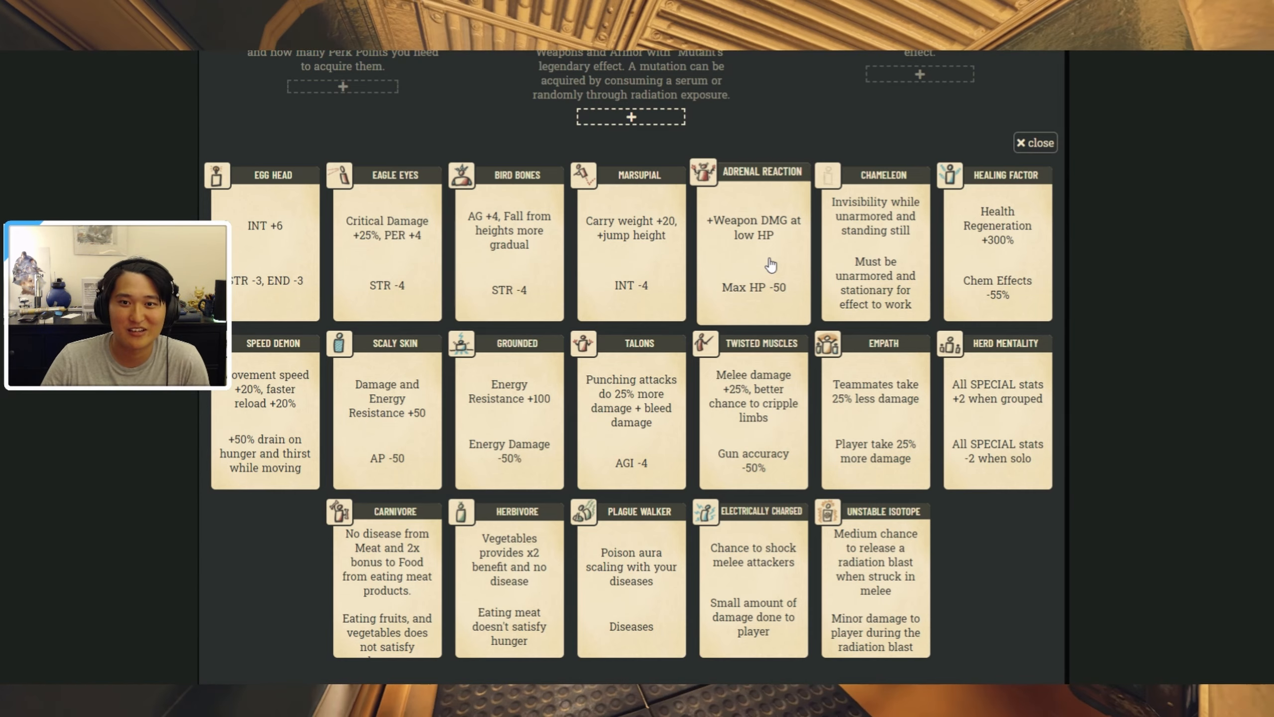
mouse_move(906, 261)
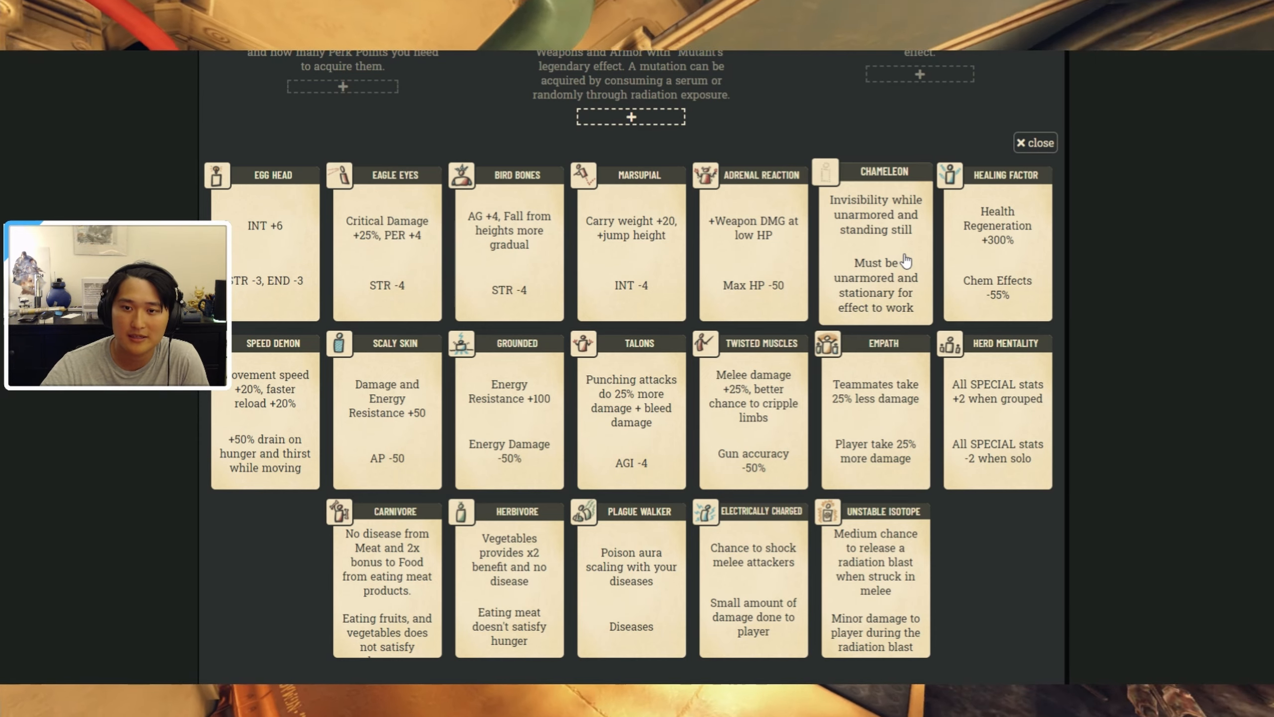
mouse_move(865, 225)
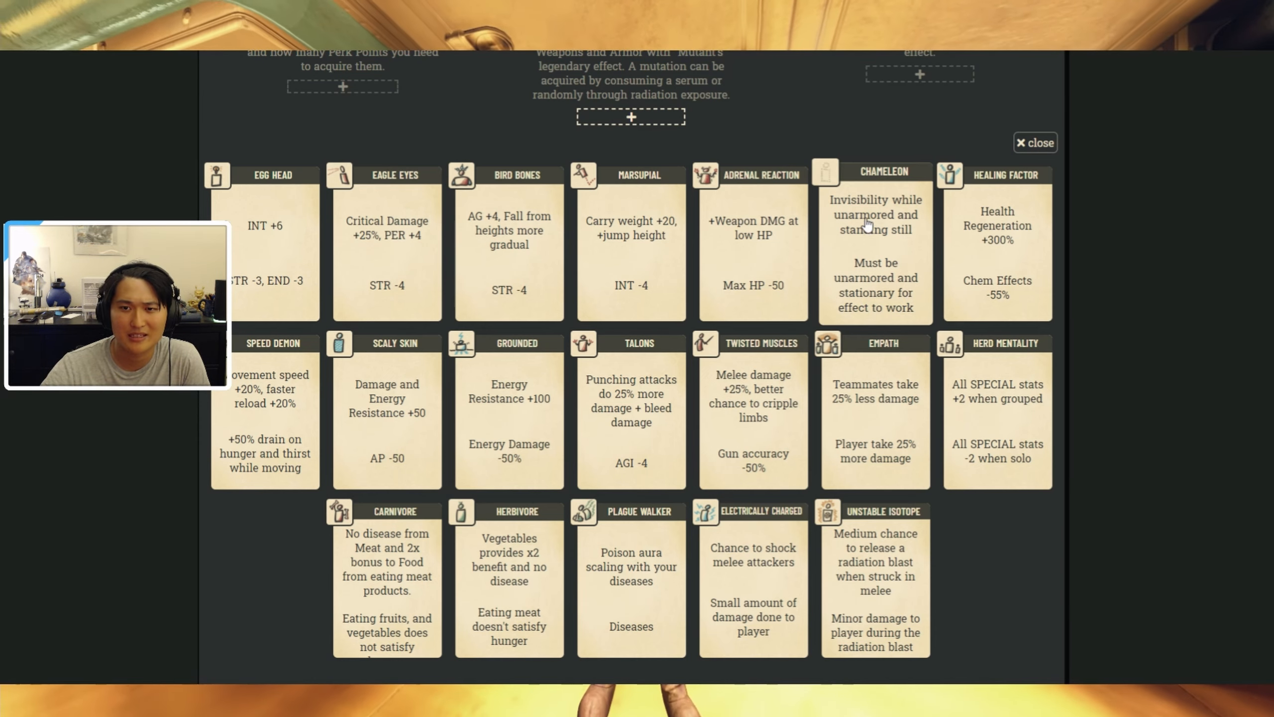
mouse_move(866, 245)
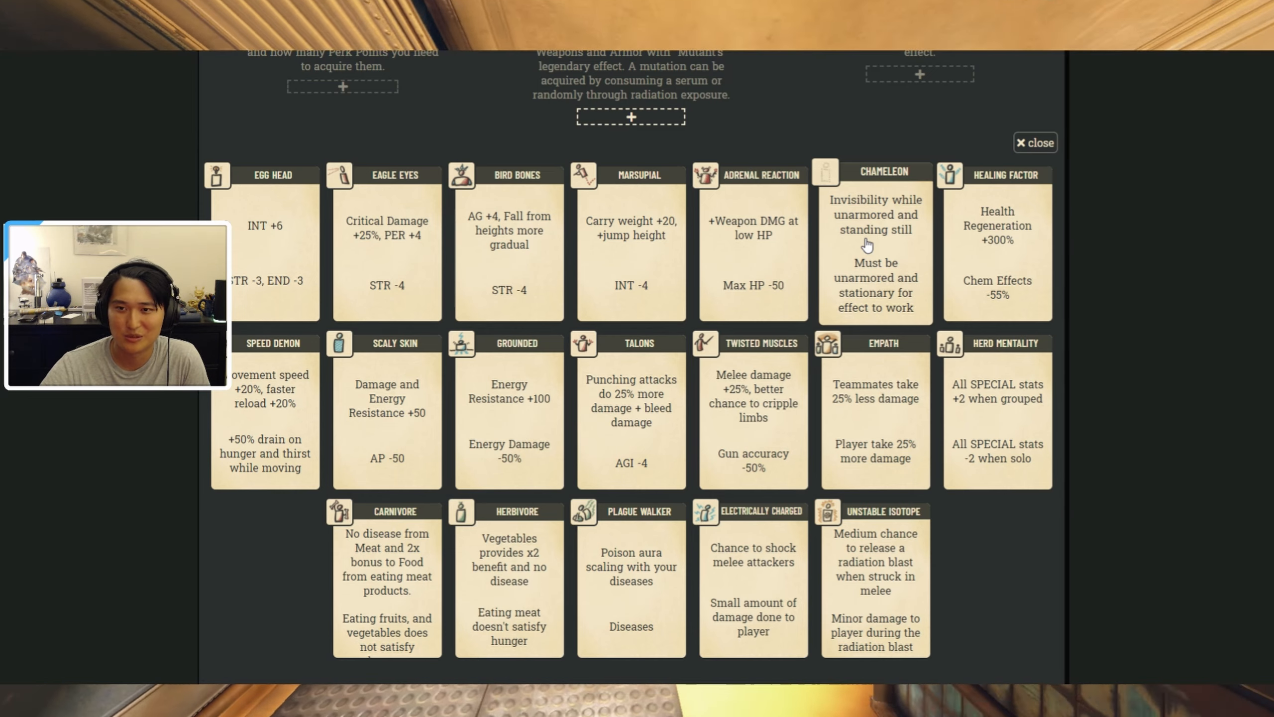
mouse_move(998, 248)
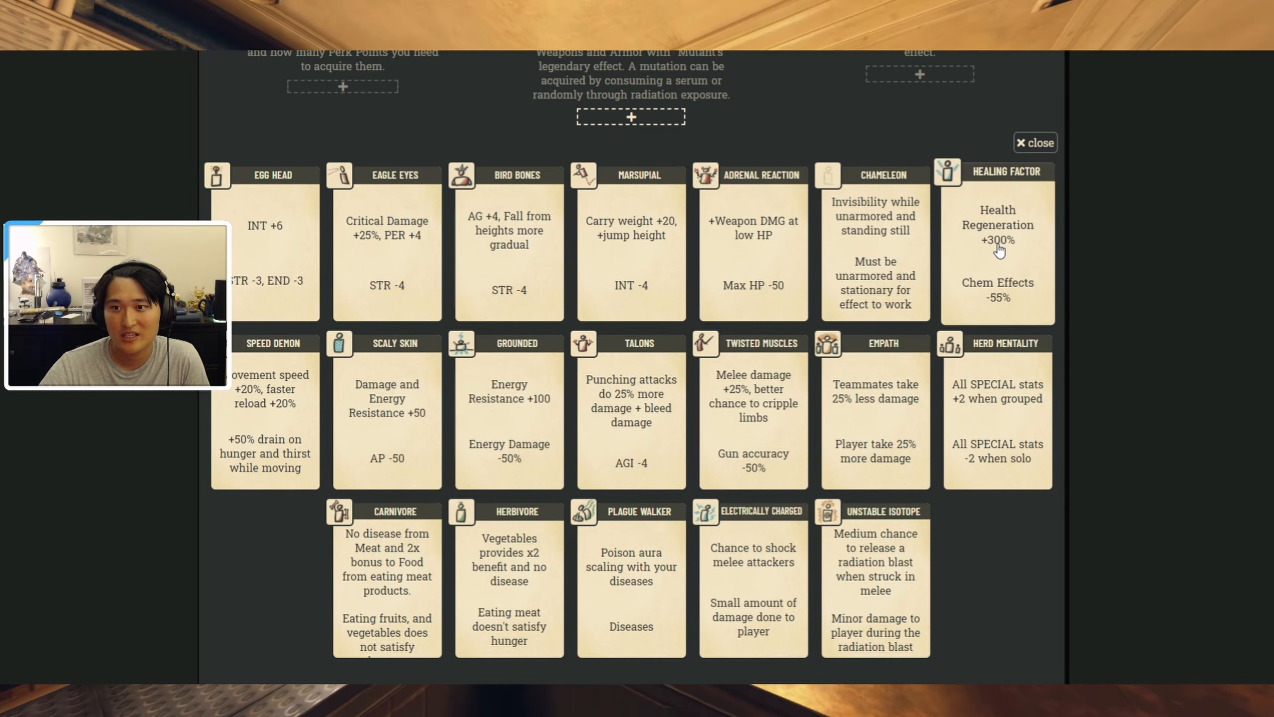
mouse_move(1030, 313)
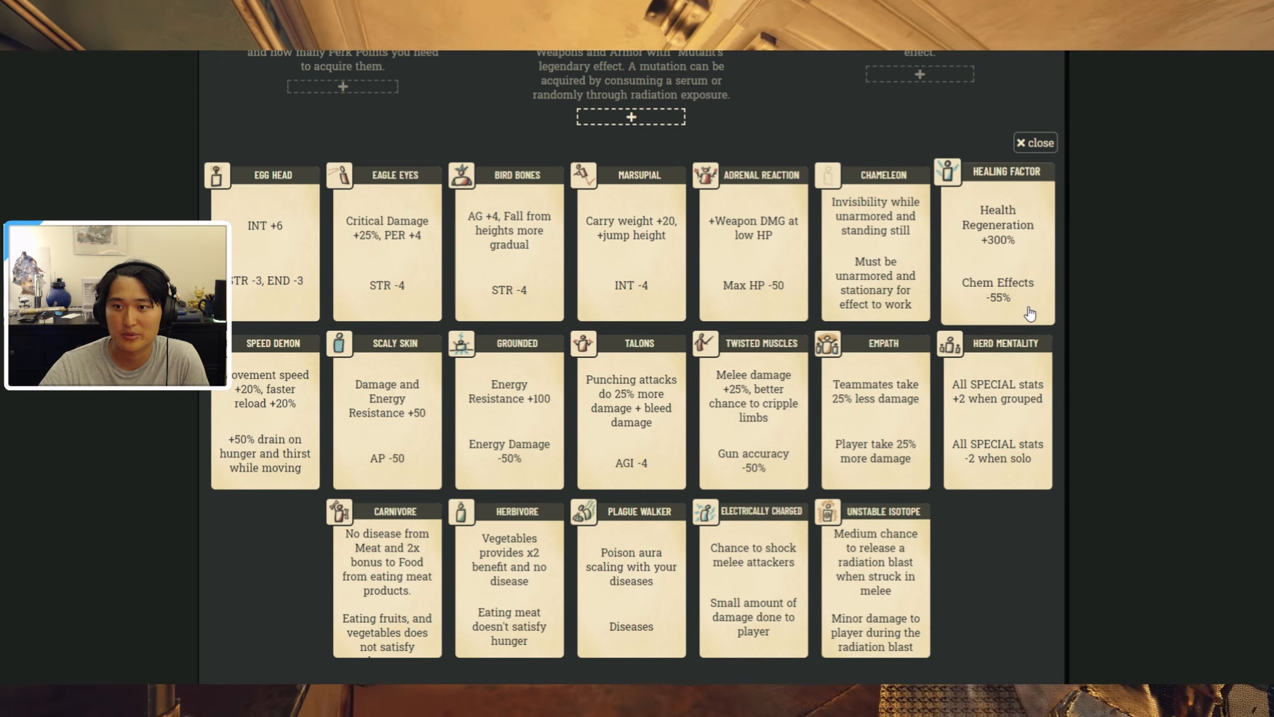
mouse_move(1008, 267)
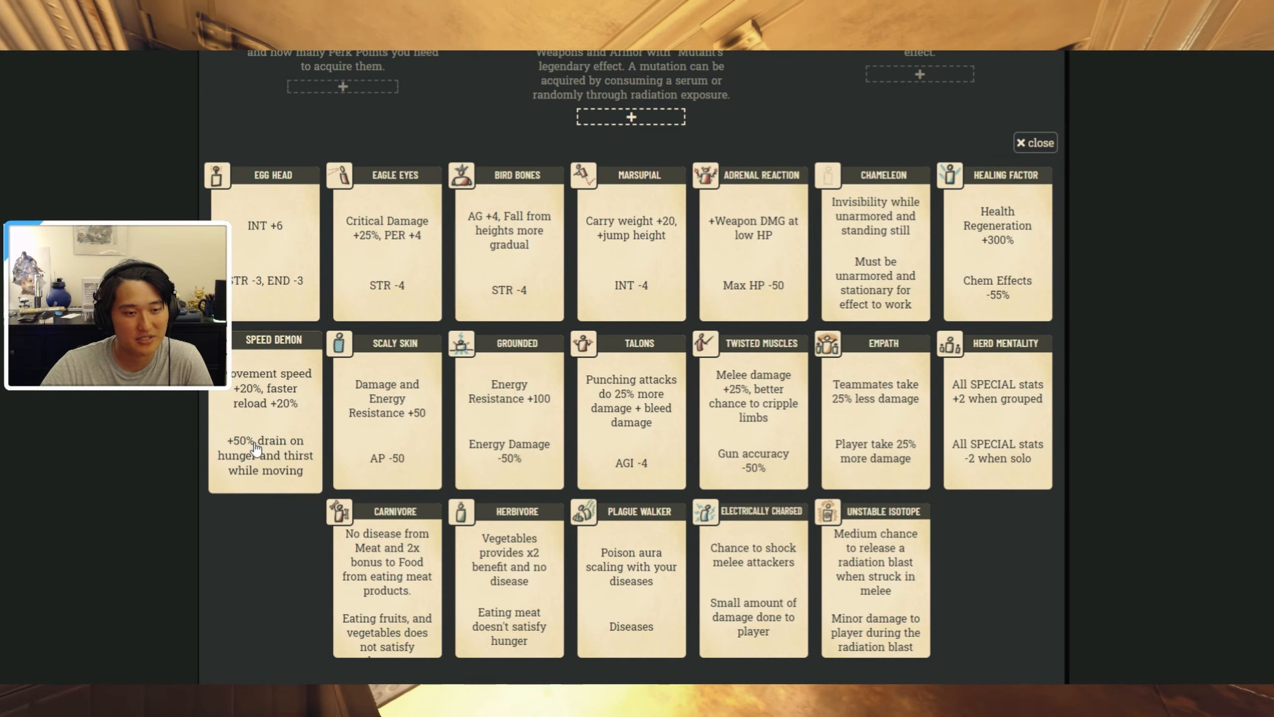
mouse_move(263, 484)
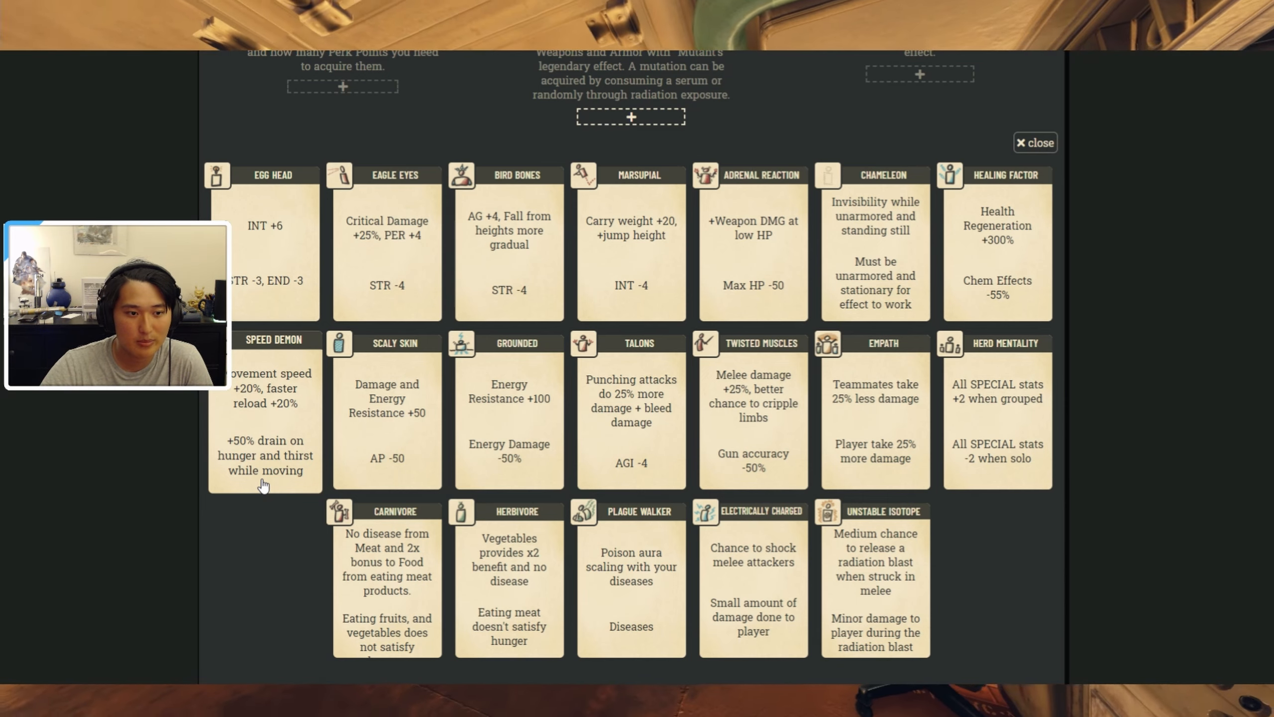
mouse_move(241, 444)
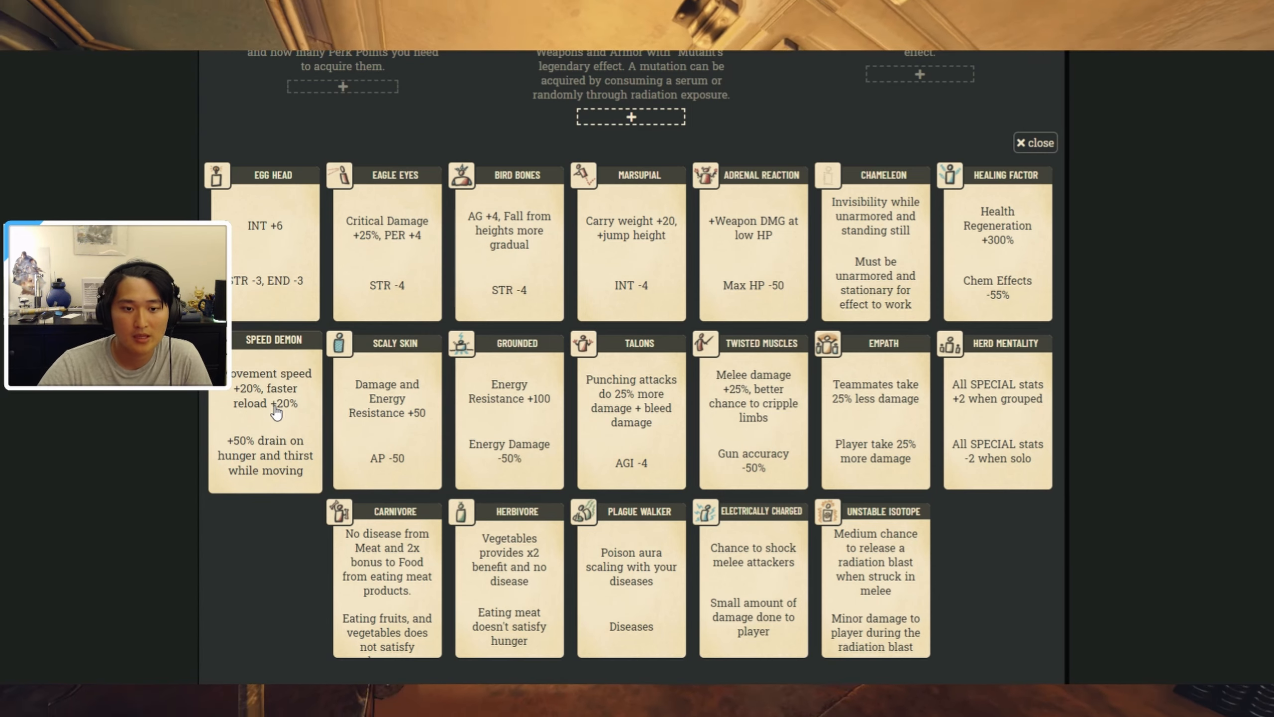
mouse_move(526, 429)
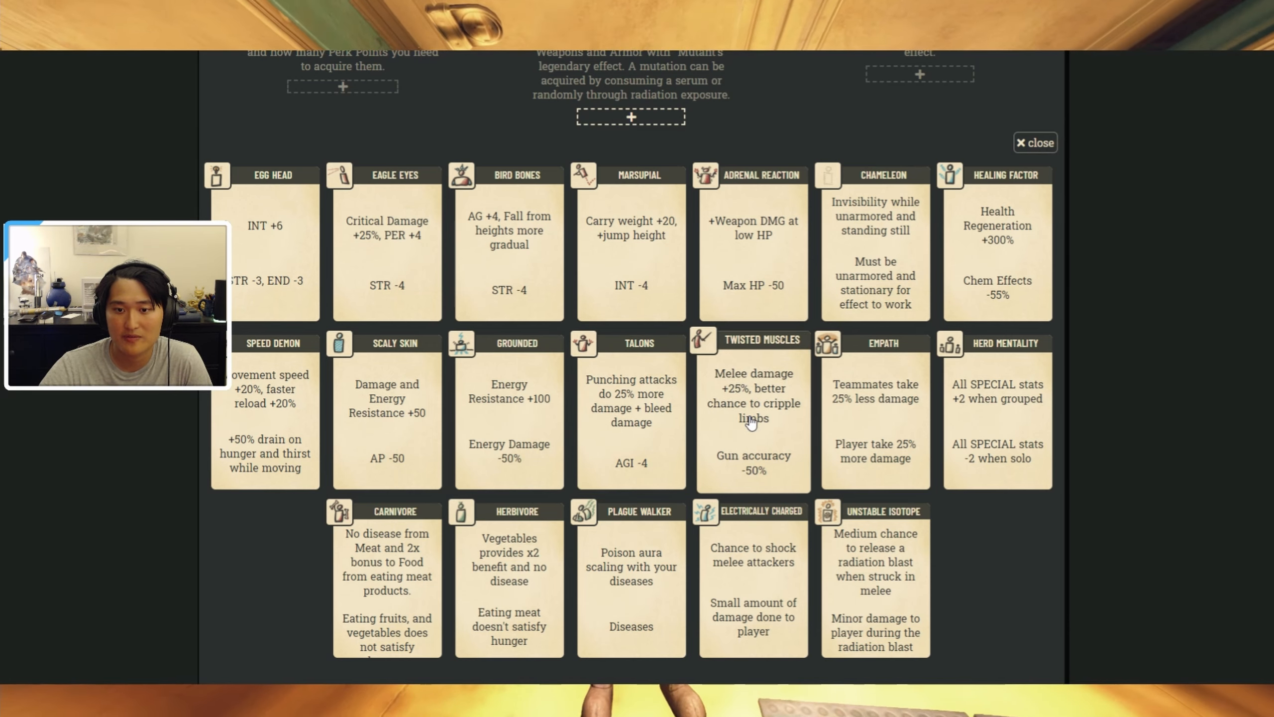
mouse_move(768, 437)
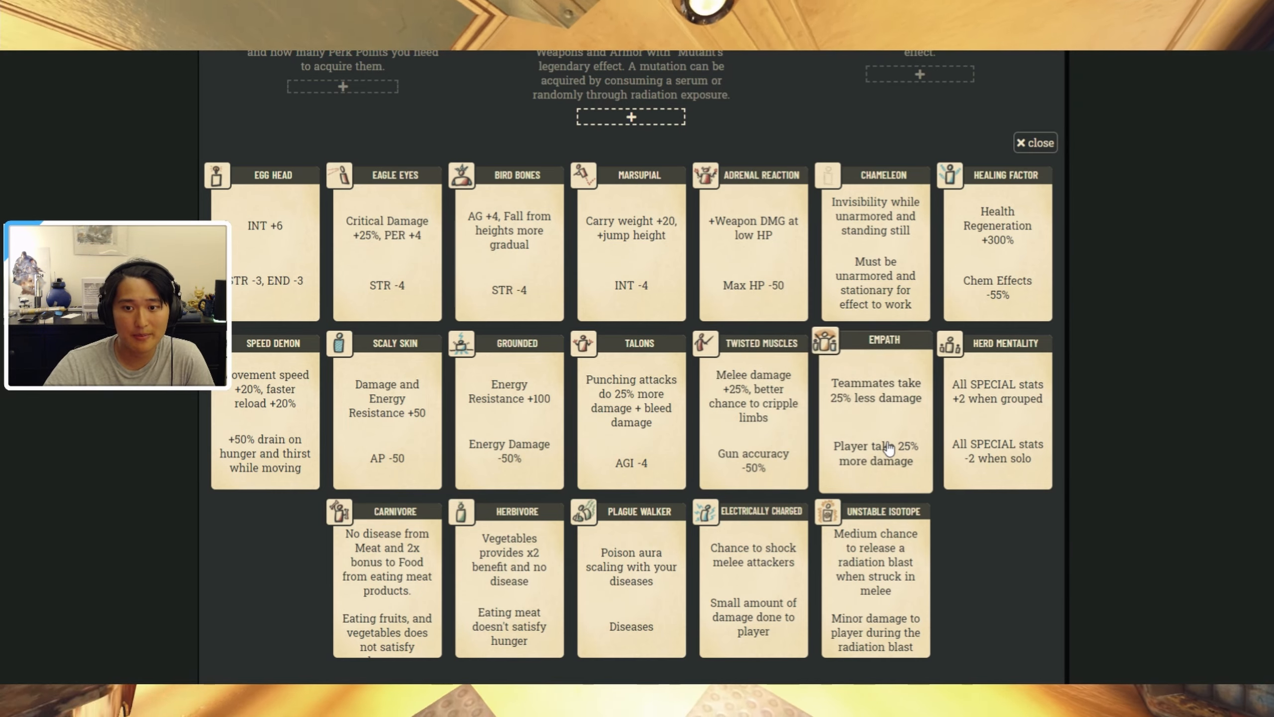
mouse_move(912, 481)
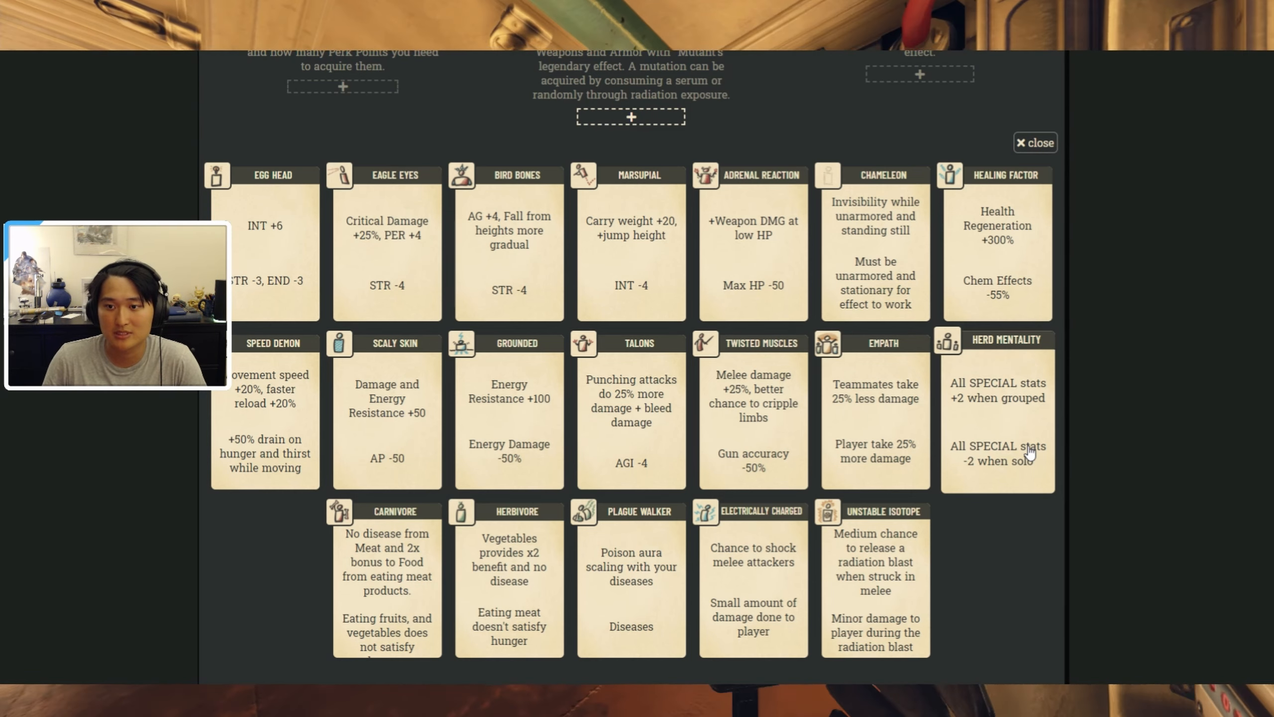
left_click(1035, 143)
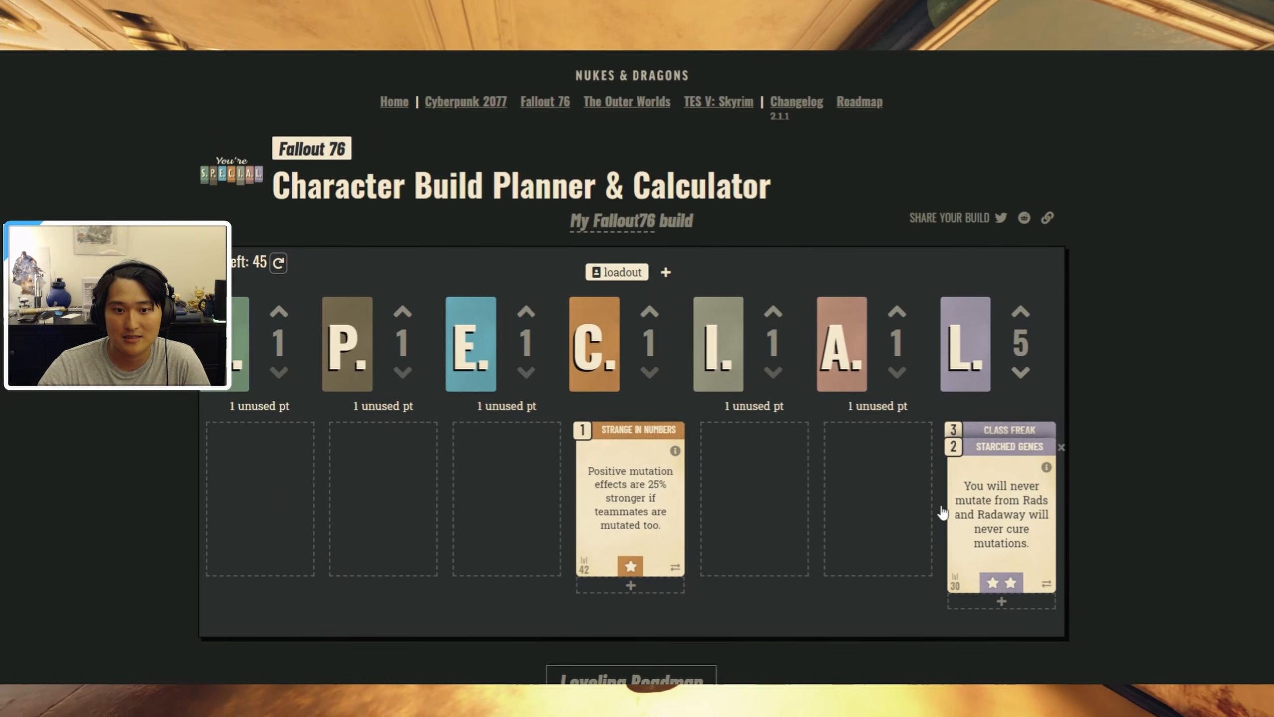
scroll("down", 3)
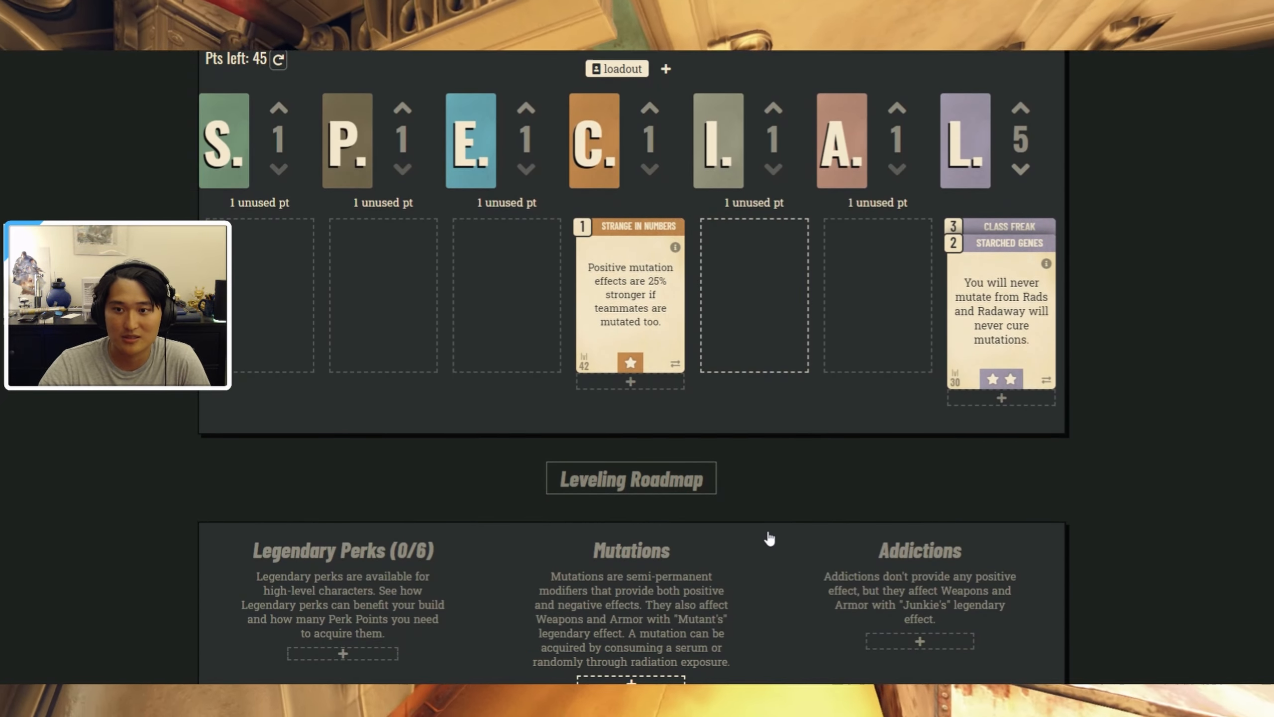
left_click(630, 679)
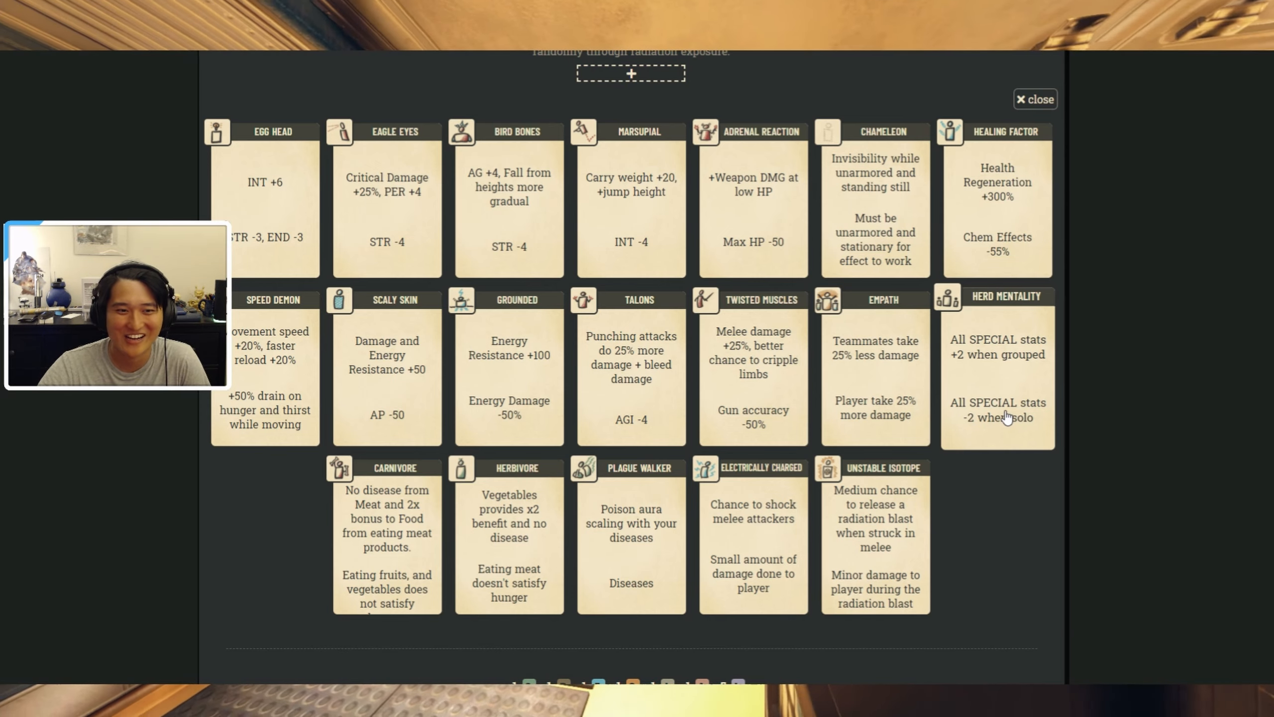
scroll("down", 3)
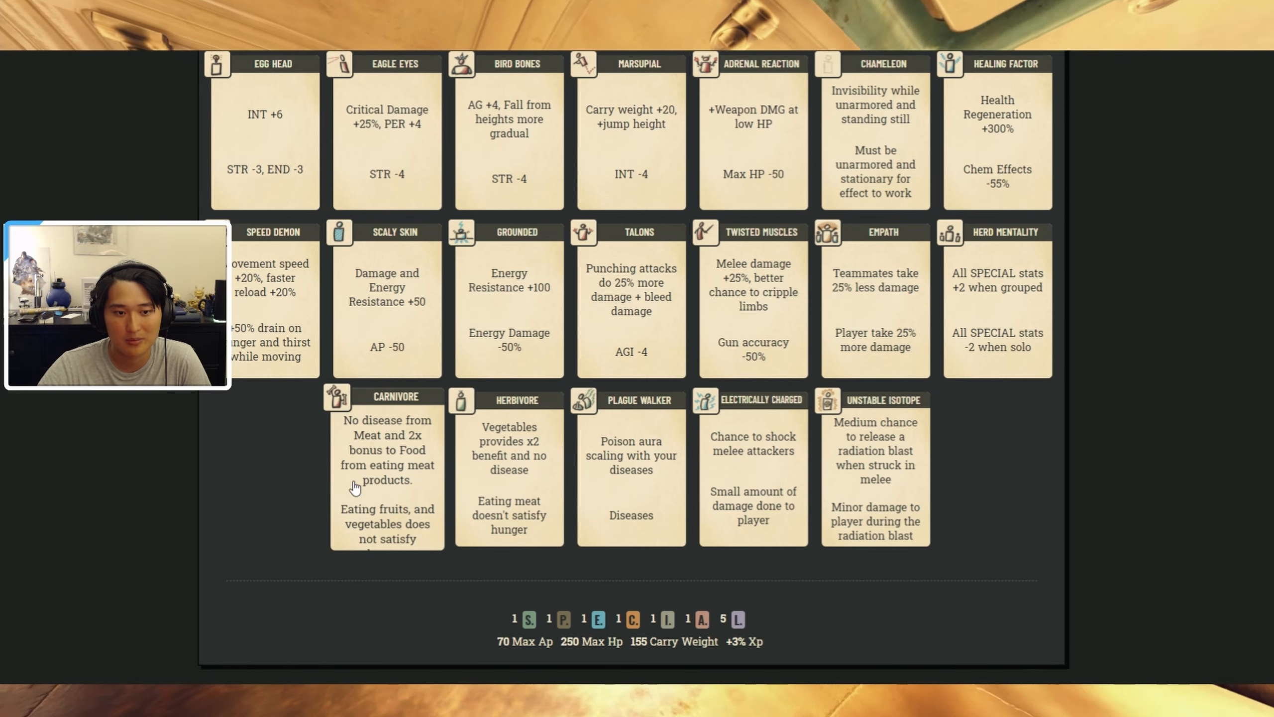
mouse_move(370, 504)
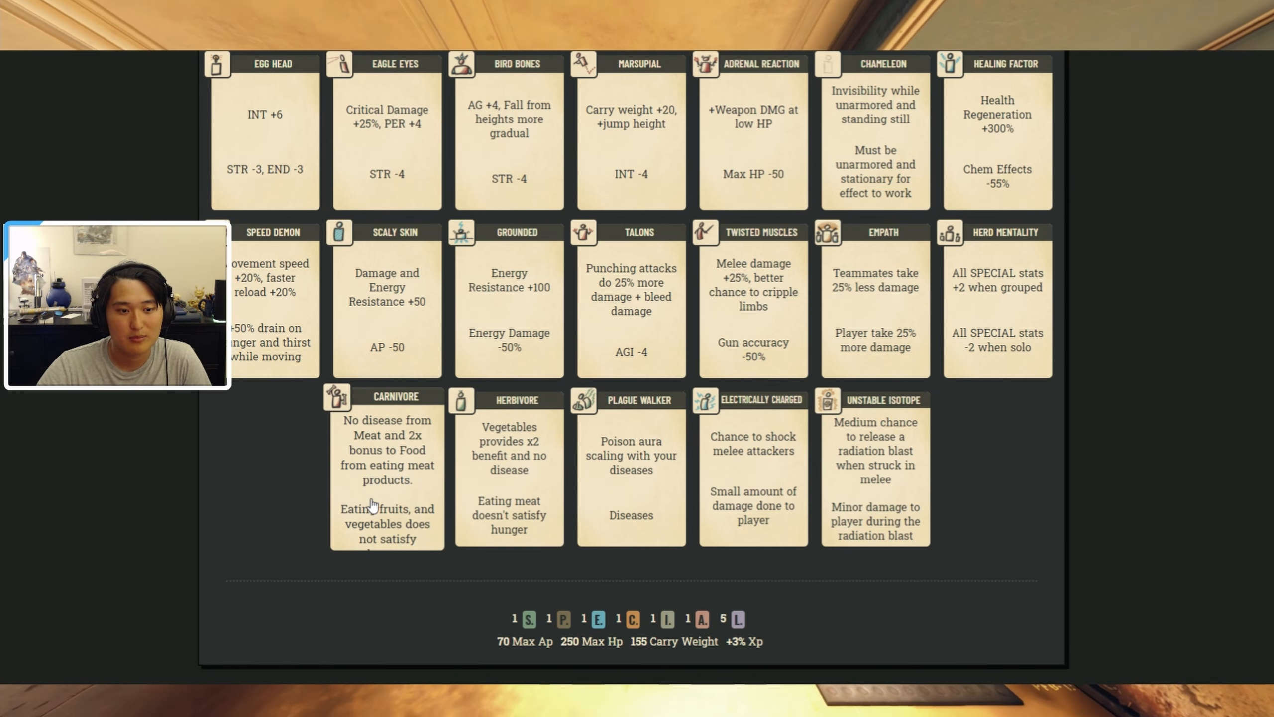
mouse_move(397, 539)
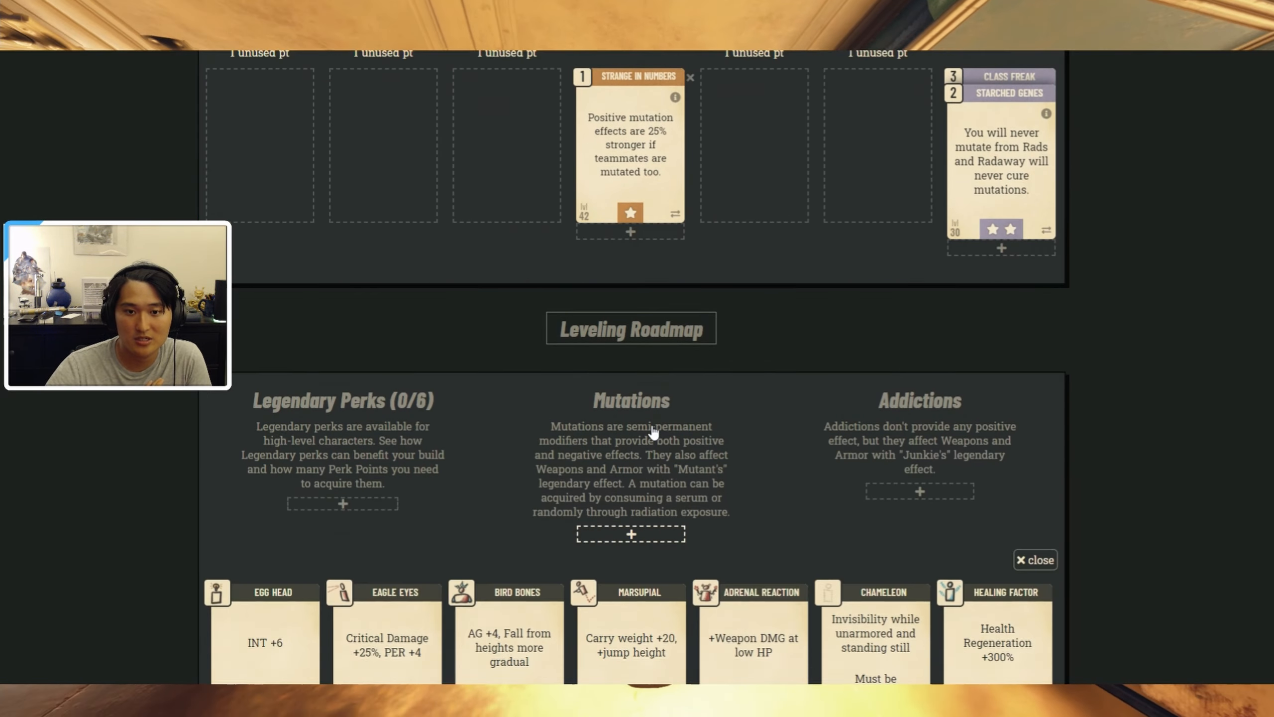
scroll("down", 3)
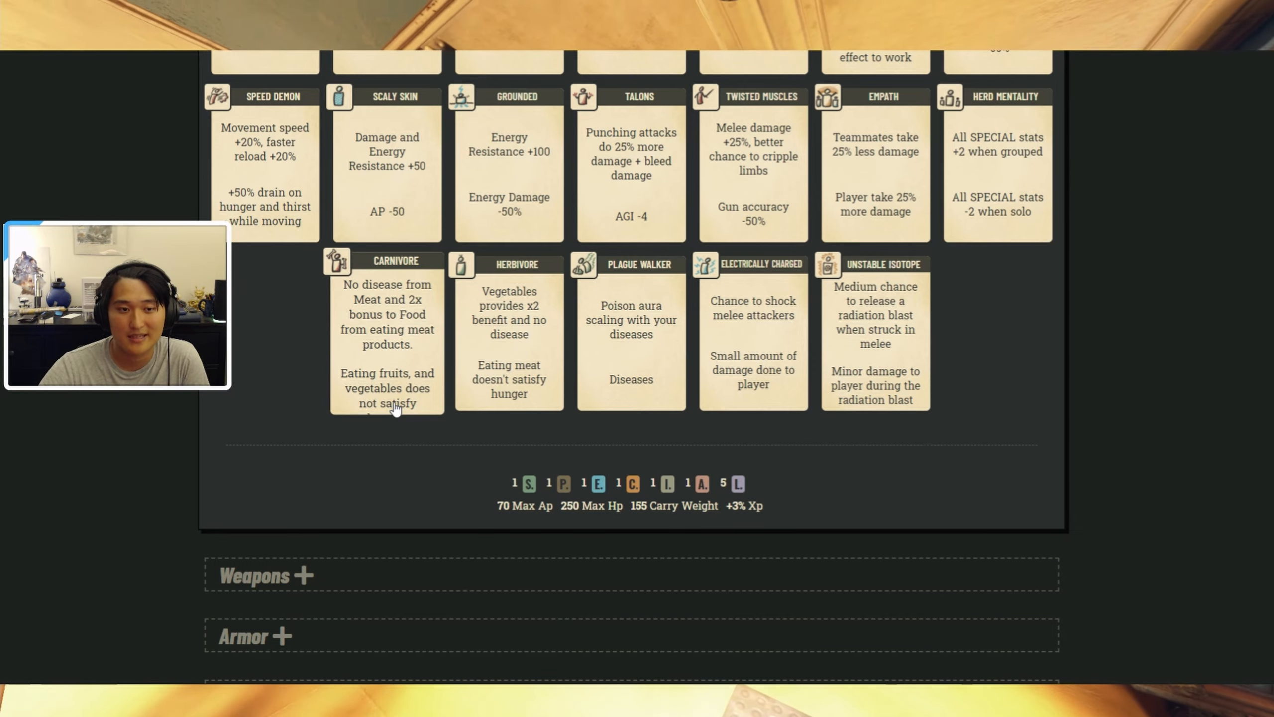
mouse_move(409, 413)
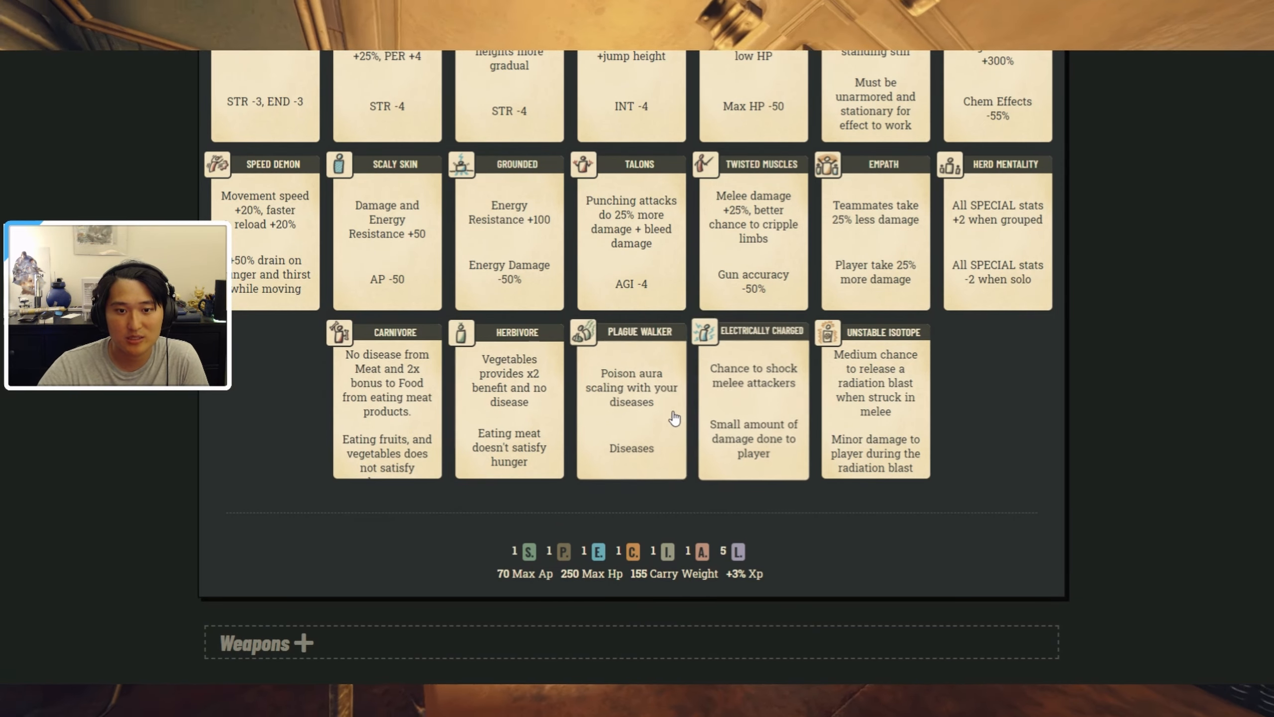
mouse_move(652, 429)
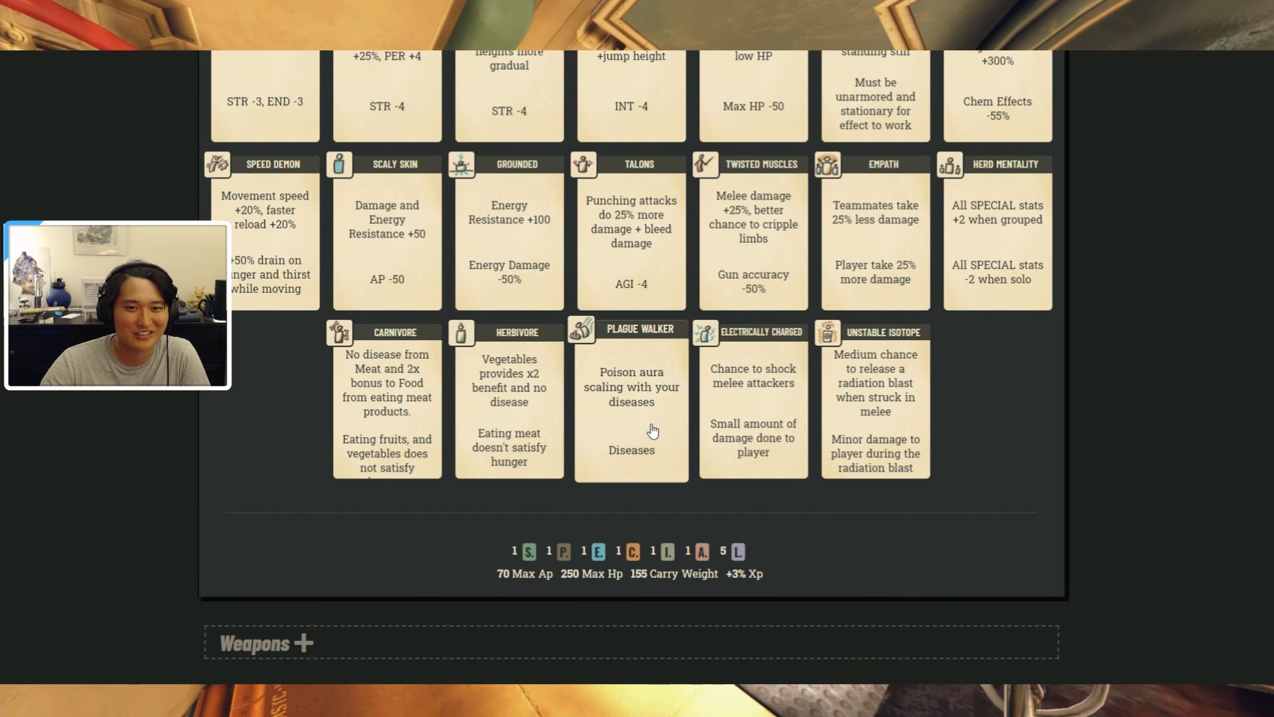
- Scroll back up and close the mutation card grid
scroll("up", 3)
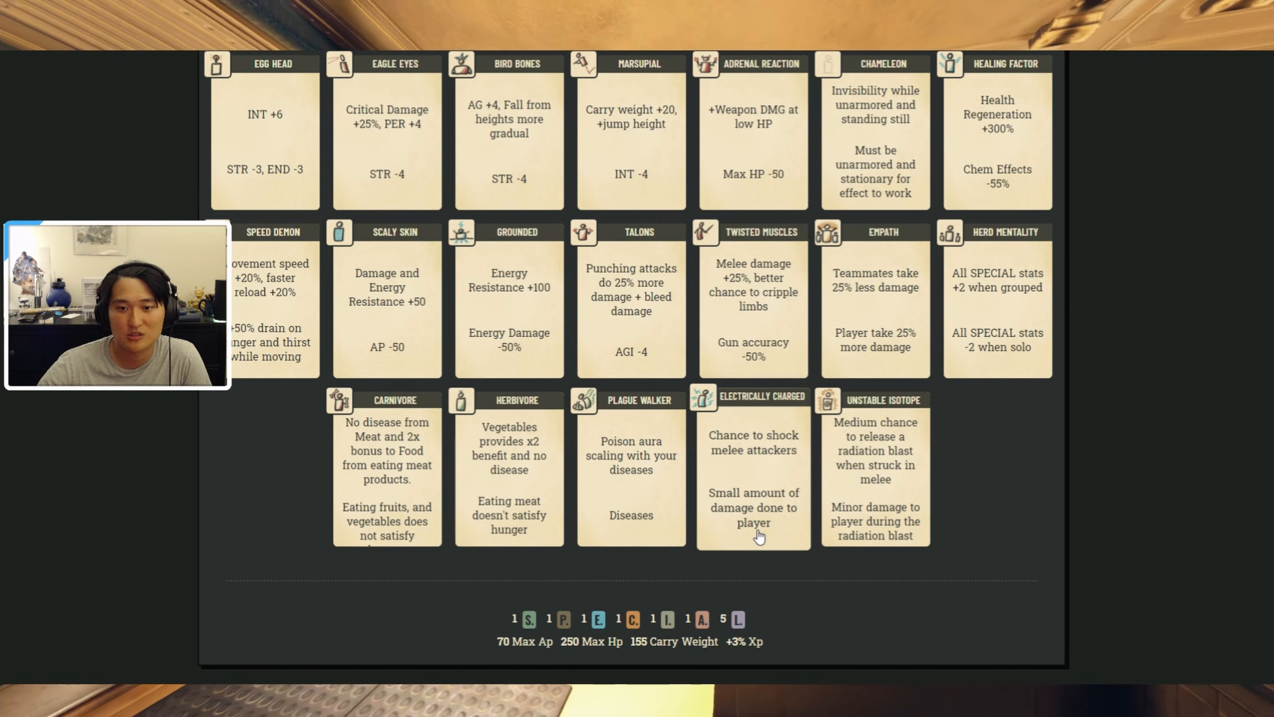
mouse_move(766, 466)
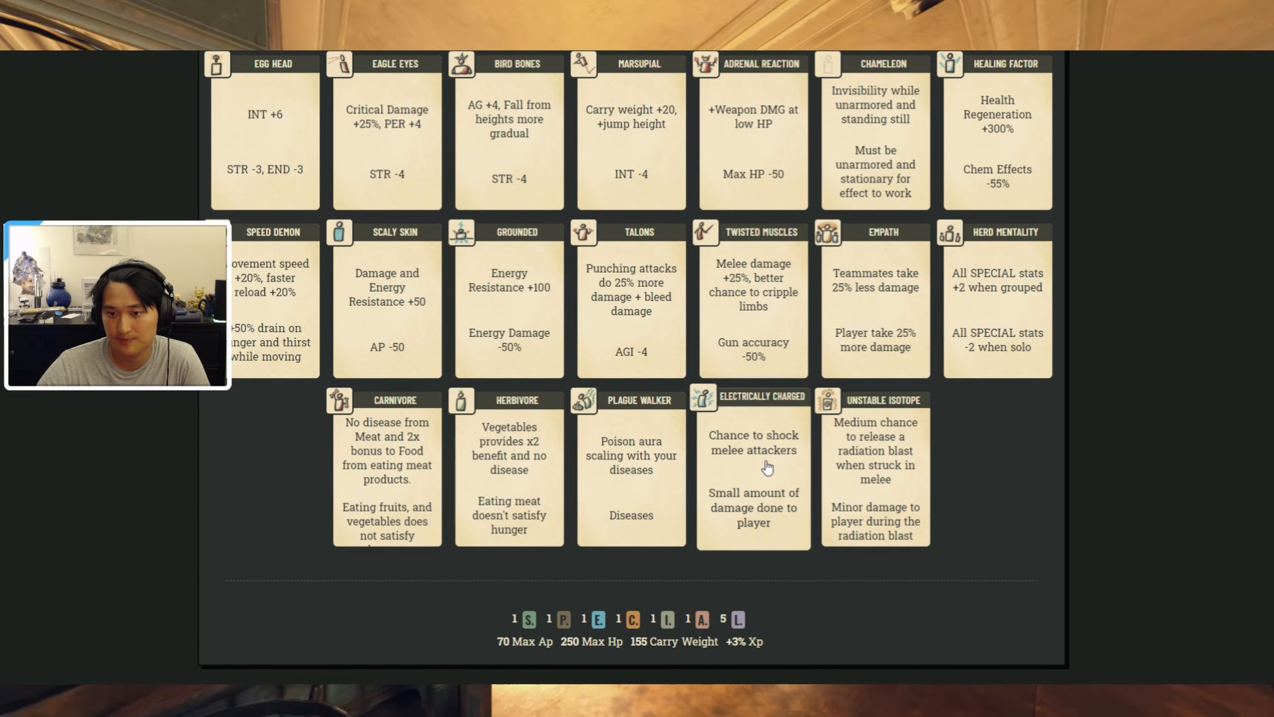
mouse_move(912, 513)
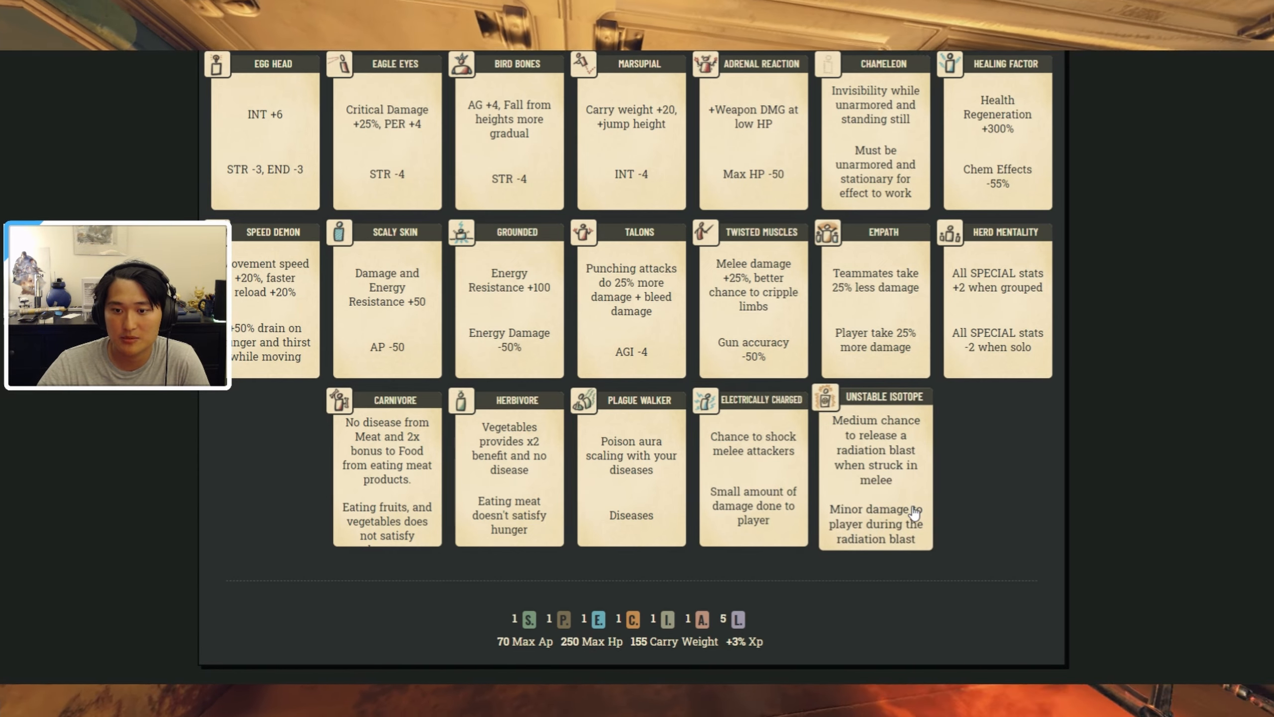
mouse_move(919, 472)
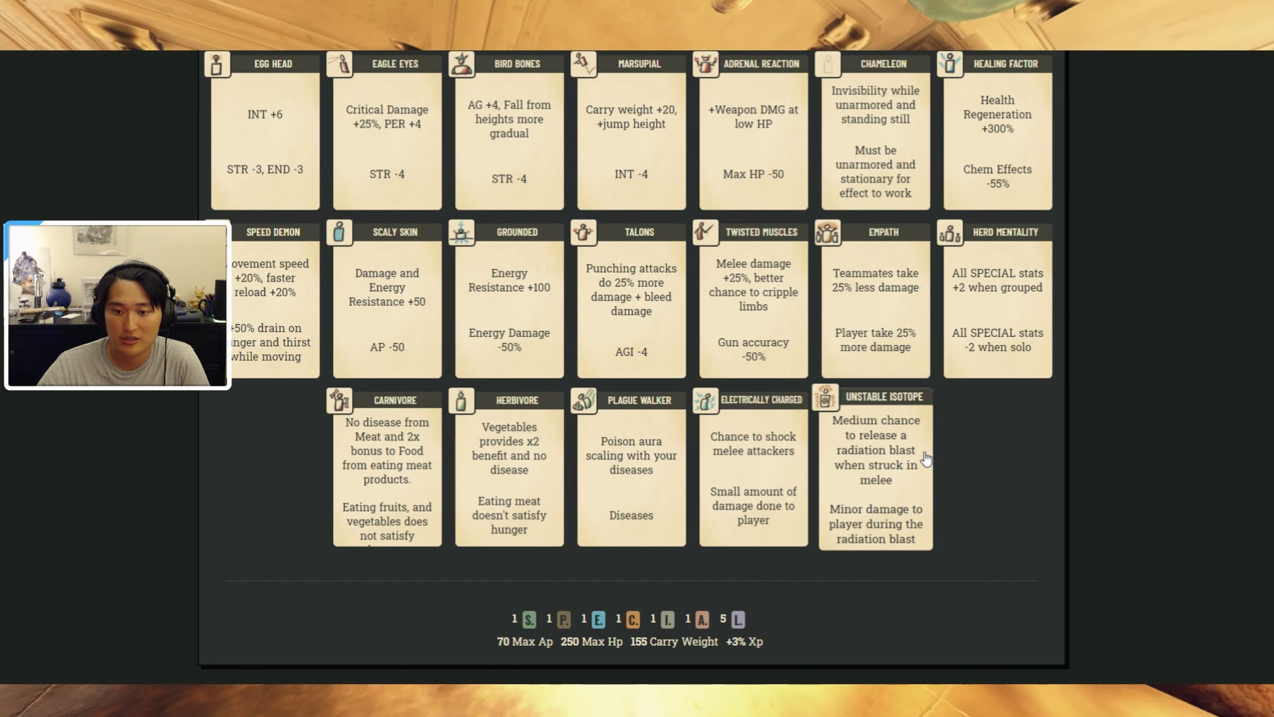
mouse_move(877, 484)
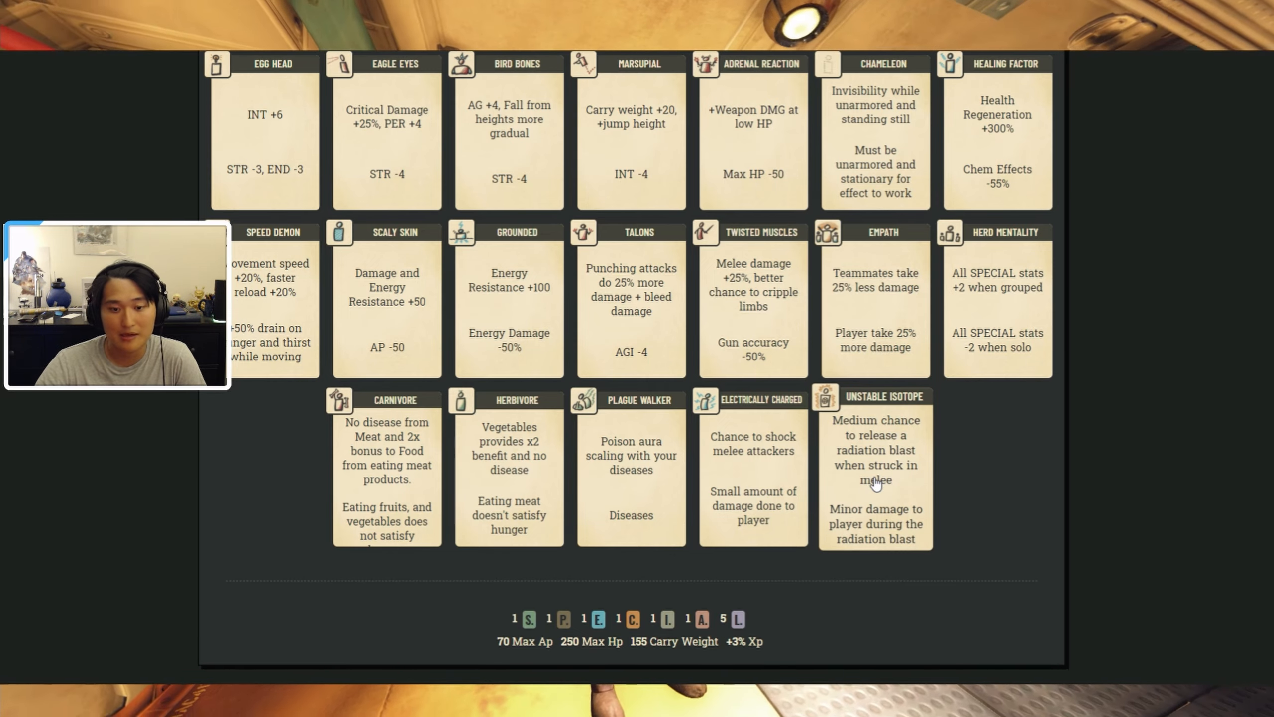
scroll("up", 3)
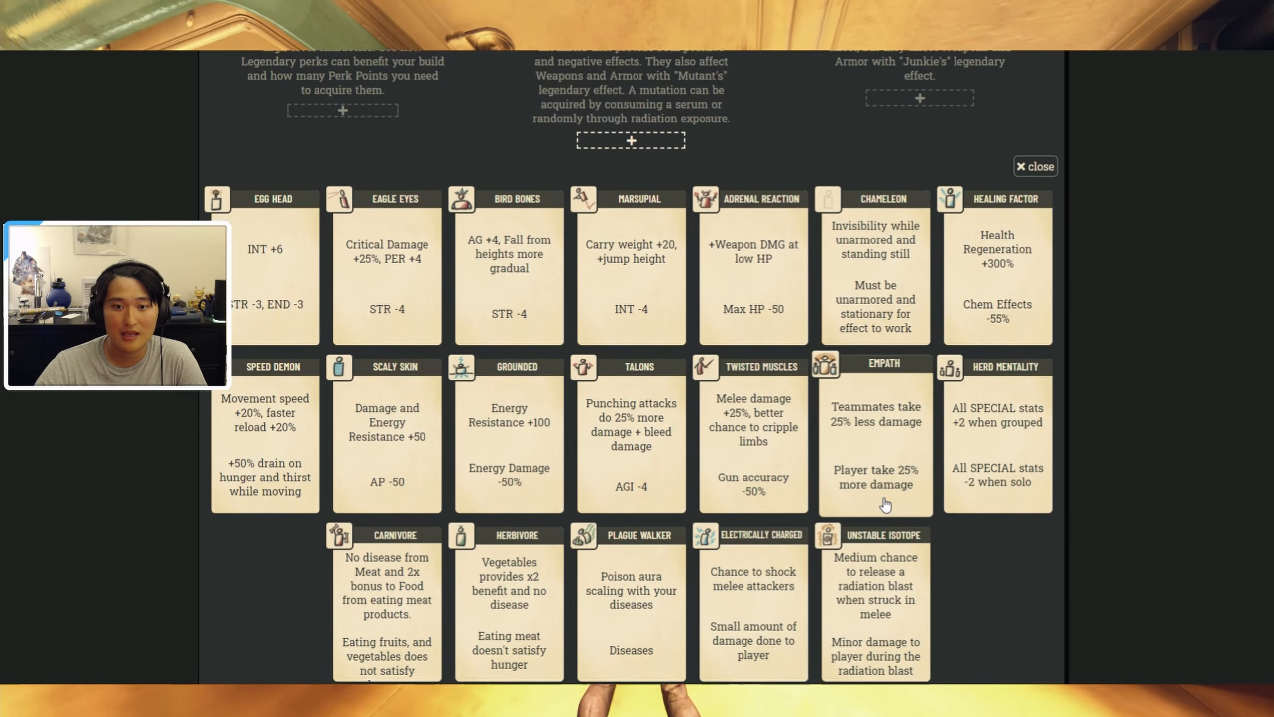
left_click(1036, 167)
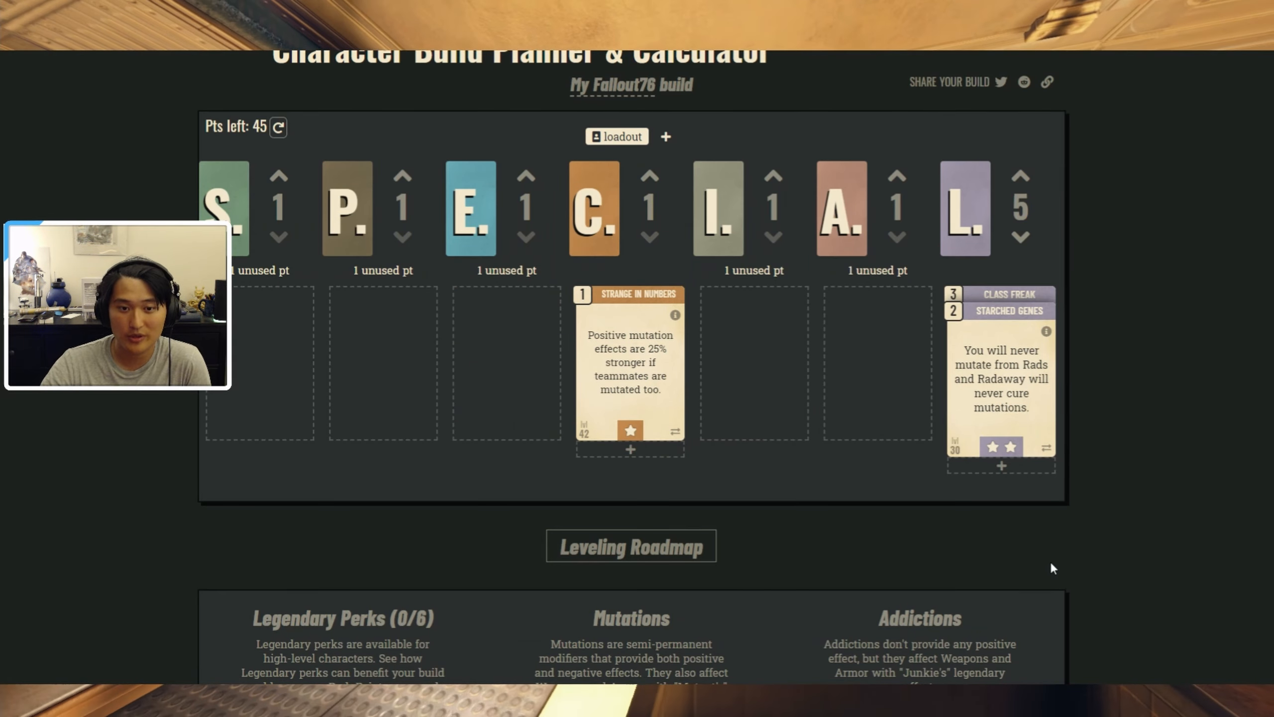